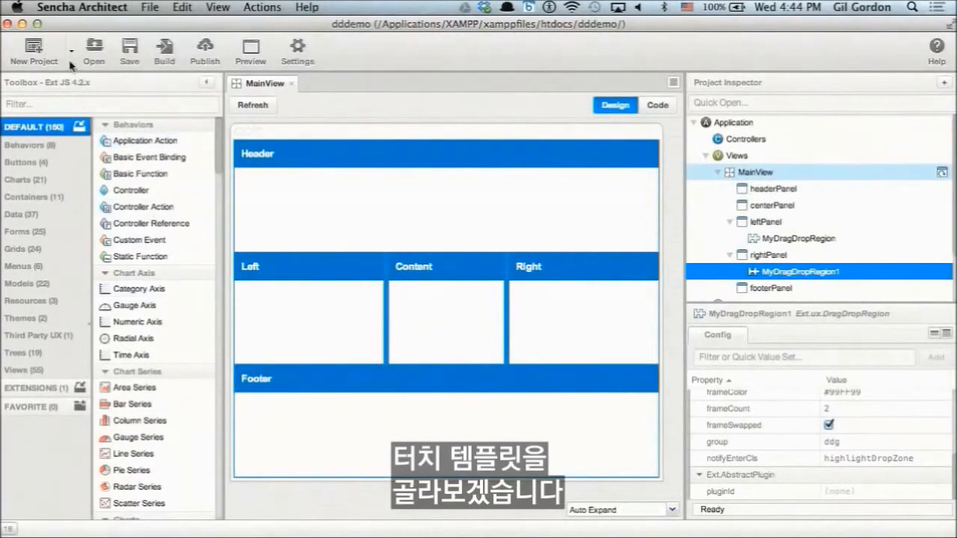
# - Create a TaskList project from the Sencha Touch 2.2.x Task List starter app
pyautogui.click(71, 52)
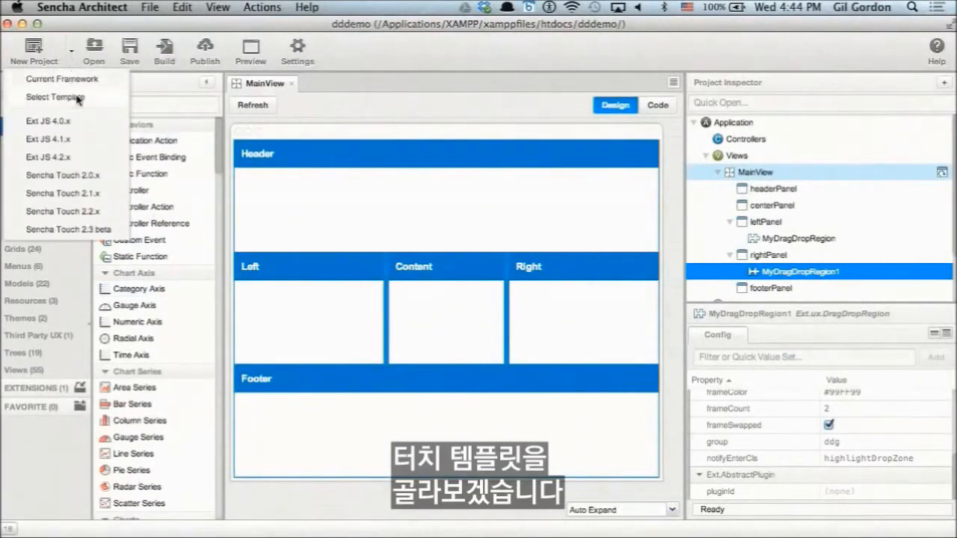
pyautogui.click(56, 97)
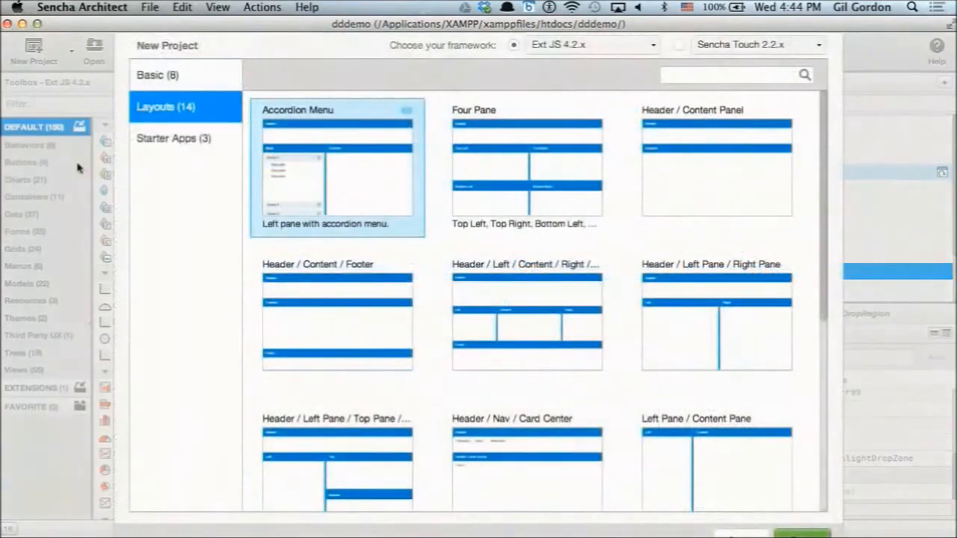
pyautogui.click(679, 46)
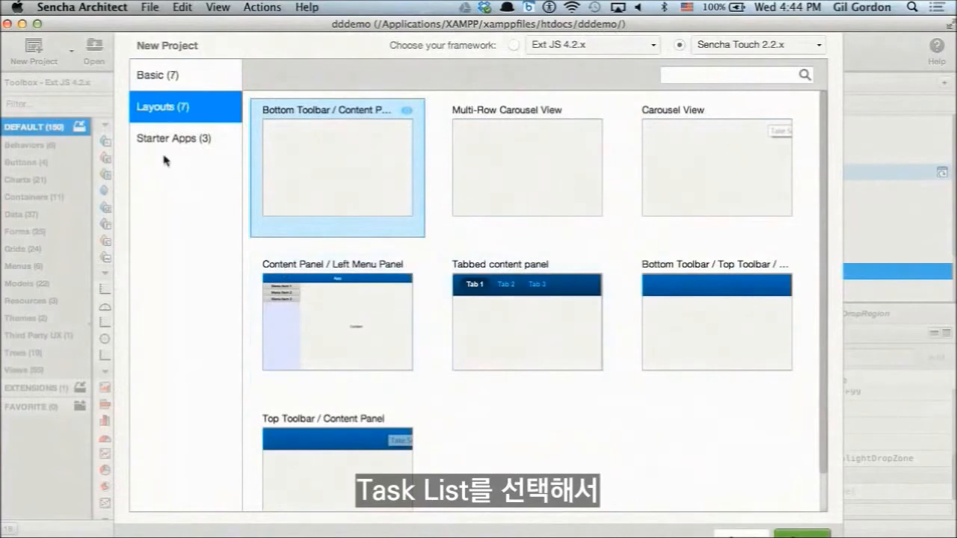
pyautogui.click(173, 138)
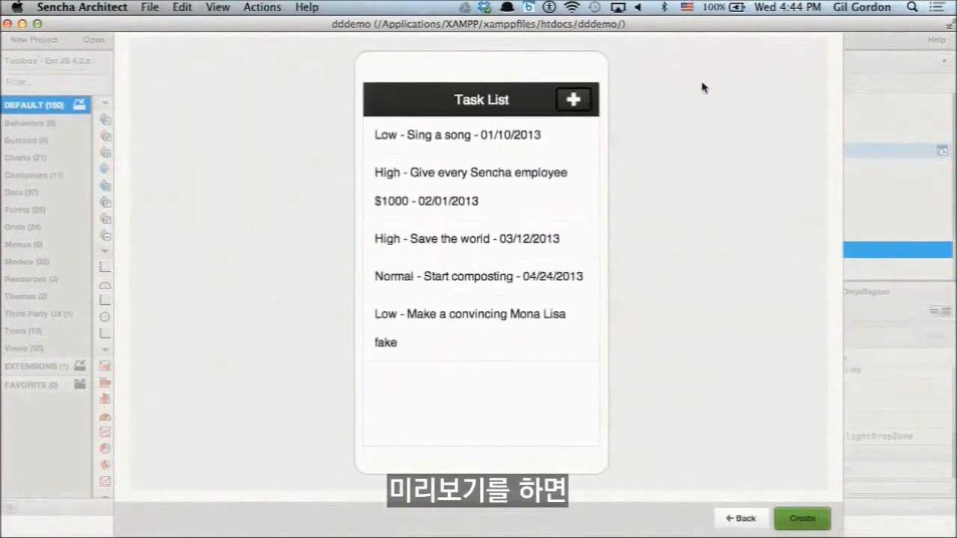
pyautogui.click(801, 518)
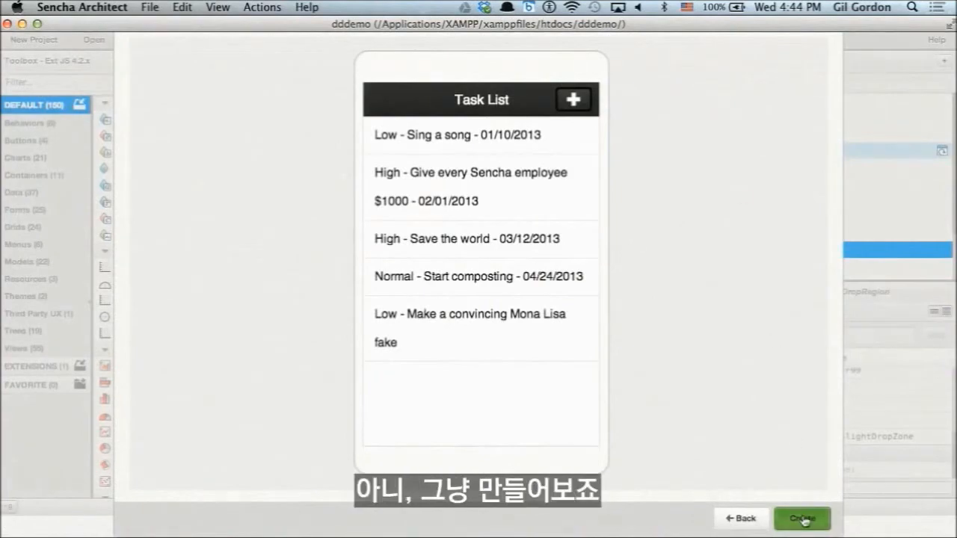
pyautogui.click(802, 519)
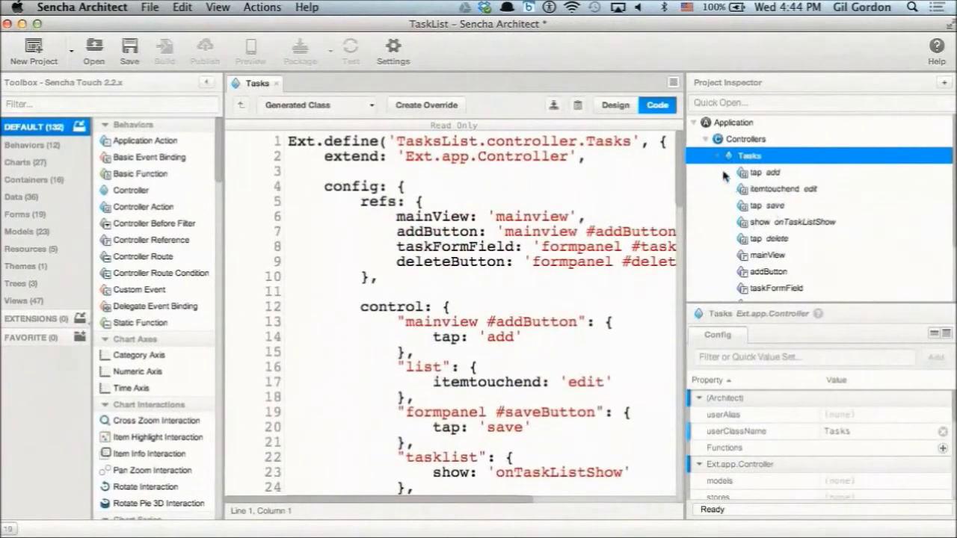
# - Show MainView in Design view and expand Resources to reveal Library
pyautogui.click(707, 139)
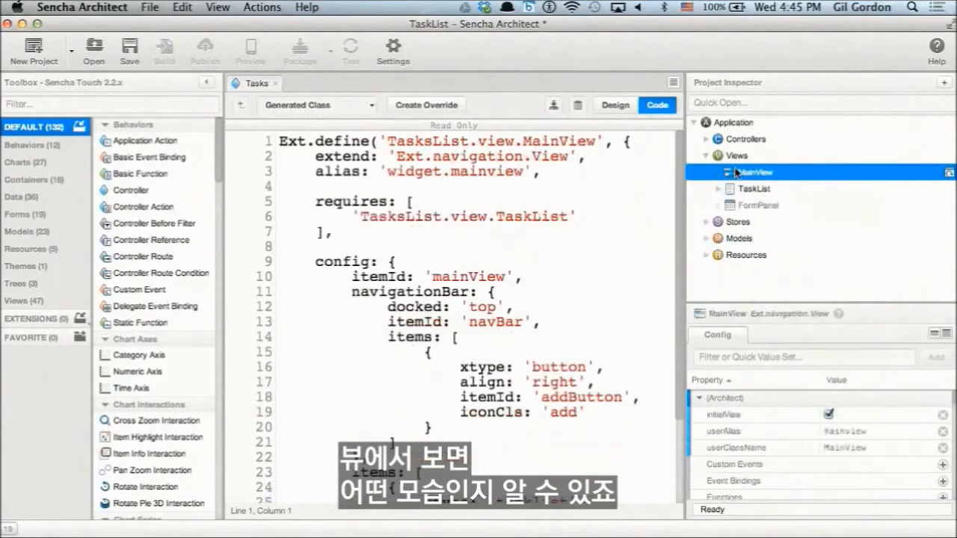
pyautogui.click(614, 105)
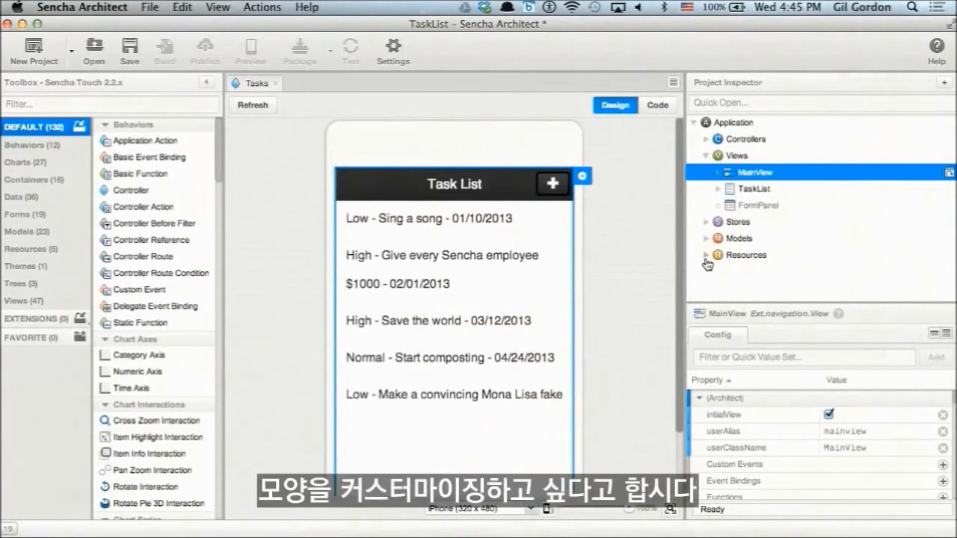
pyautogui.click(707, 255)
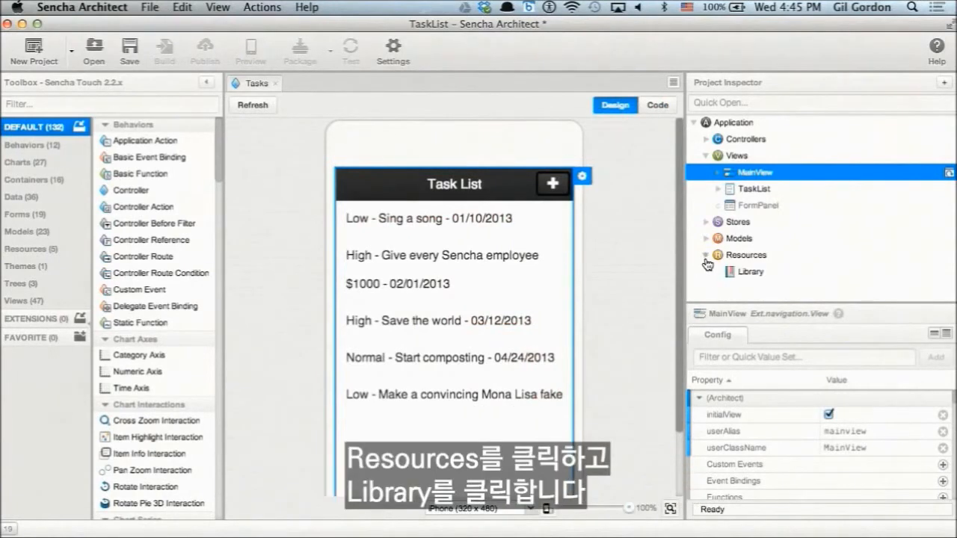
# - Set the Library resource's theme to Windows for a dark, larger-text preview
pyautogui.click(751, 271)
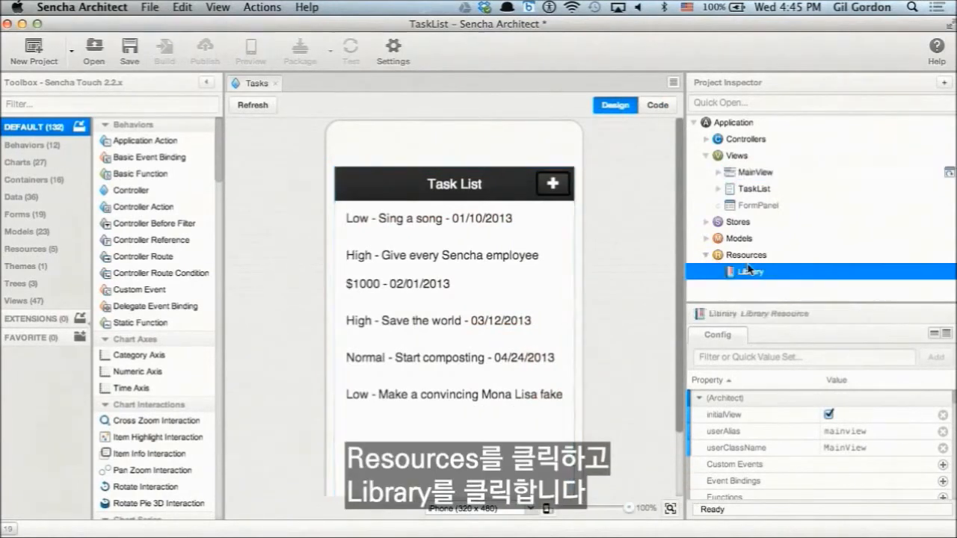
pyautogui.click(749, 271)
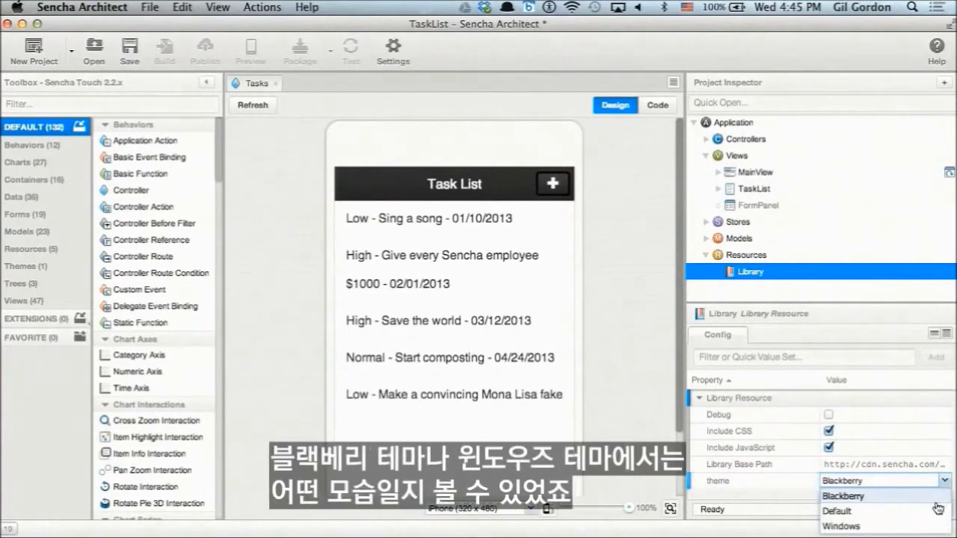
pyautogui.moveTo(892, 527)
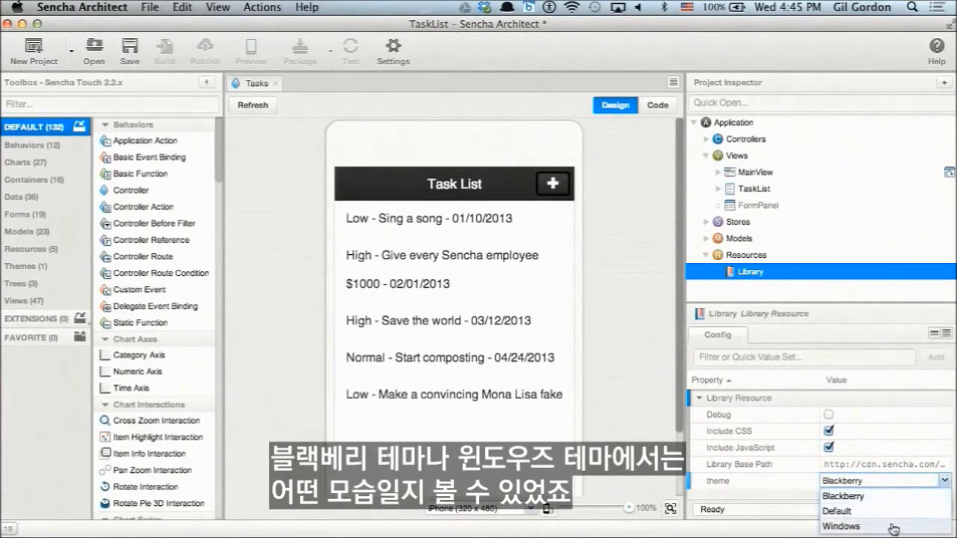
pyautogui.click(841, 527)
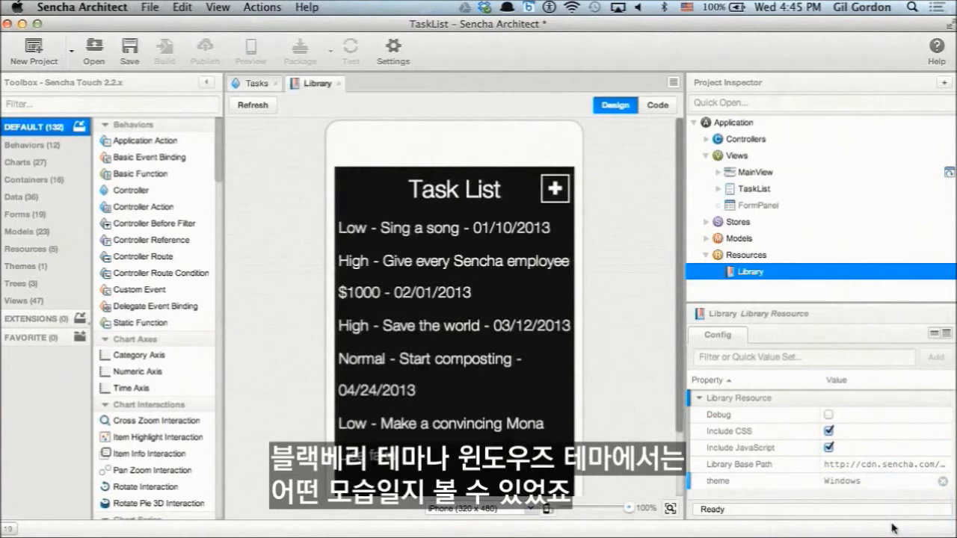
pyautogui.click(882, 480)
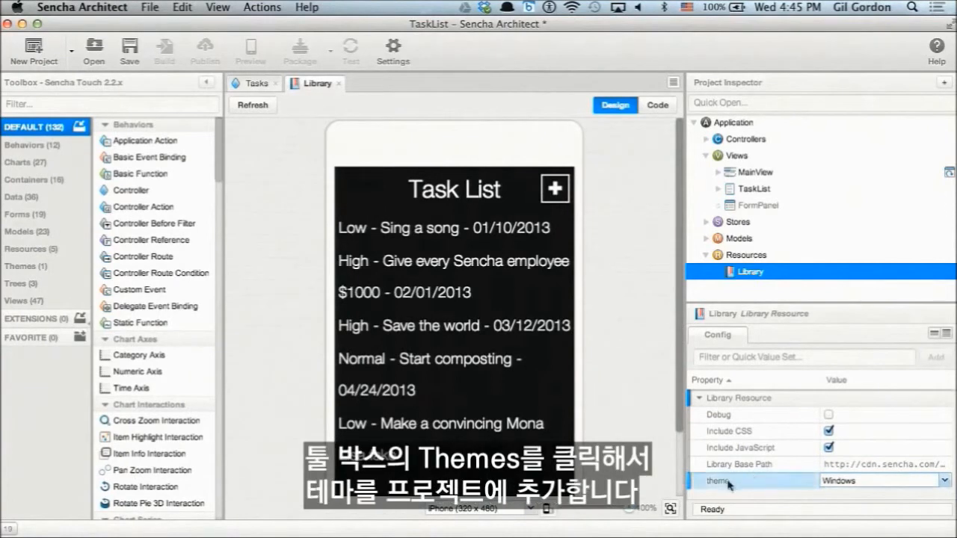
# - Add a Default based theme (giltheme) under Resources and confirm applying it
pyautogui.click(21, 266)
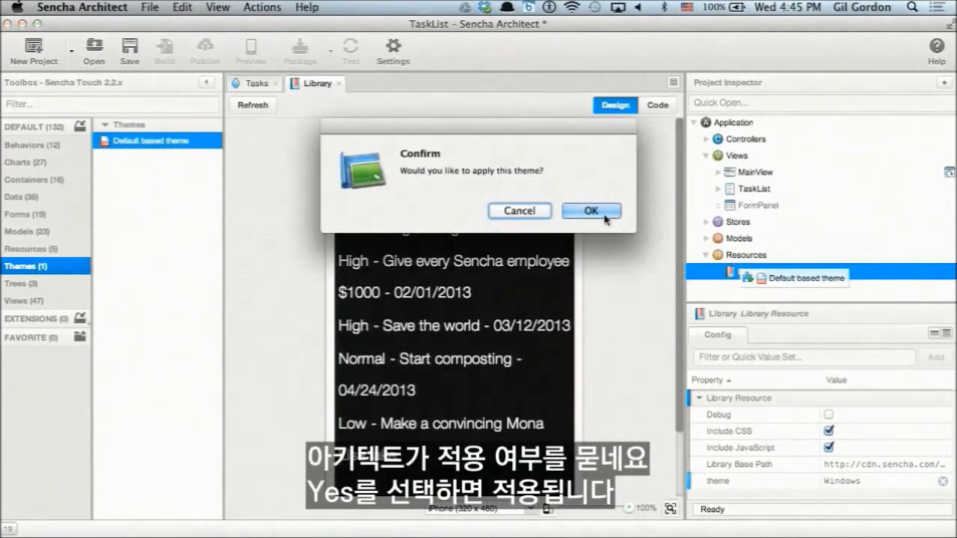
pyautogui.click(591, 211)
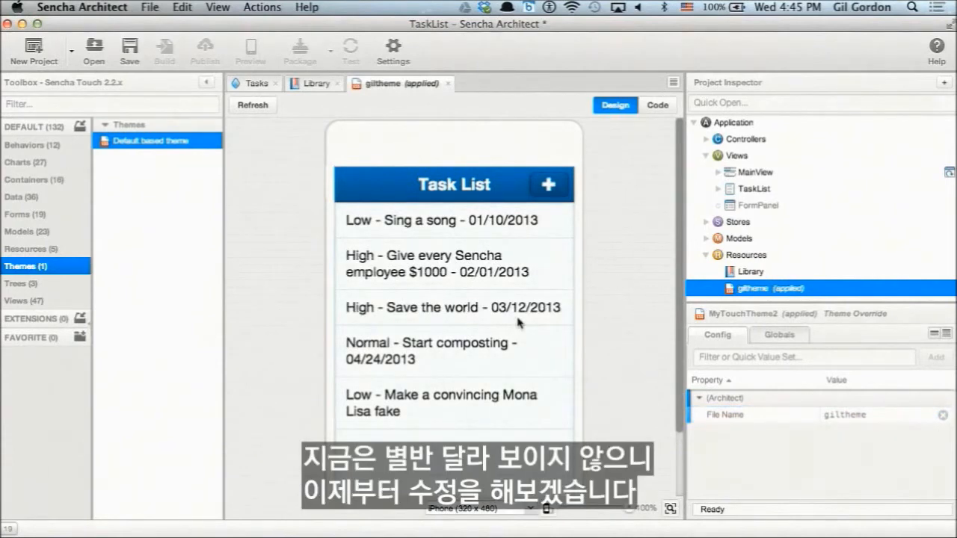
# - Filter theme Globals for 'base' and open the colour picker for base color #1985d0
pyautogui.click(779, 334)
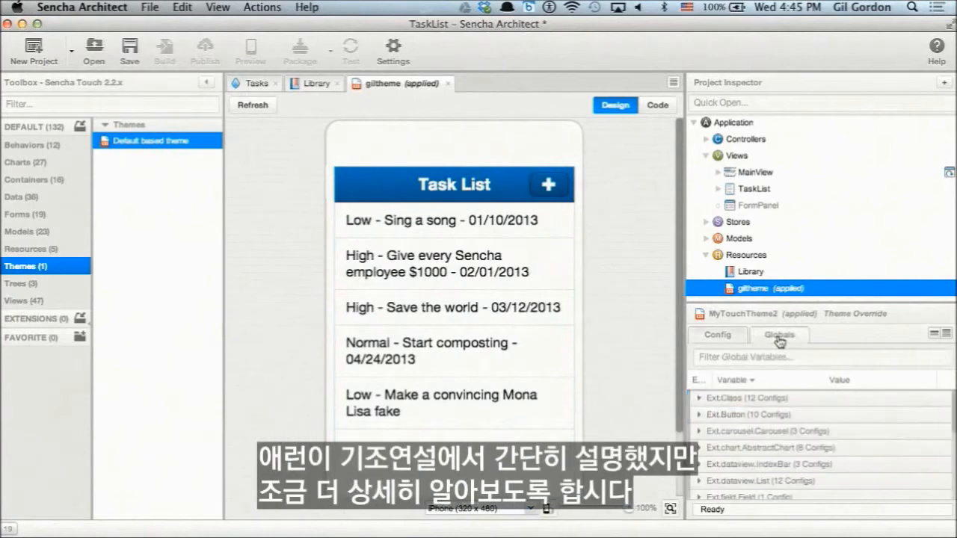
pyautogui.click(818, 356)
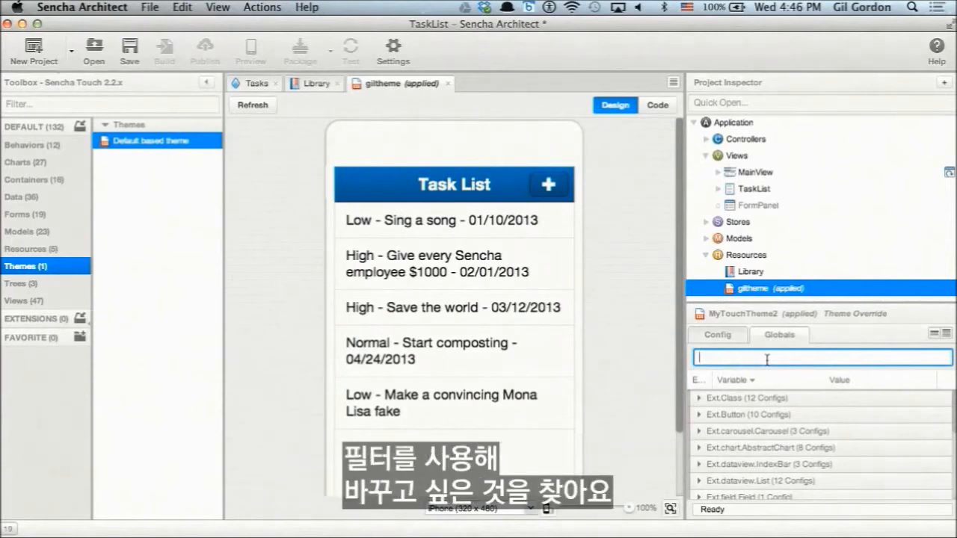
pyautogui.write('bu')
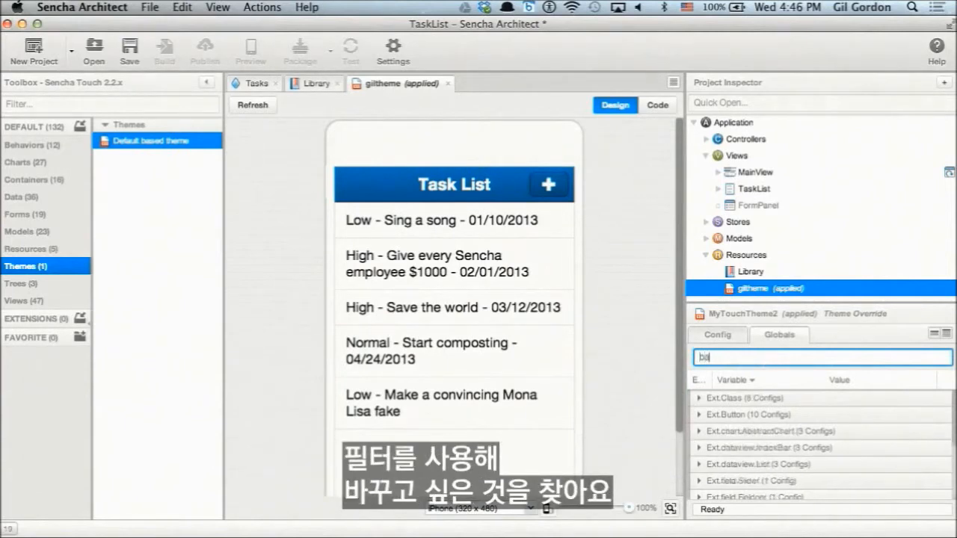
pyautogui.write('base')
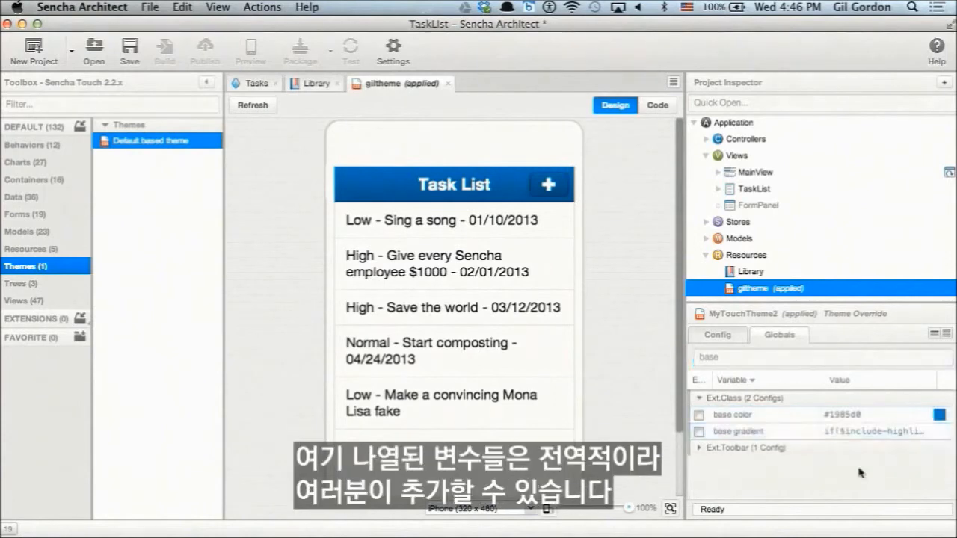
pyautogui.moveTo(815, 493)
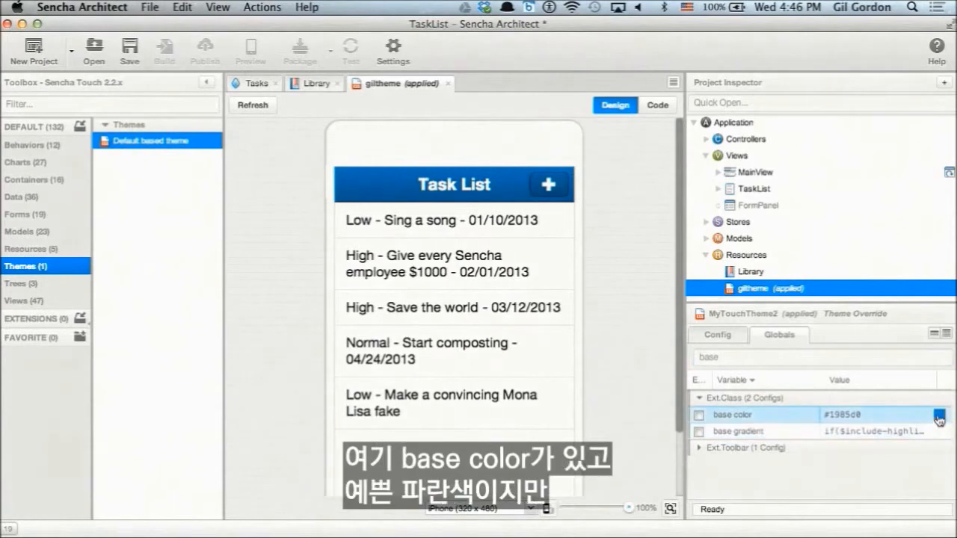
pyautogui.click(939, 415)
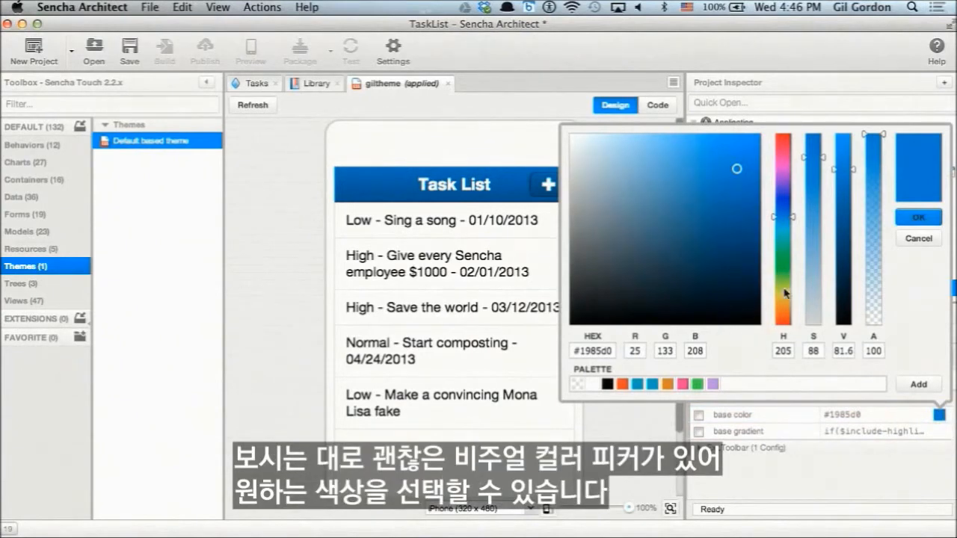
# - Change the theme base color from blue #1985d0 to pale olive #cbd588
pyautogui.click(677, 221)
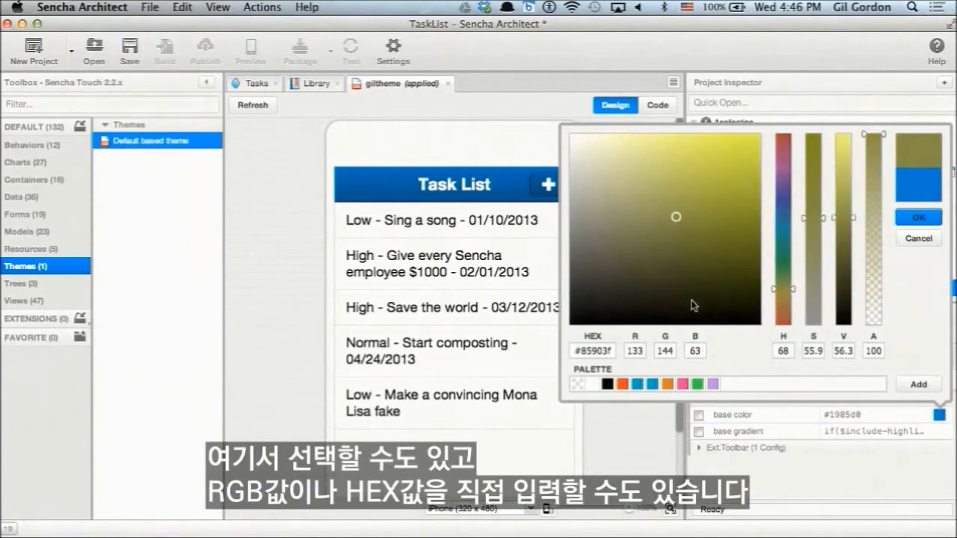
pyautogui.moveTo(649, 367)
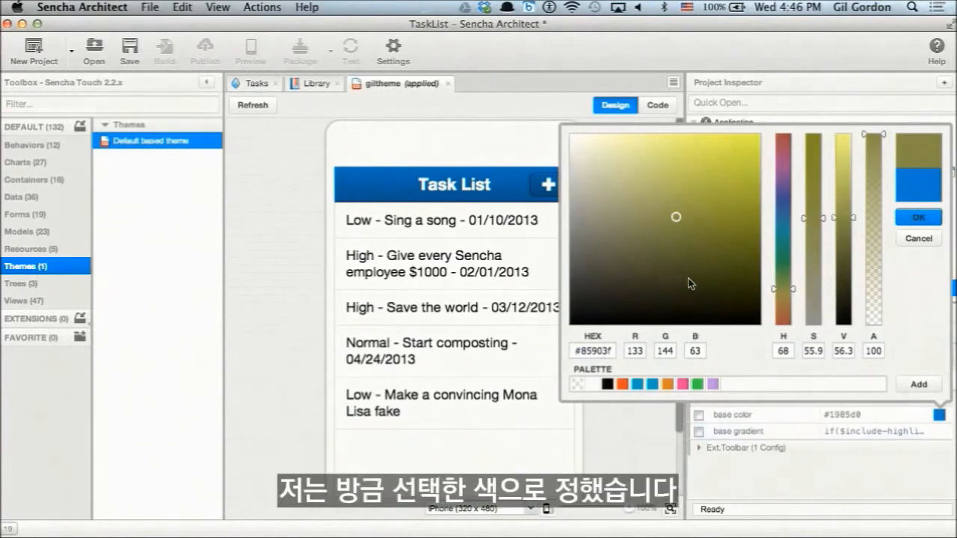
pyautogui.moveTo(655, 180)
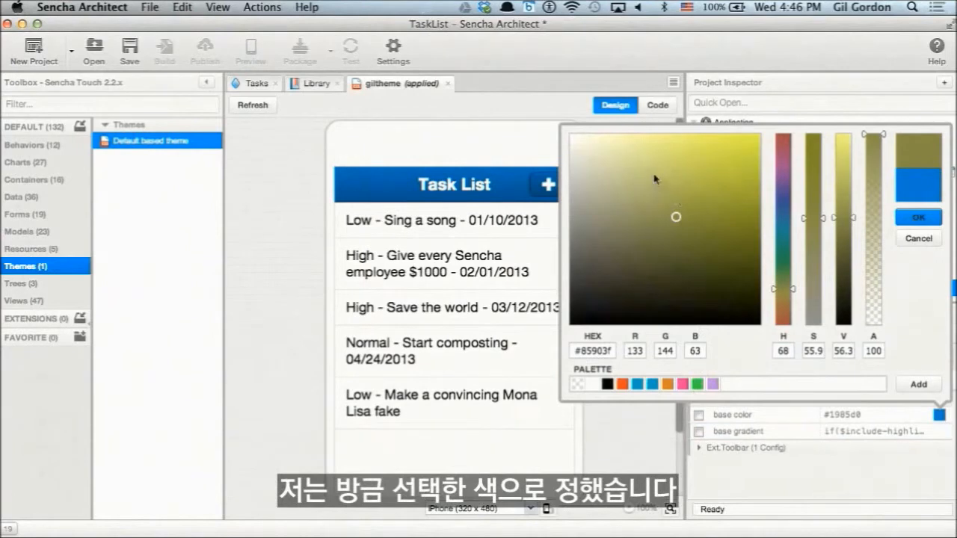
pyautogui.click(639, 166)
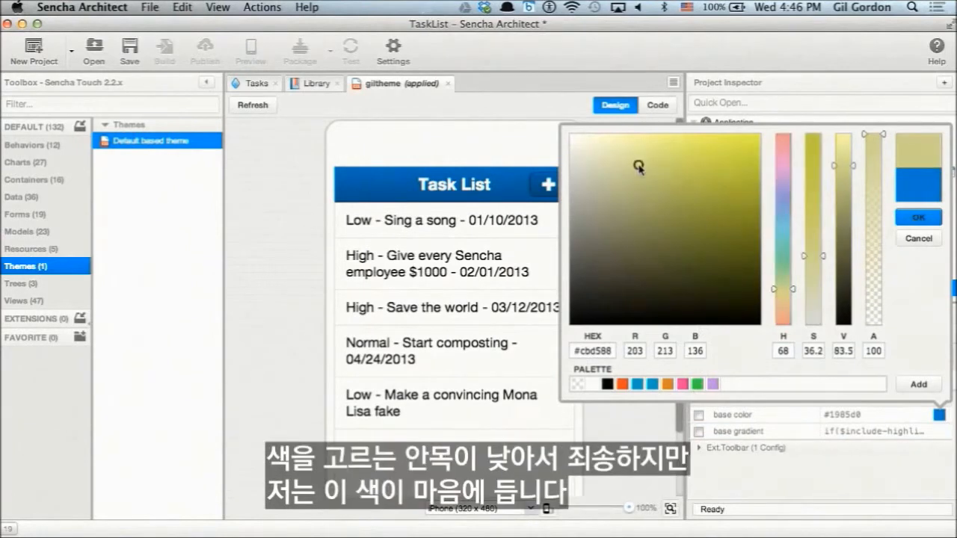
pyautogui.click(918, 384)
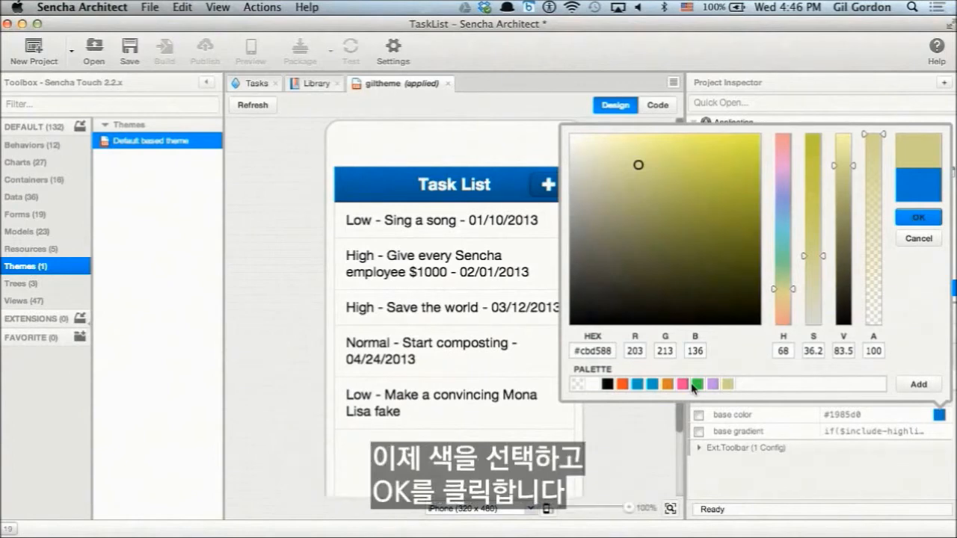
pyautogui.moveTo(892, 232)
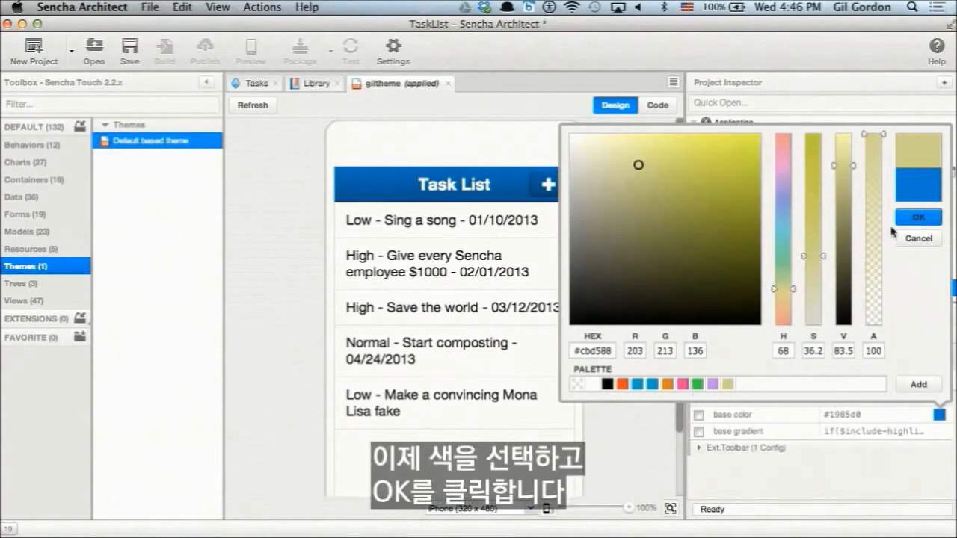
pyautogui.click(917, 217)
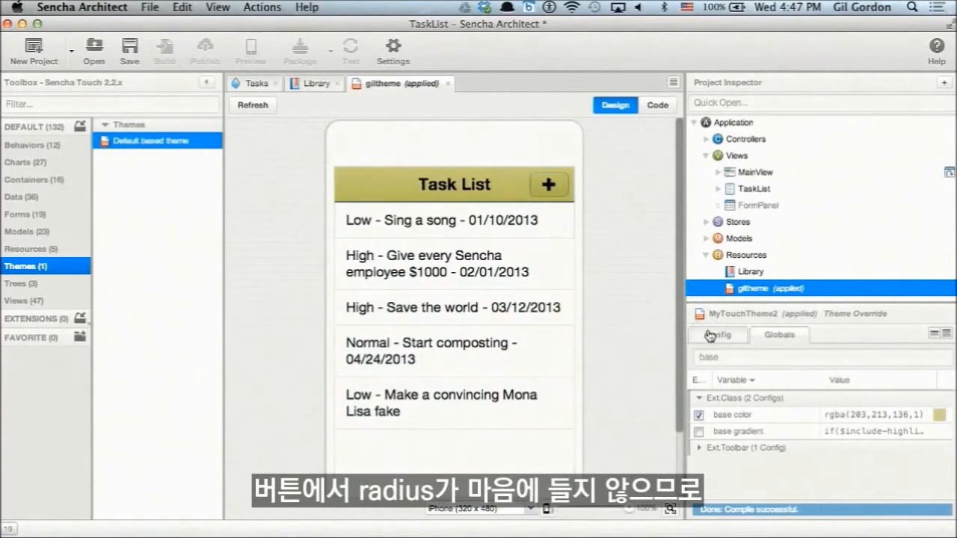
# - Filter Globals for 'radi' and override badge radius and button radius to 0.6em
pyautogui.click(819, 357)
pyautogui.write('radi')
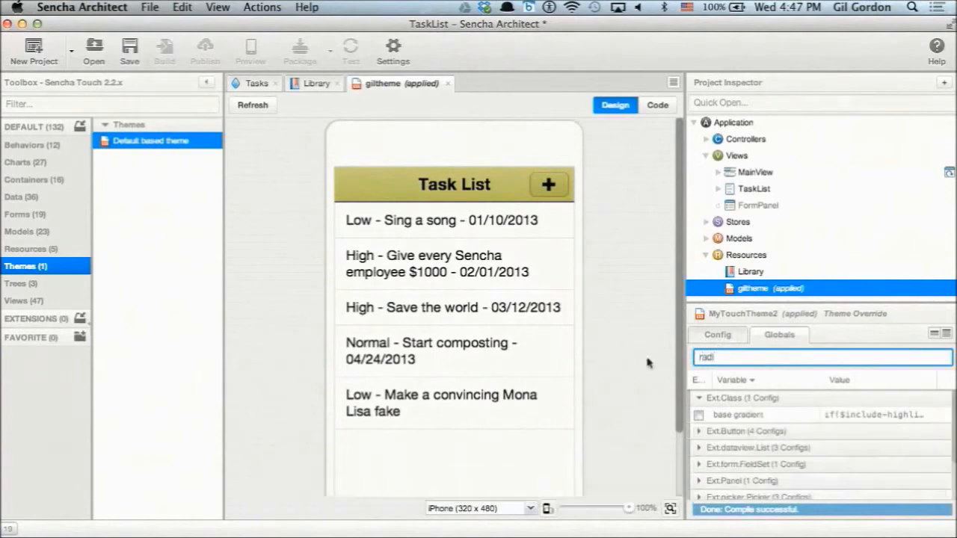
pyautogui.click(699, 432)
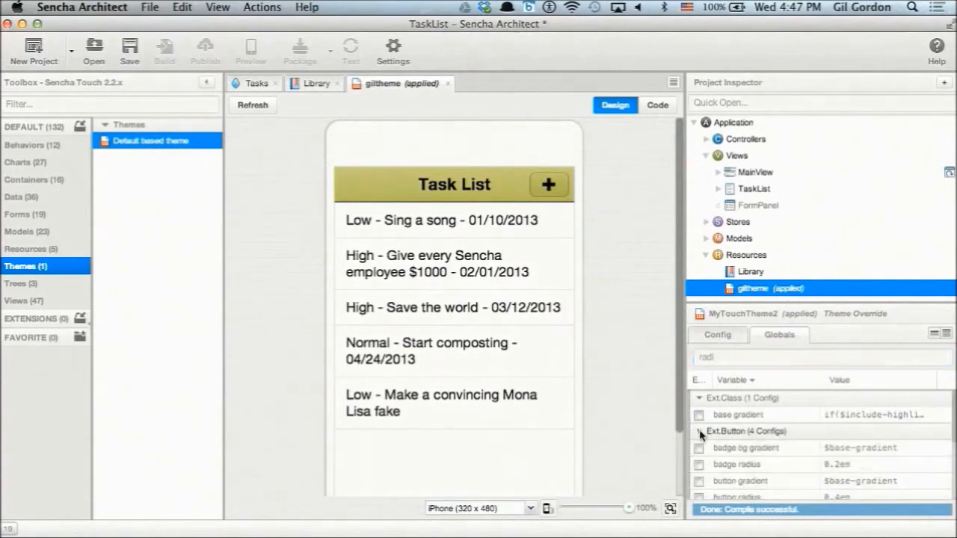
pyautogui.click(748, 465)
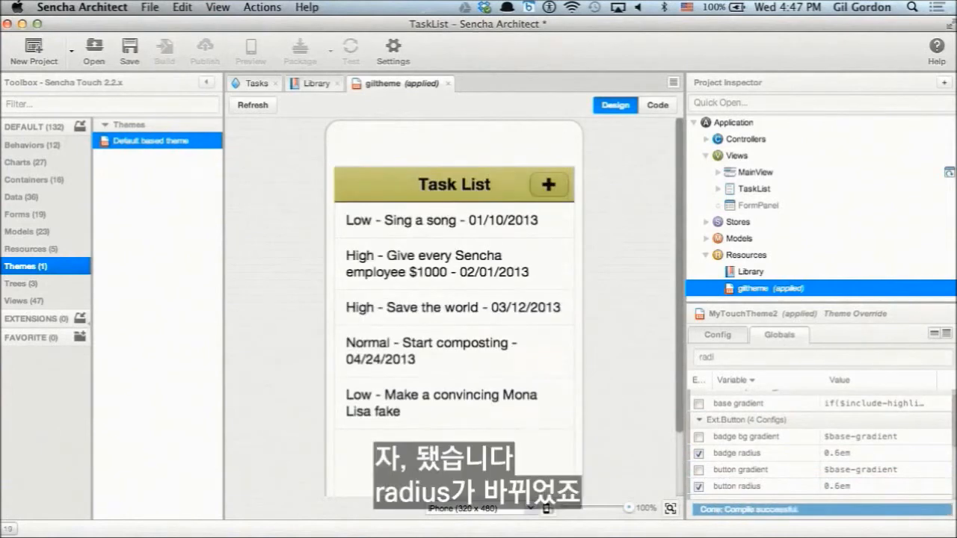
pyautogui.click(737, 453)
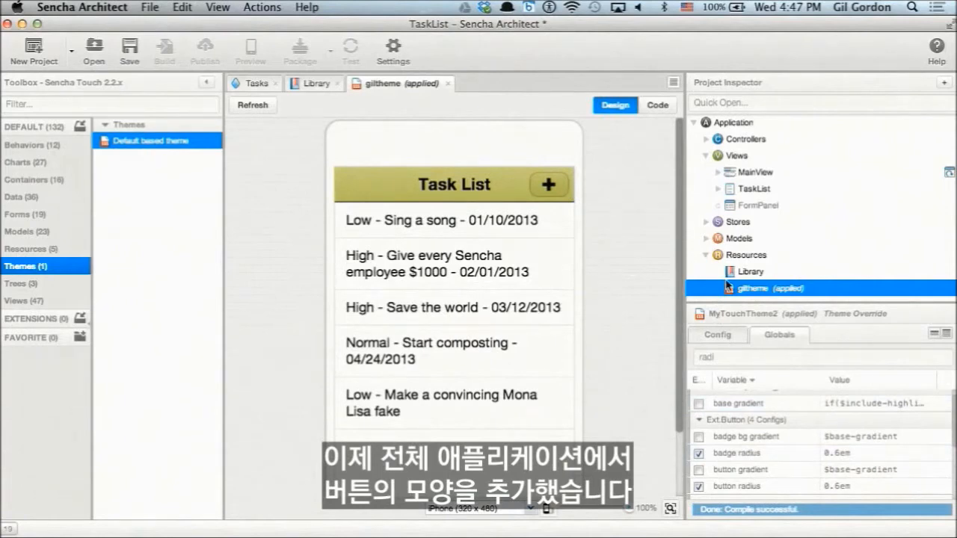
# - Select TaskList, then FormPanel, to see its rounded Save and Delete buttons
pyautogui.click(754, 188)
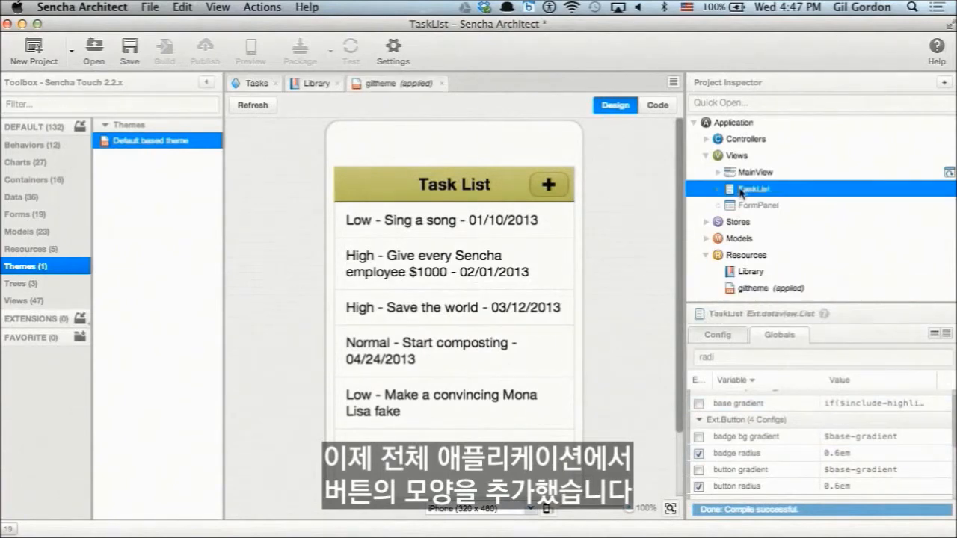
pyautogui.click(757, 205)
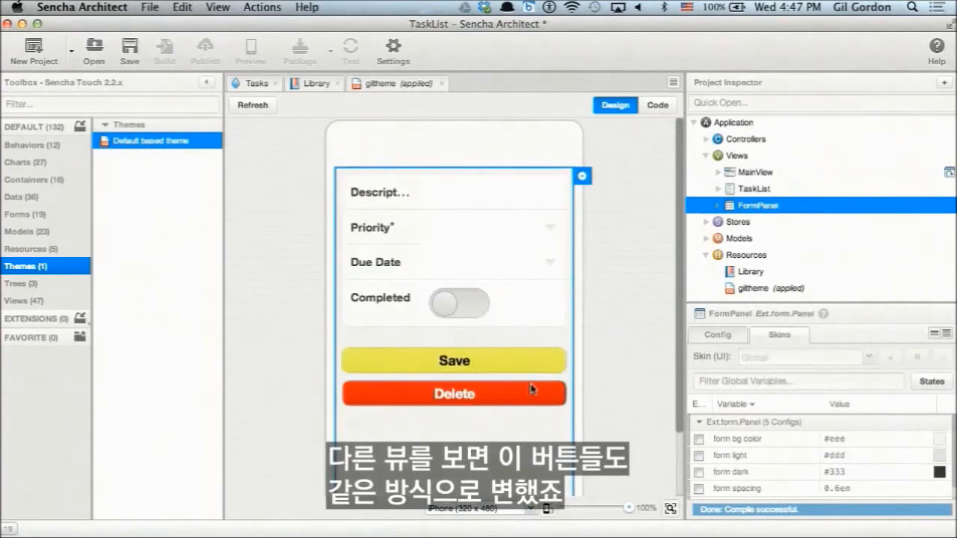
pyautogui.moveTo(370, 372)
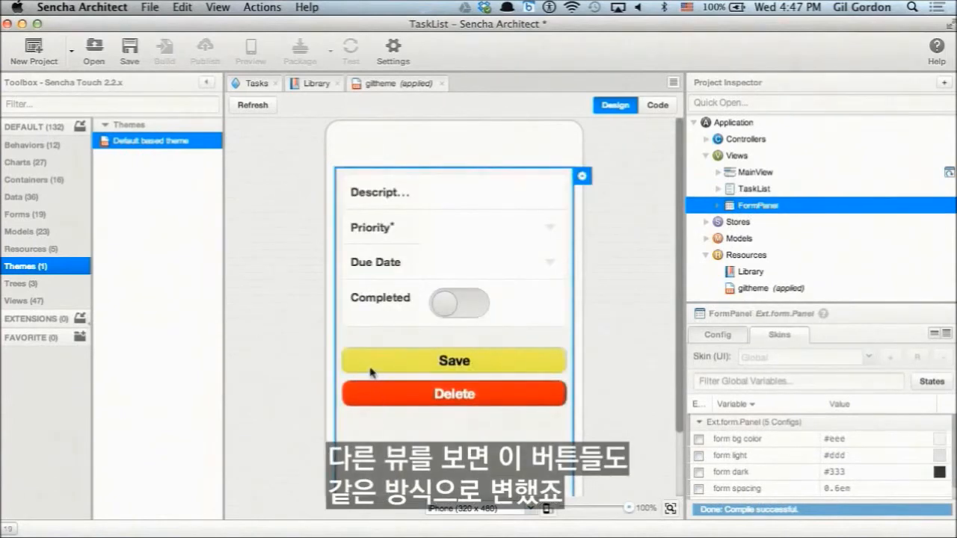
pyautogui.moveTo(556, 336)
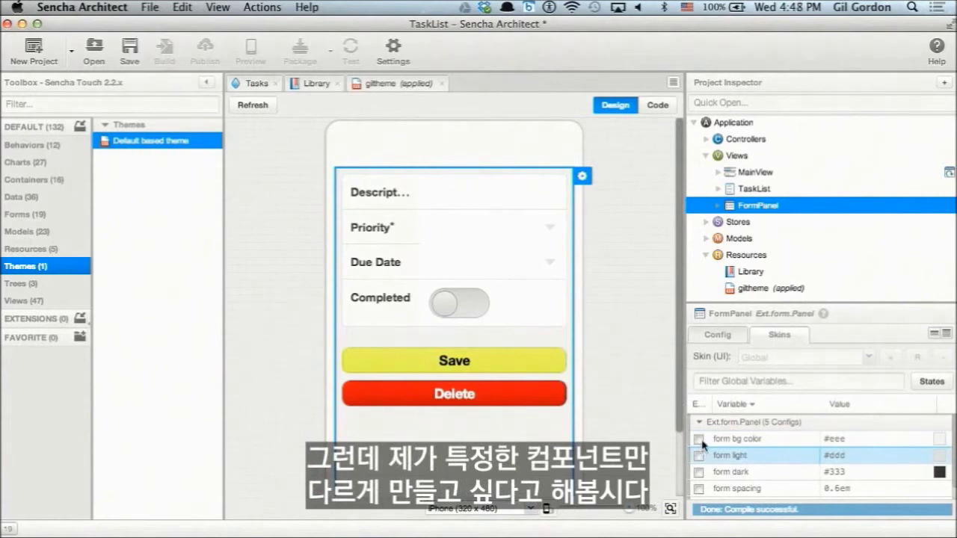
# - Select the FormPanel's Save button and review its Config and Action (framework) skin
pyautogui.click(754, 189)
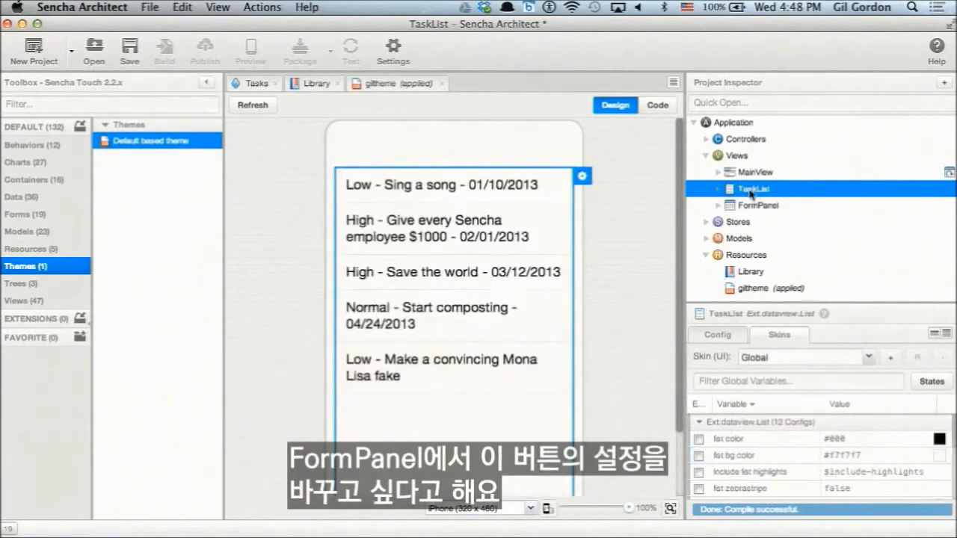
pyautogui.click(757, 205)
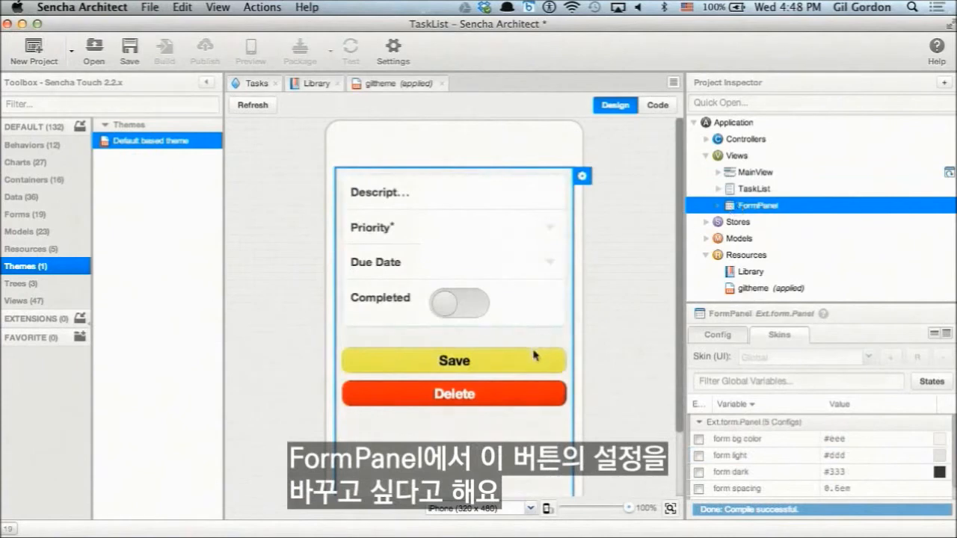
pyautogui.click(454, 360)
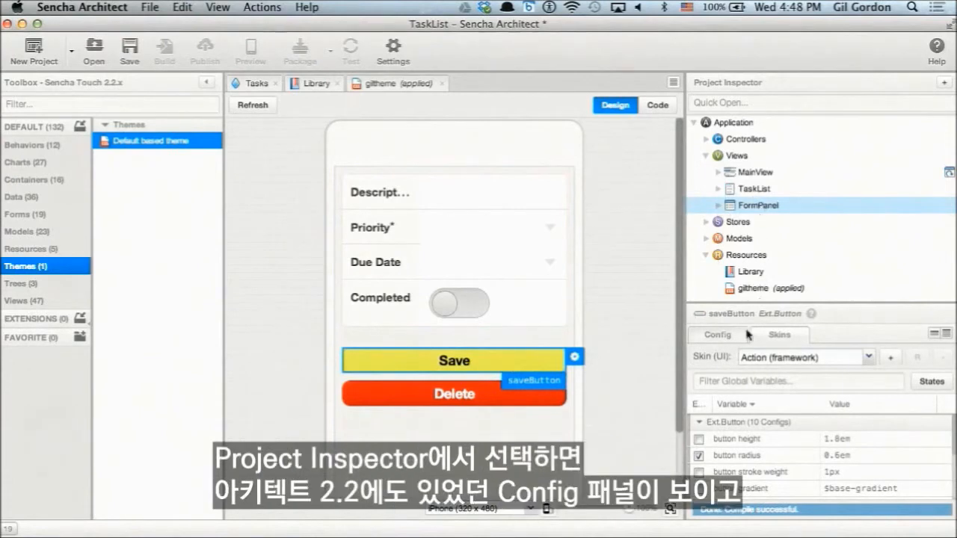
pyautogui.click(717, 334)
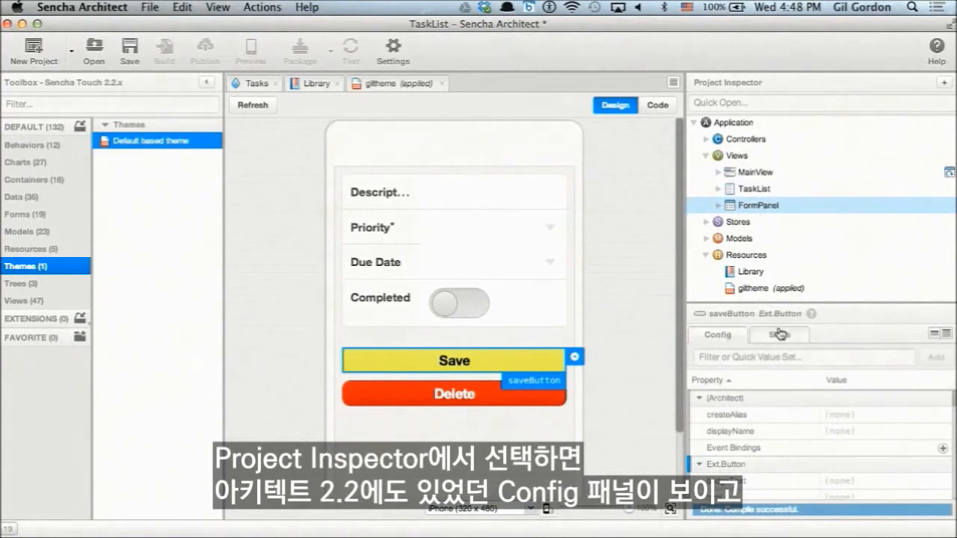
pyautogui.click(779, 334)
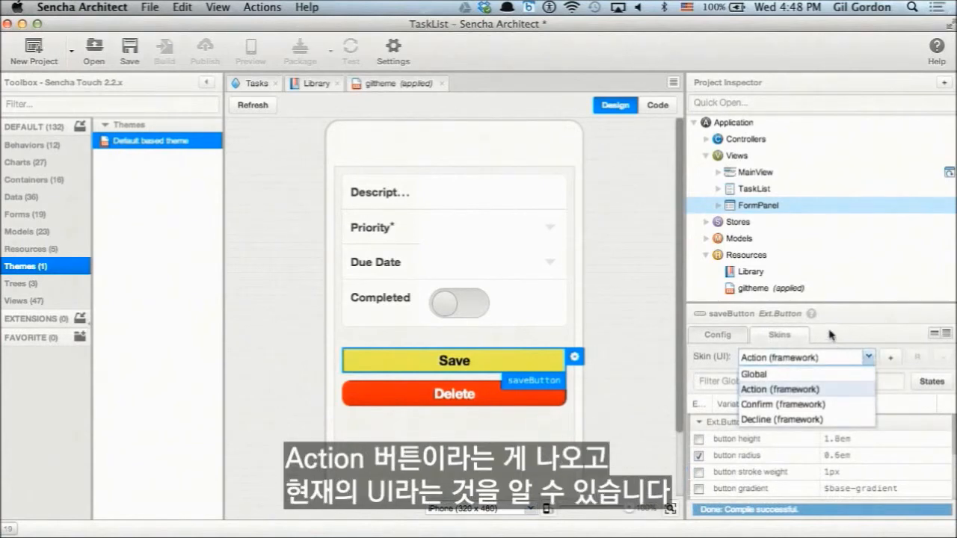
pyautogui.click(780, 389)
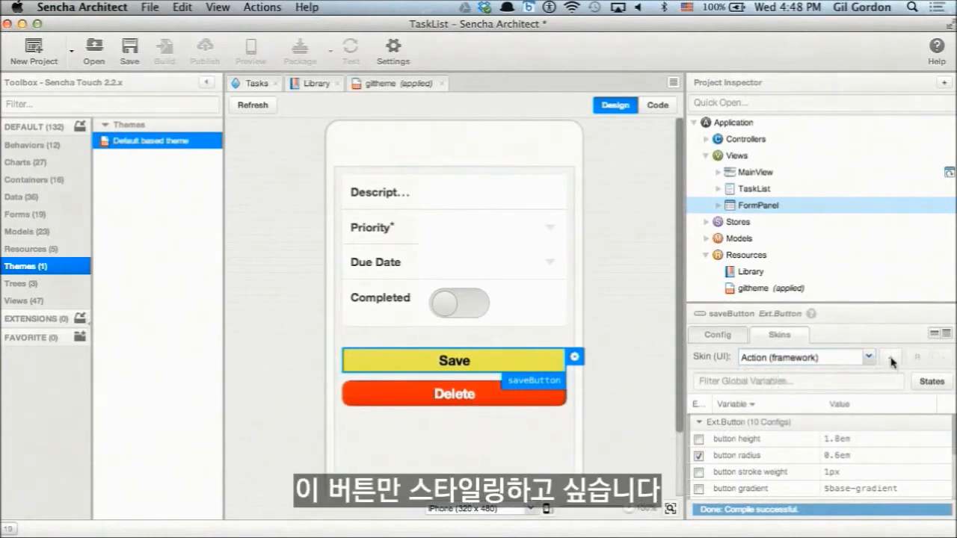
# - Create a custom skin named 'myskin' for the Save button and keep it selected
pyautogui.click(891, 357)
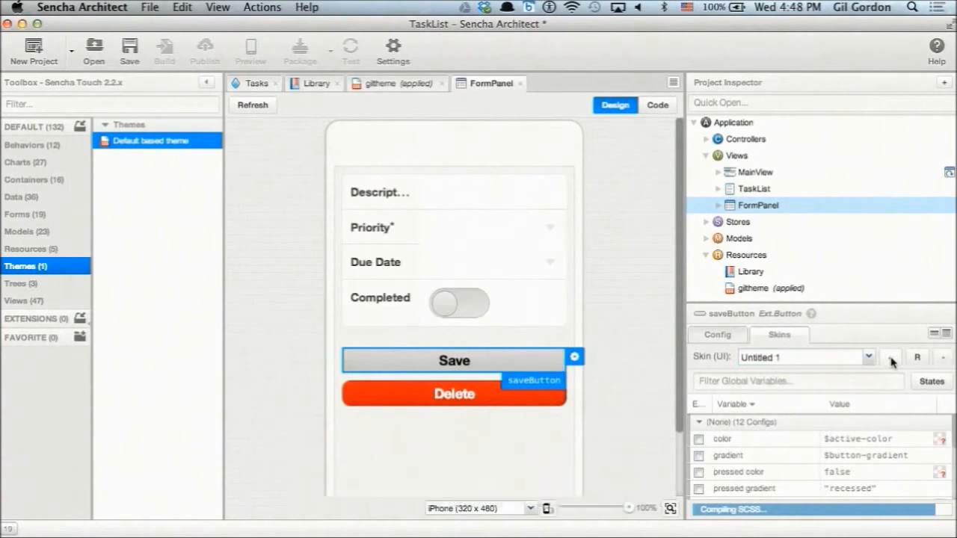
pyautogui.click(891, 357)
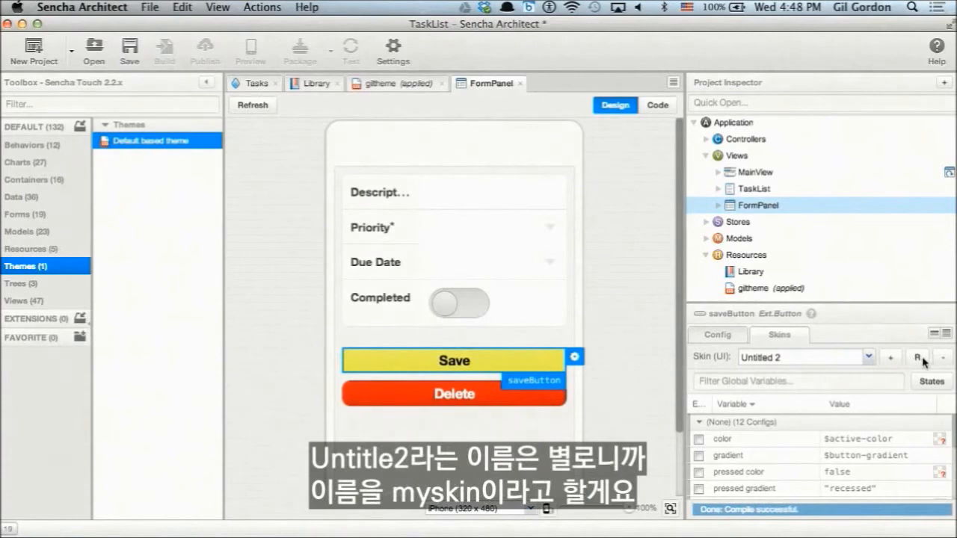
pyautogui.click(890, 357)
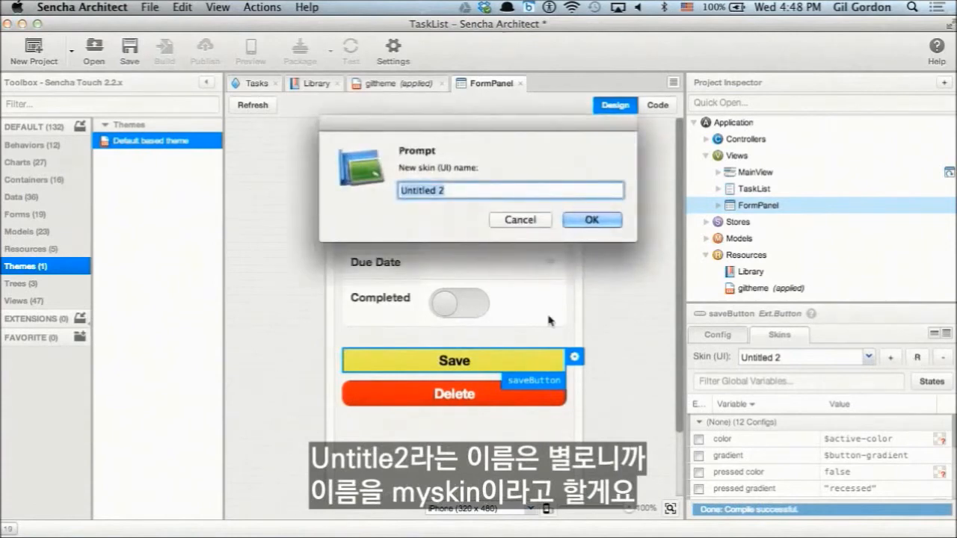
pyautogui.write('mysk')
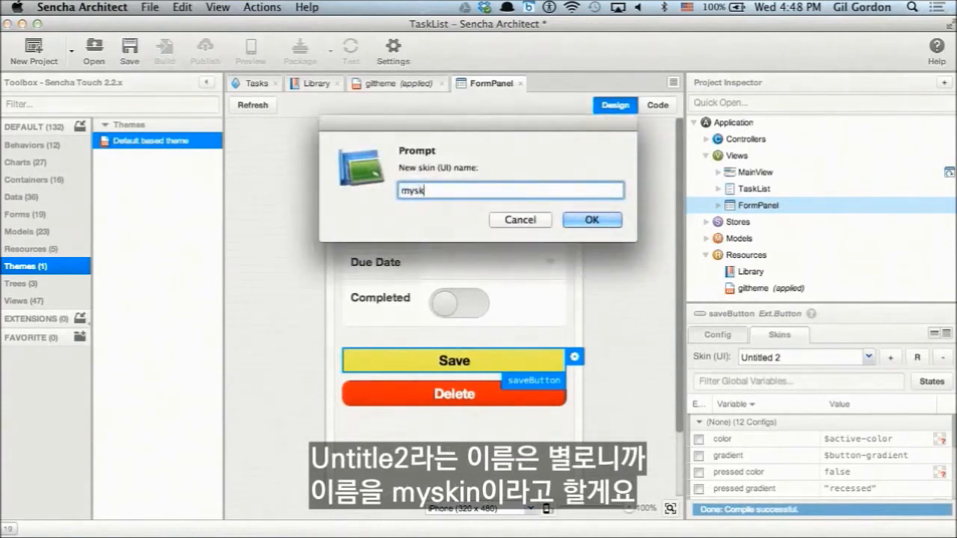
pyautogui.write('in')
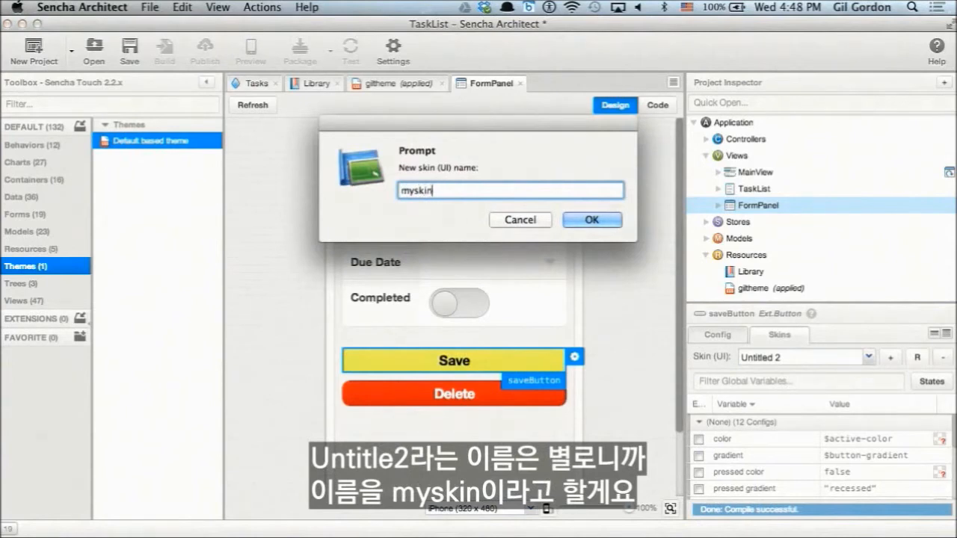
pyautogui.click(591, 220)
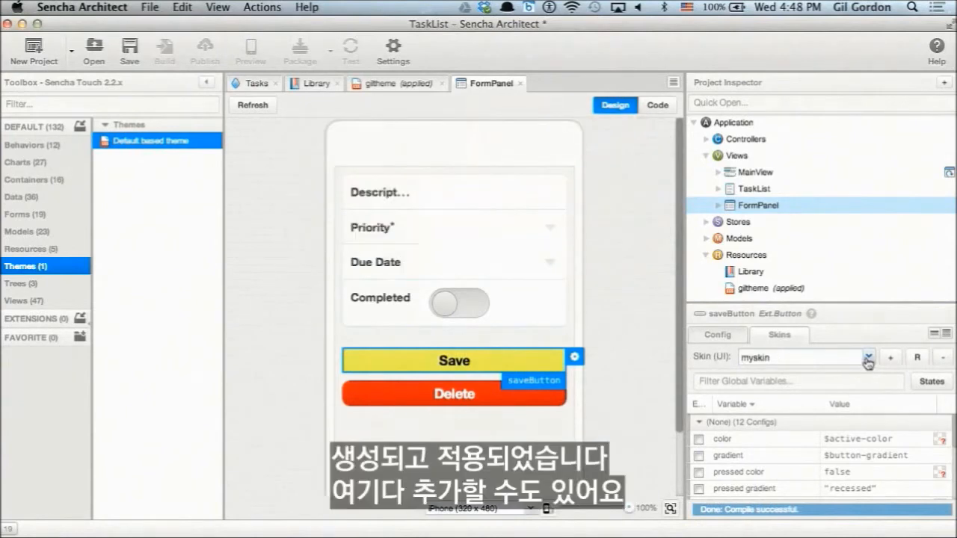
pyautogui.moveTo(859, 331)
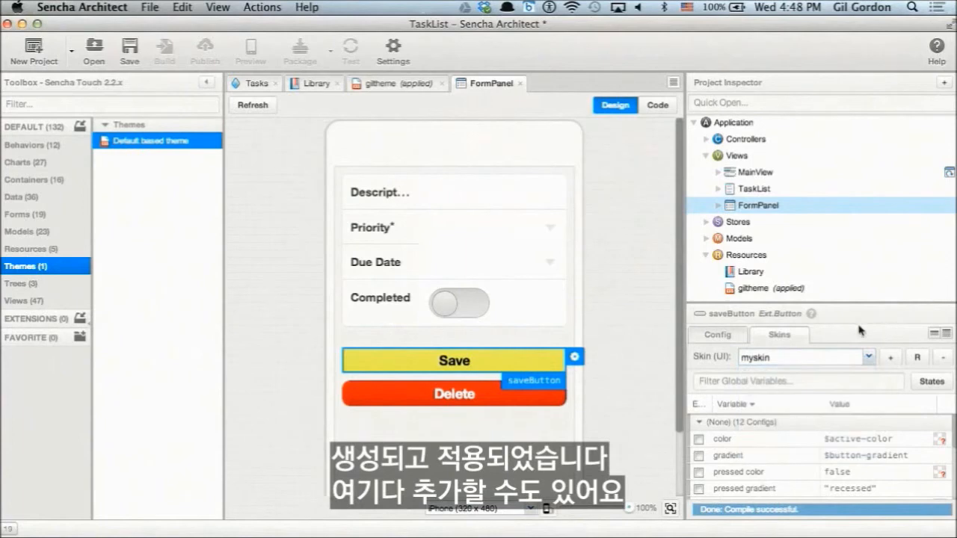
pyautogui.click(866, 356)
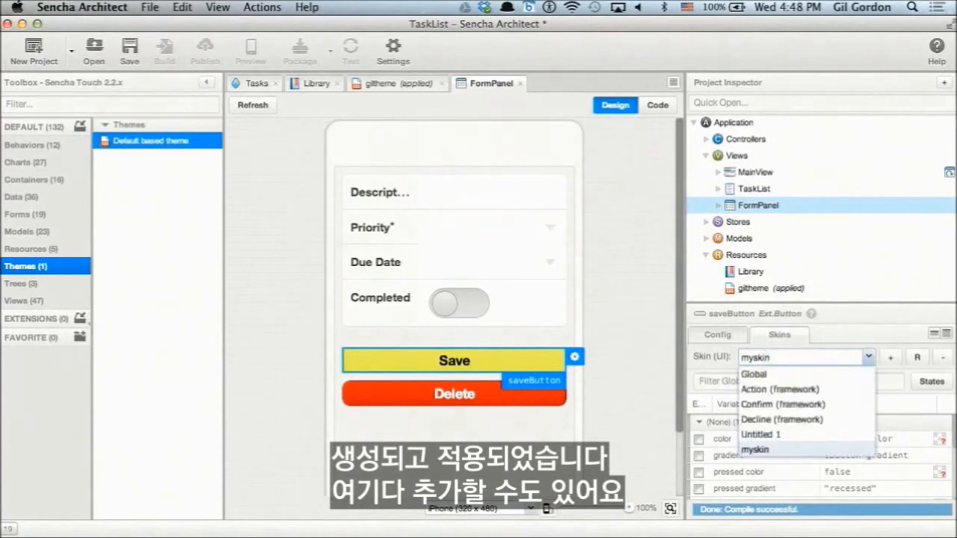
pyautogui.click(754, 449)
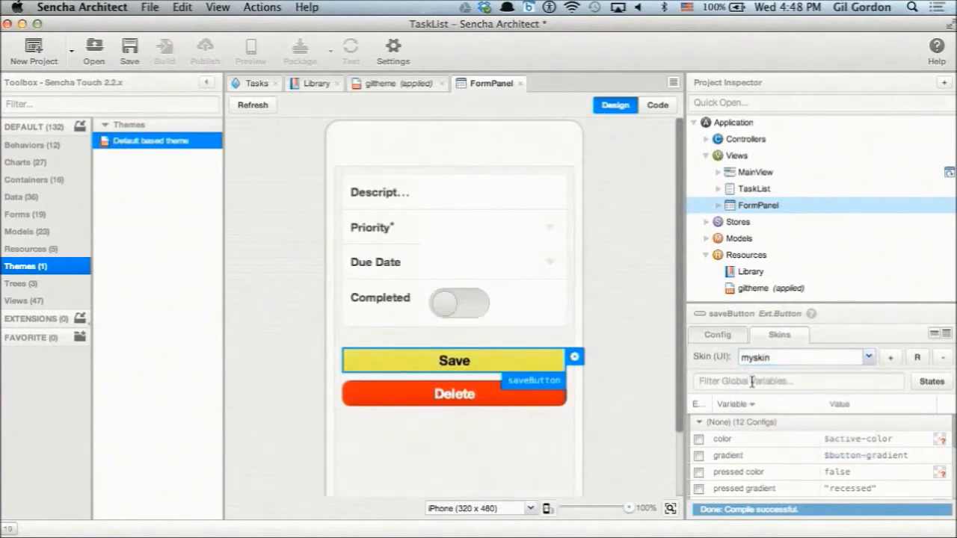
# - Set myskin's color variable to blue #218ae9, then select the Delete button
pyautogui.write('color')
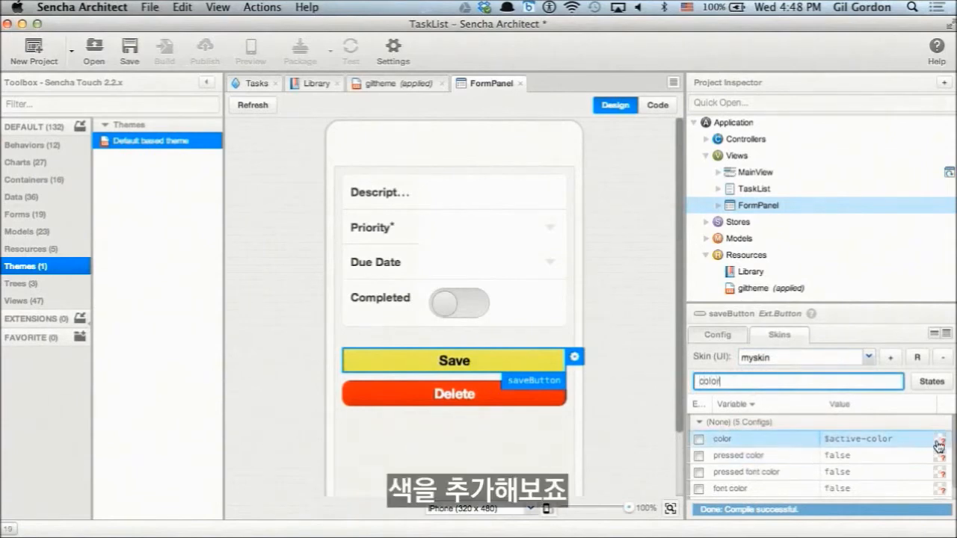
pyautogui.click(939, 445)
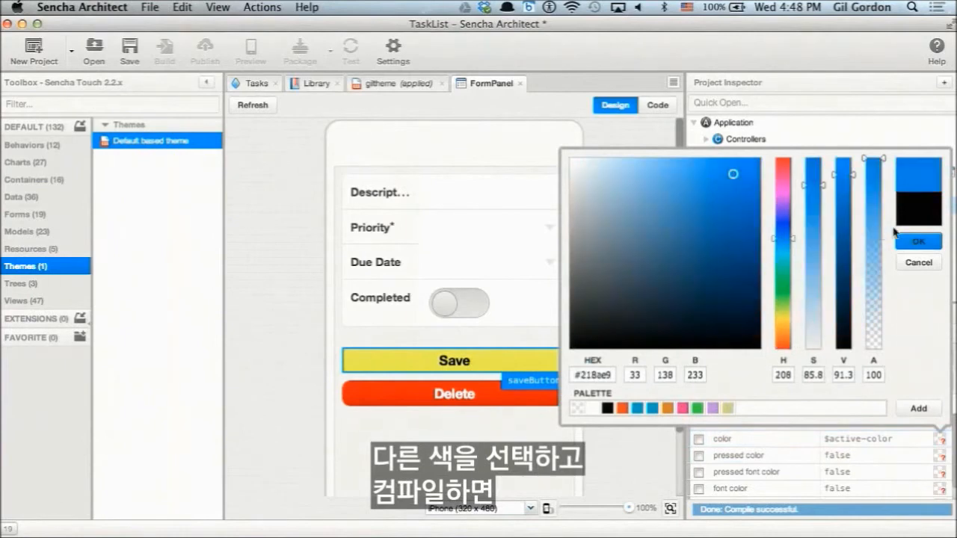
pyautogui.click(918, 241)
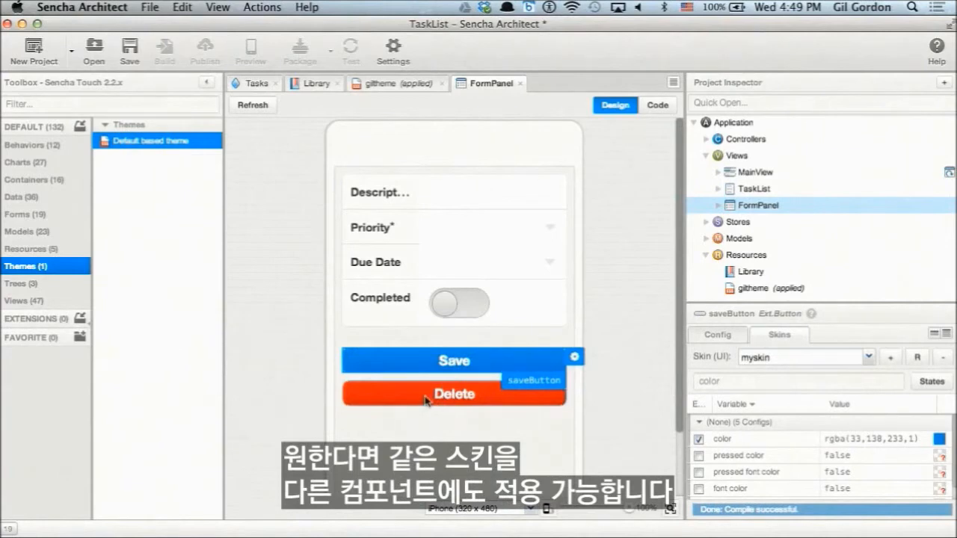
pyautogui.click(453, 394)
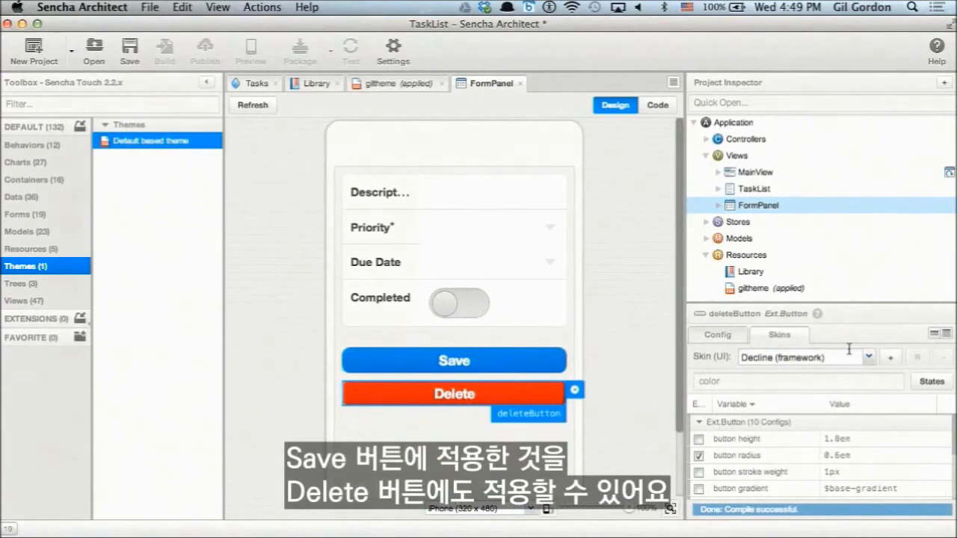
pyautogui.moveTo(783, 259)
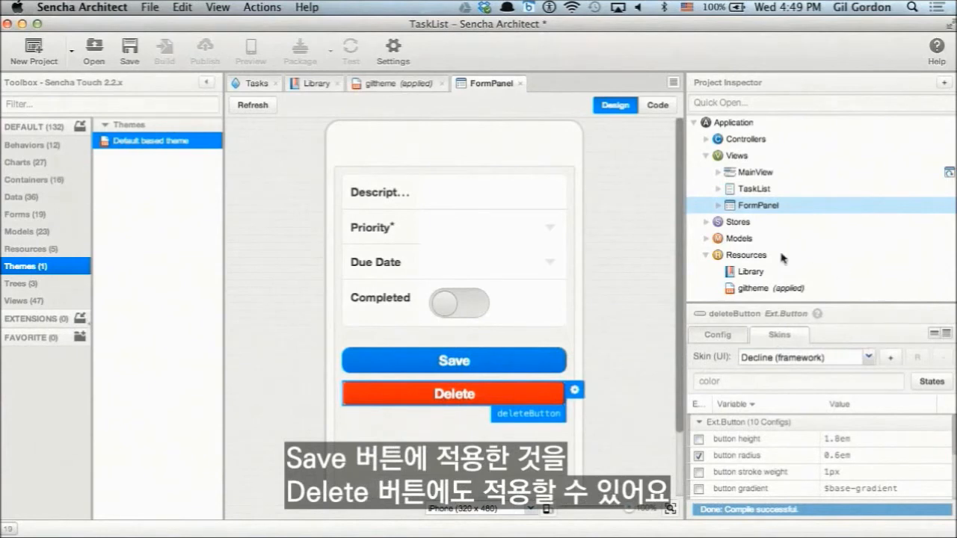
pyautogui.moveTo(717, 207)
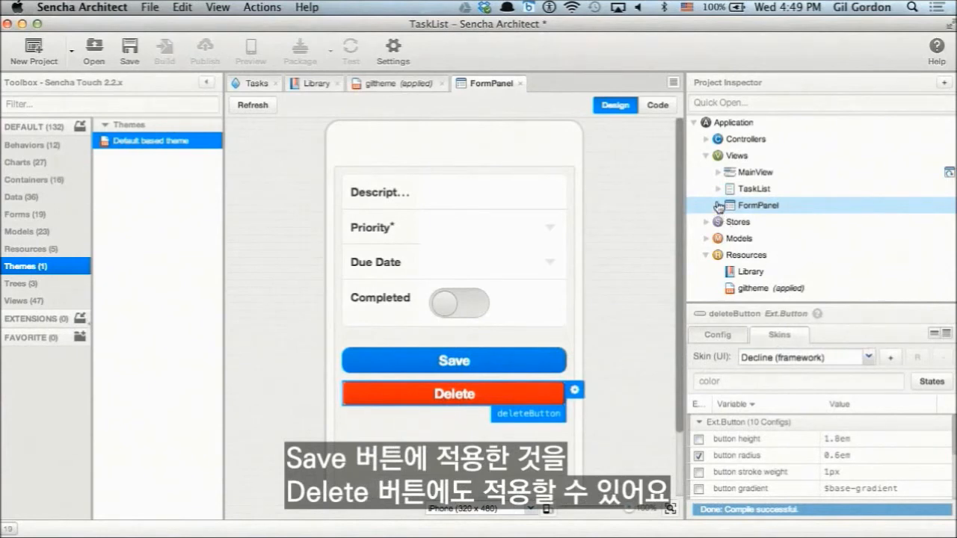
# - Apply the myskin skin to the Delete button
pyautogui.click(869, 357)
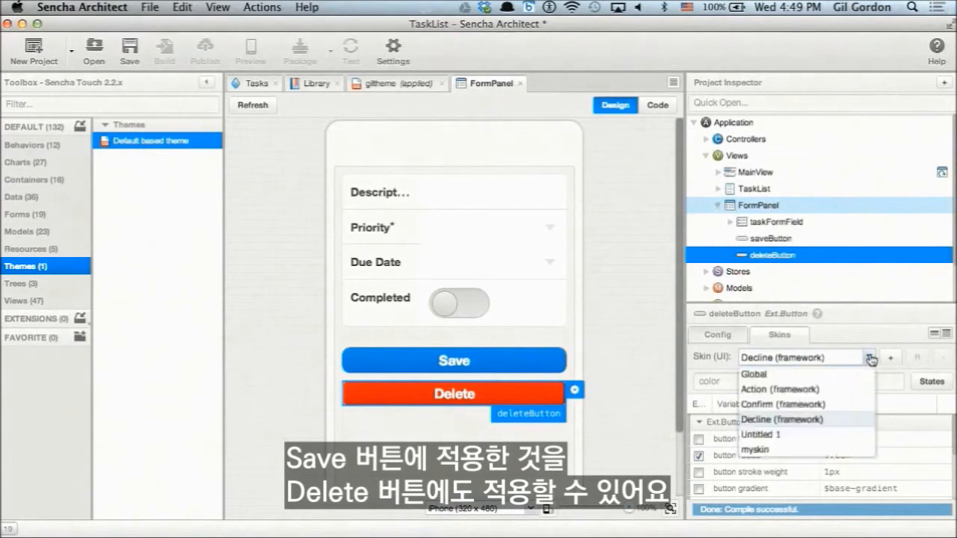
pyautogui.click(754, 450)
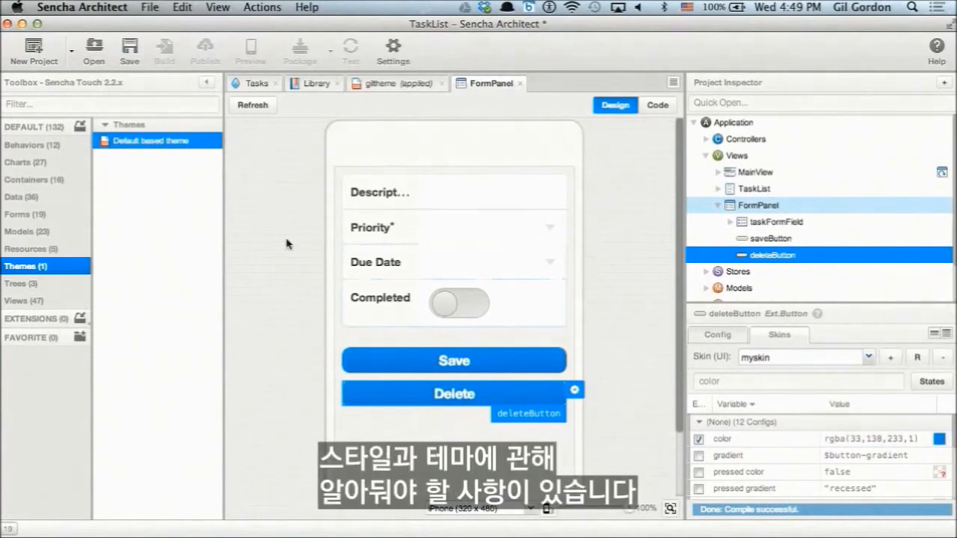
pyautogui.moveTo(262, 212)
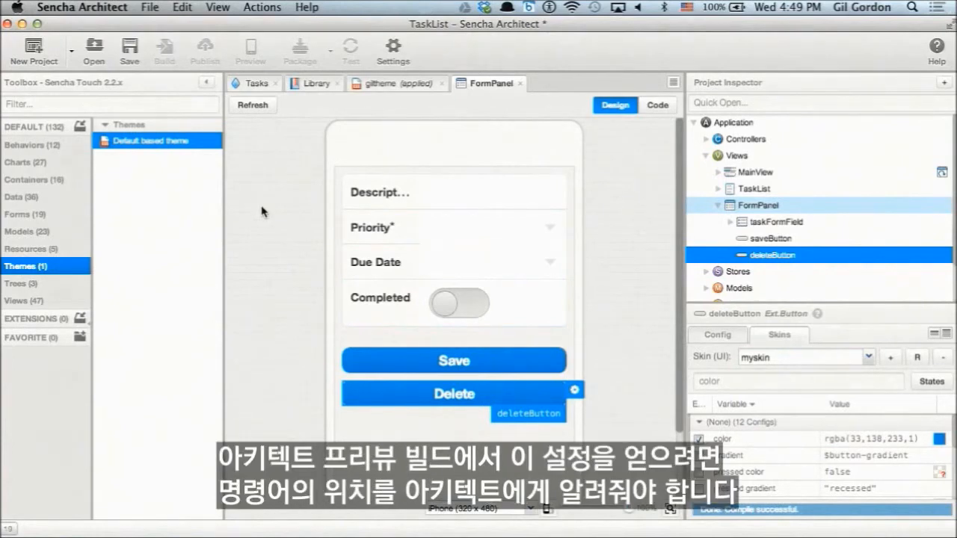
# - Open the application Settings dialog to reach the Sencha Cmd path
pyautogui.click(392, 51)
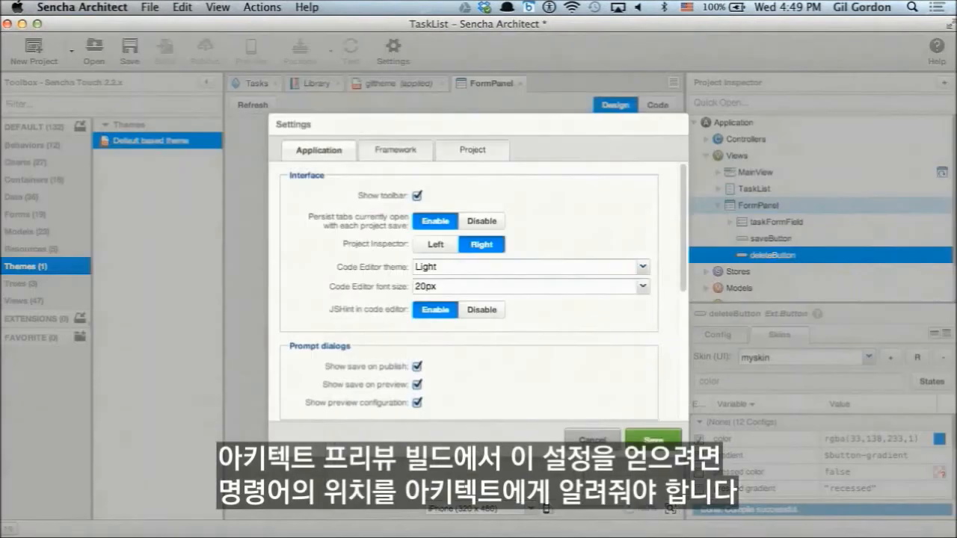
pyautogui.moveTo(341, 316)
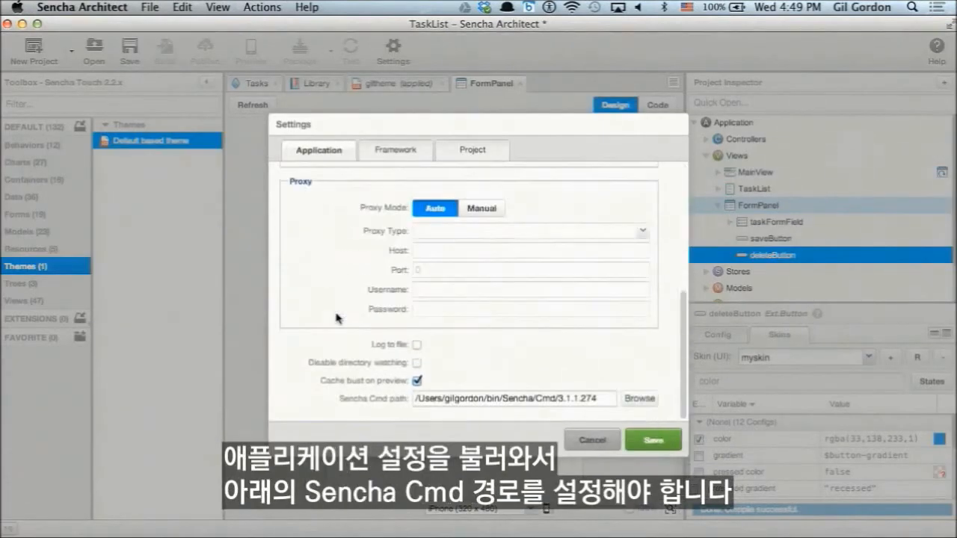
pyautogui.moveTo(355, 408)
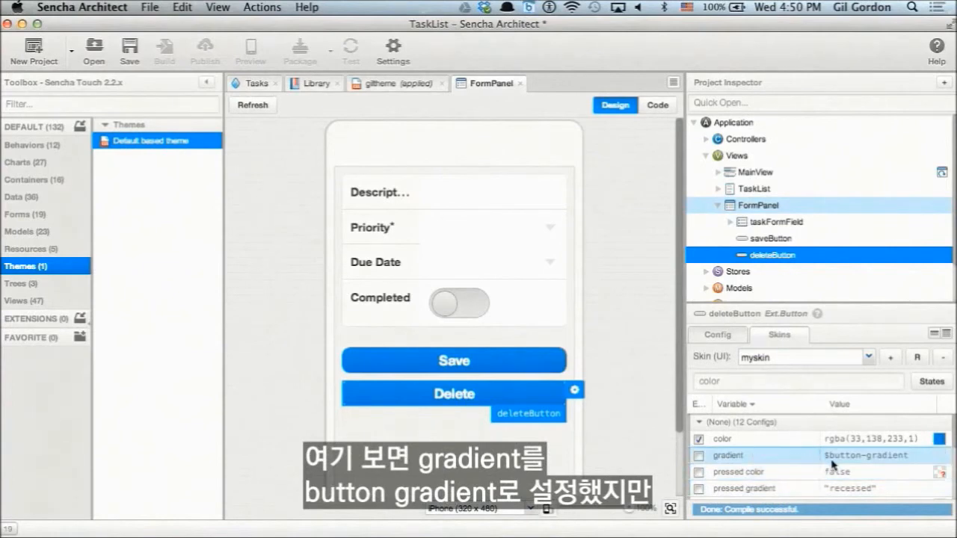
pyautogui.moveTo(852, 464)
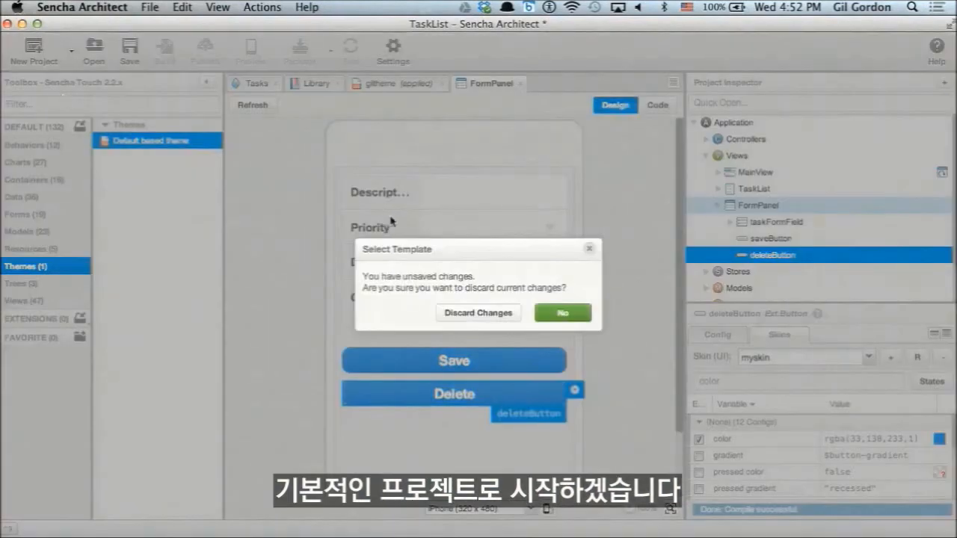
# - Discard TaskList changes and create a LocationManager project from the Location Manager template
pyautogui.click(478, 313)
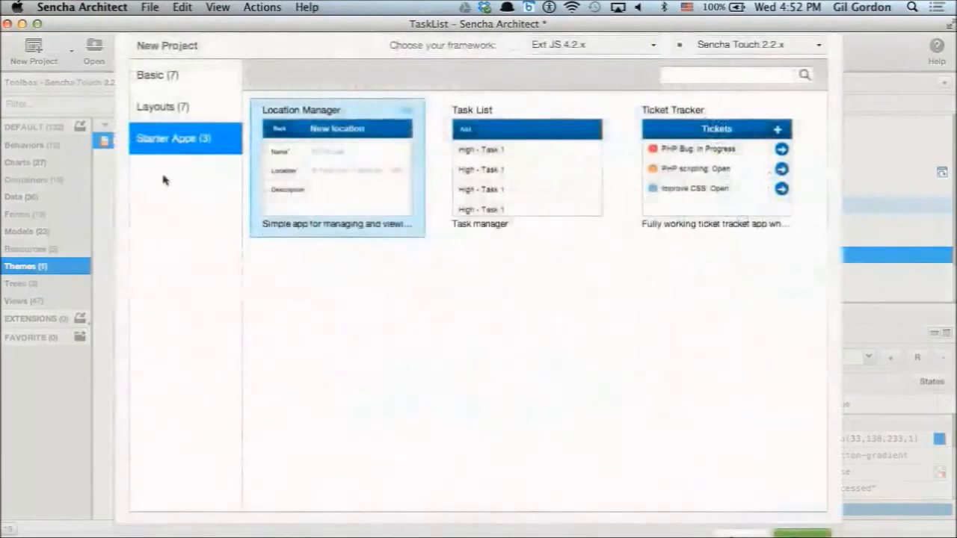
pyautogui.click(162, 107)
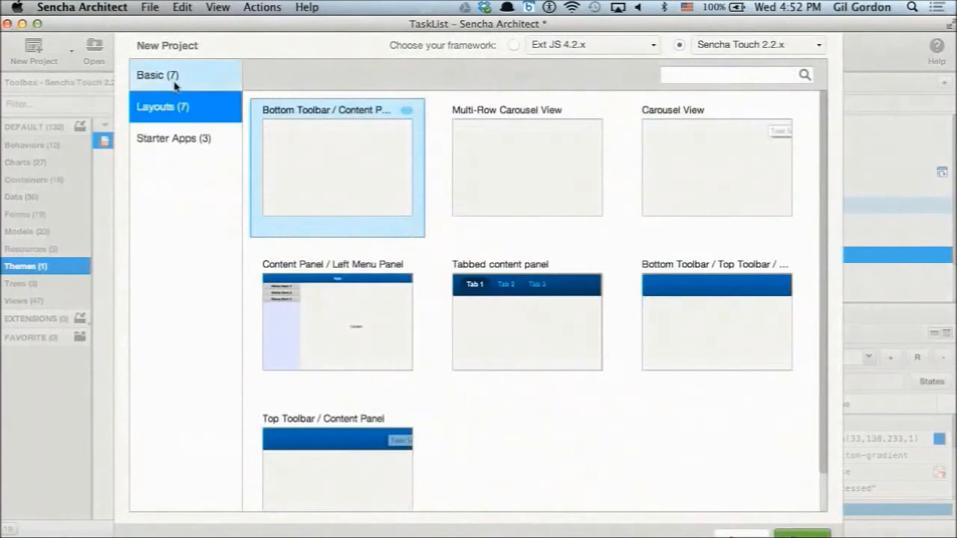
pyautogui.moveTo(617, 73)
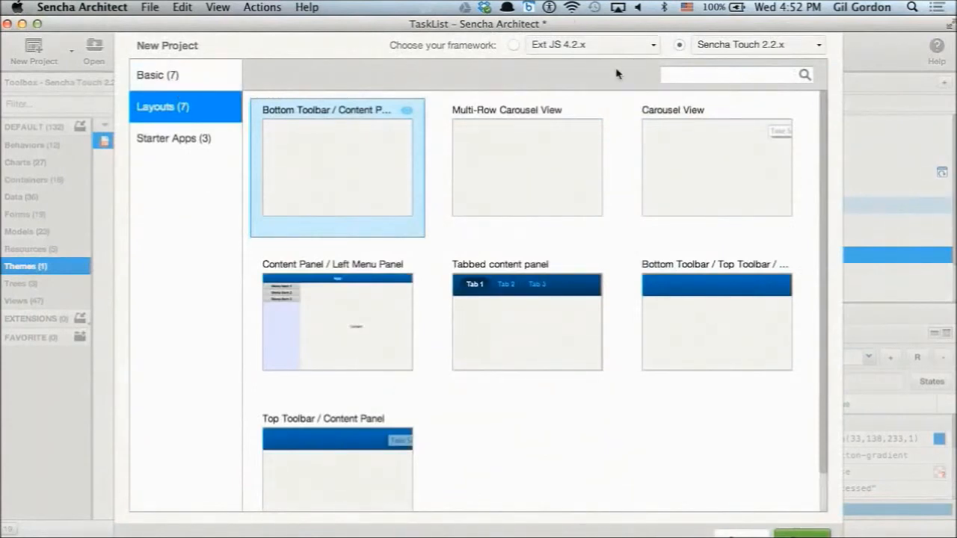
pyautogui.click(174, 138)
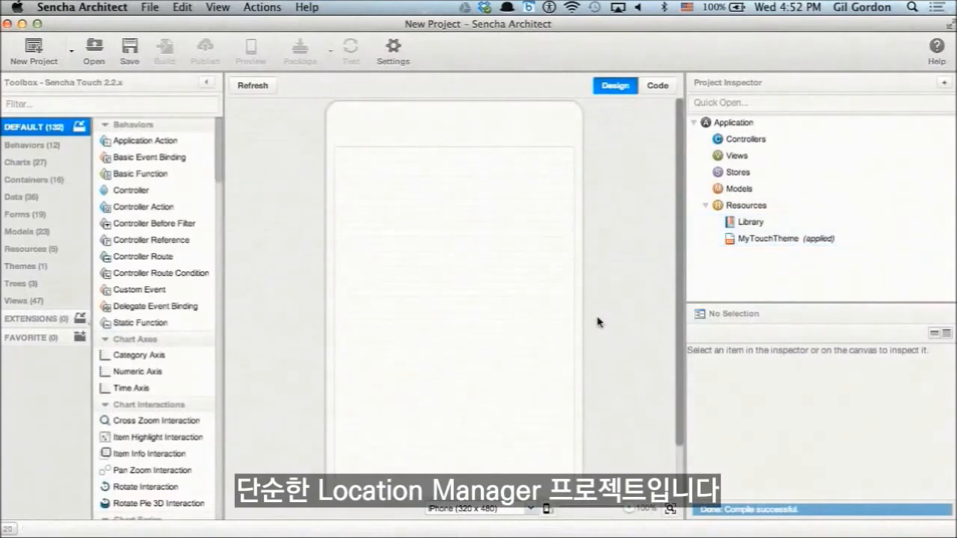
pyautogui.moveTo(90, 71)
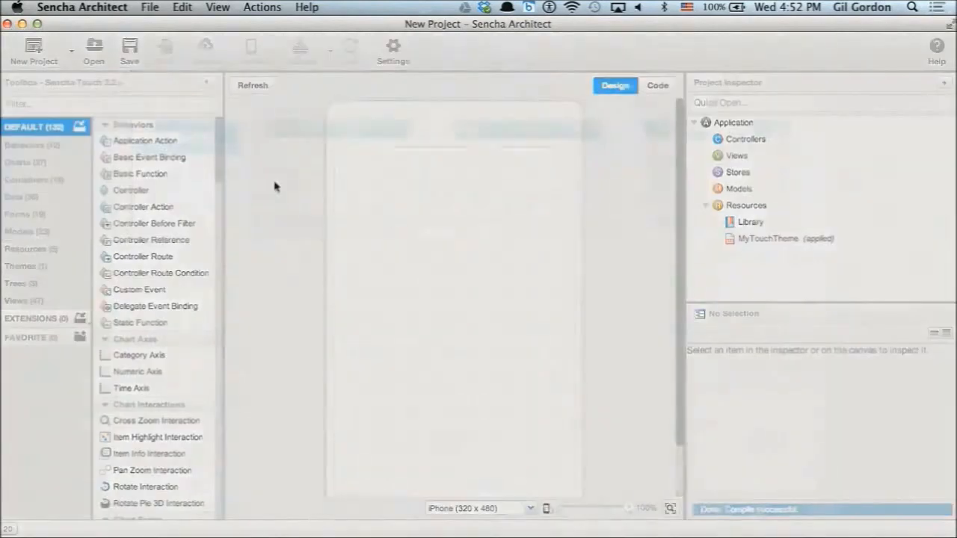
pyautogui.click(34, 51)
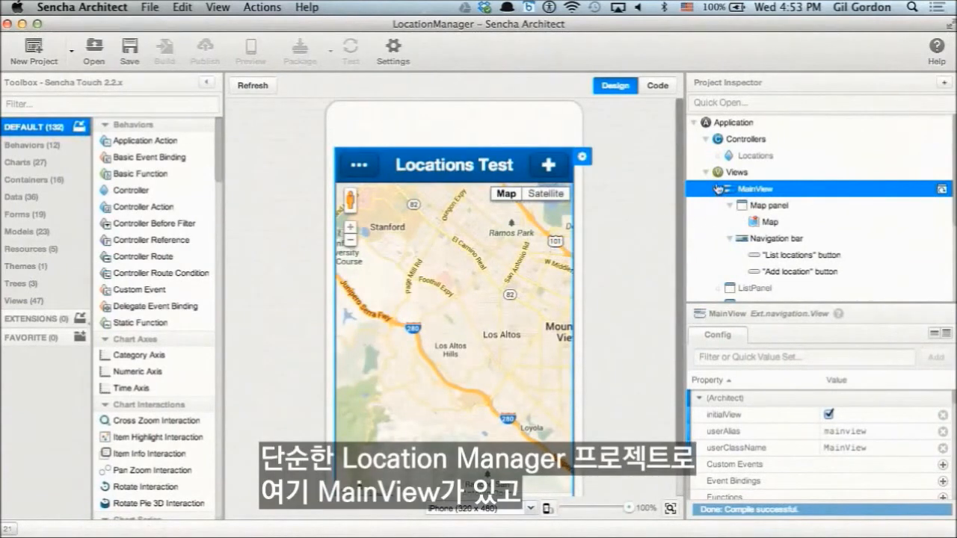
# - View the FormPanel, then save the project as 'location' in htdocs
pyautogui.click(755, 204)
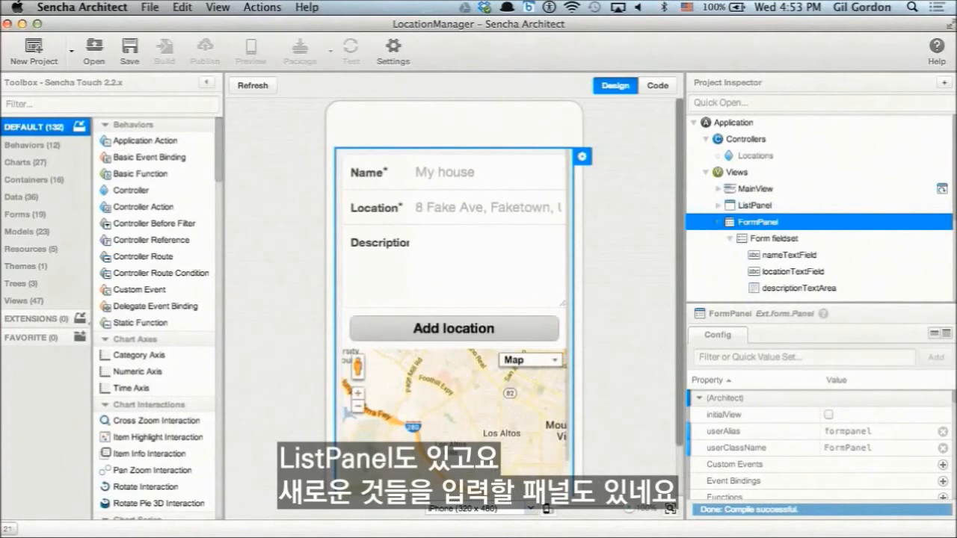
pyautogui.moveTo(376, 58)
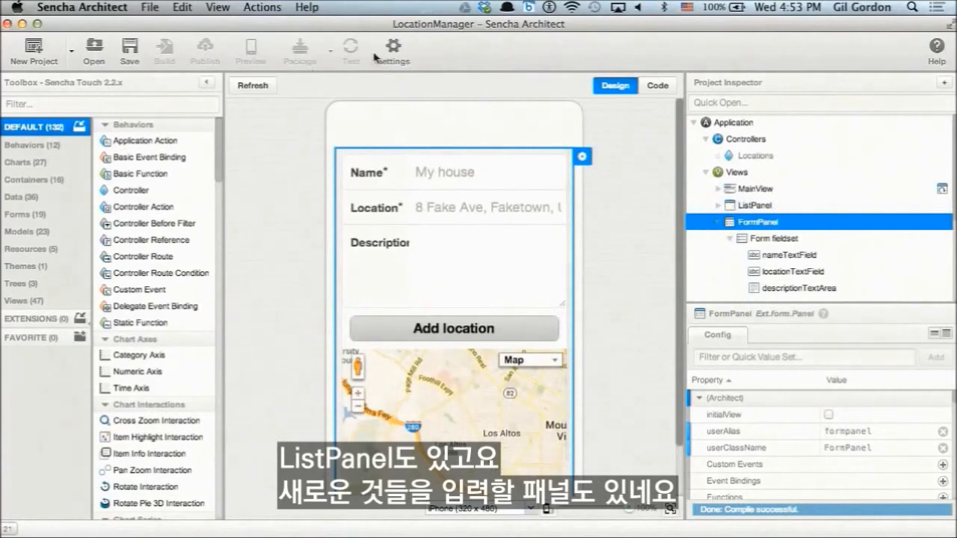
pyautogui.click(129, 48)
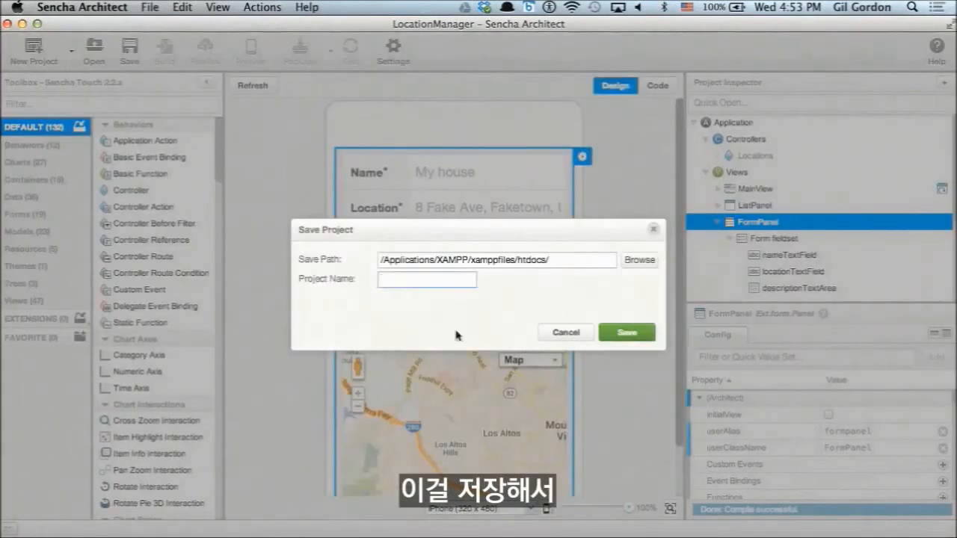
pyautogui.write('location')
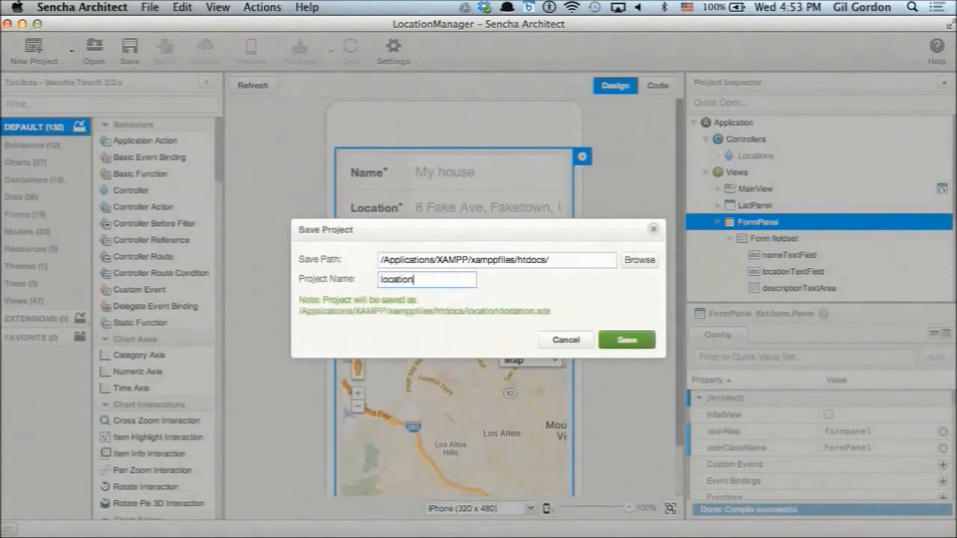
pyautogui.click(626, 339)
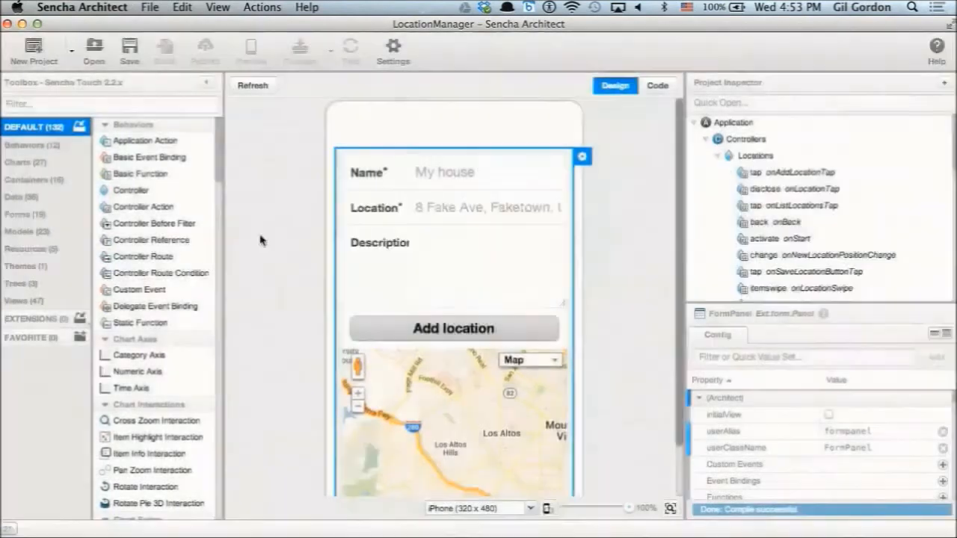
pyautogui.click(250, 49)
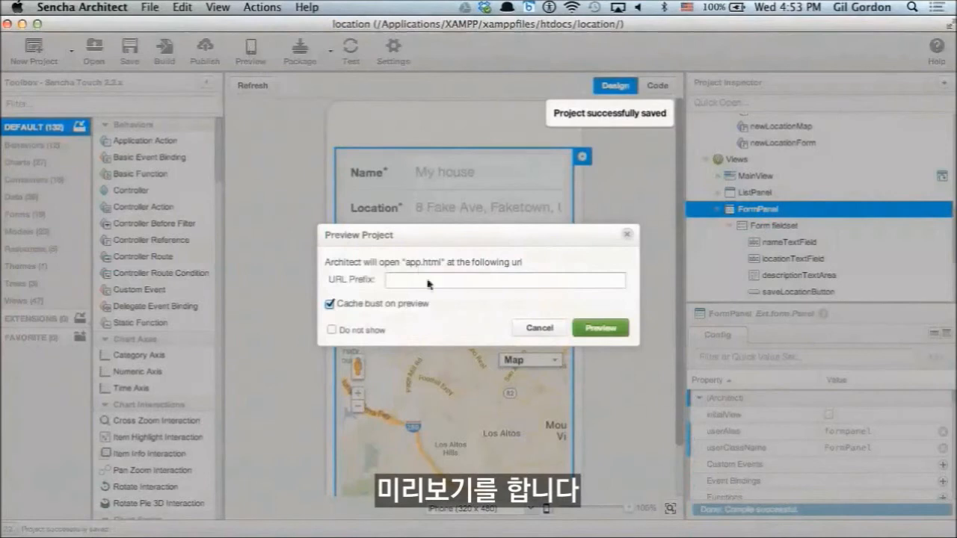
pyautogui.write('http://localhost/')
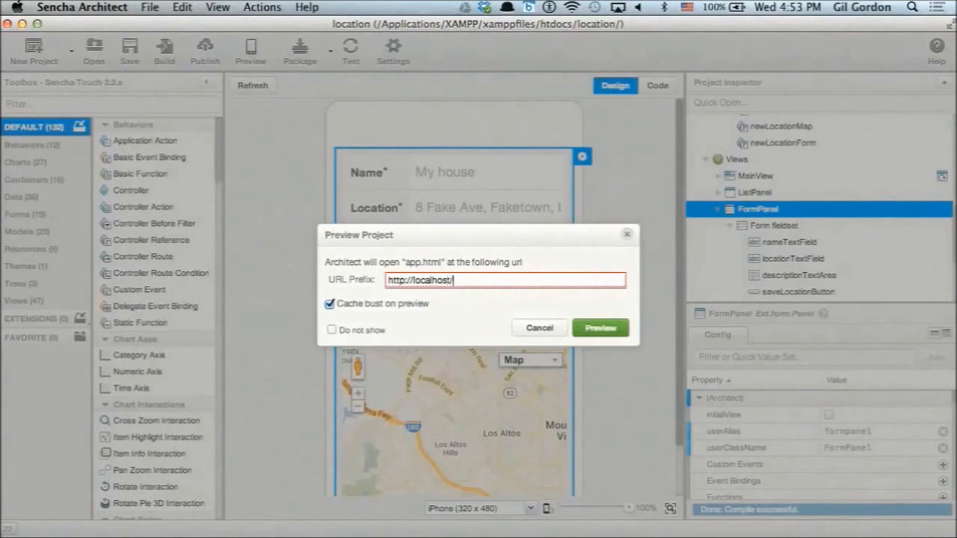
pyautogui.write('location/')
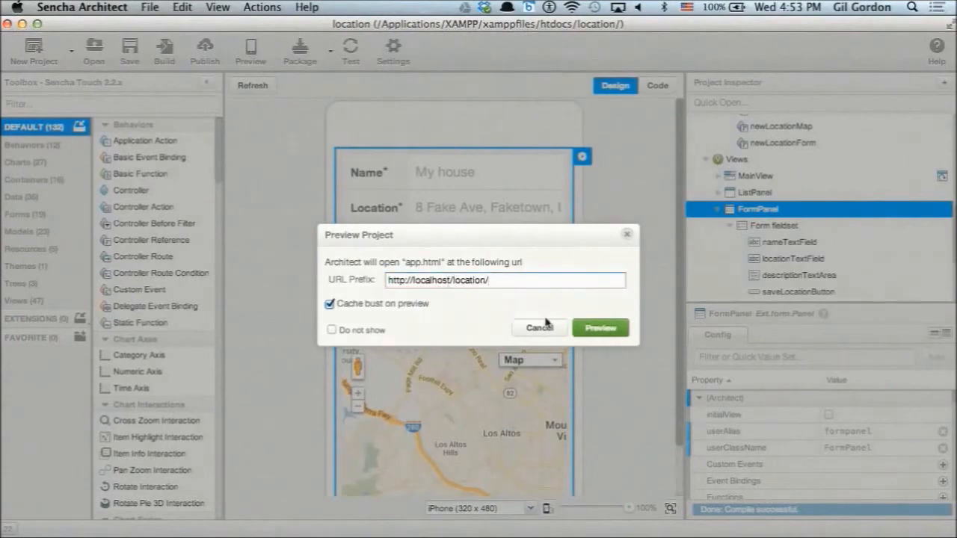
pyautogui.click(599, 328)
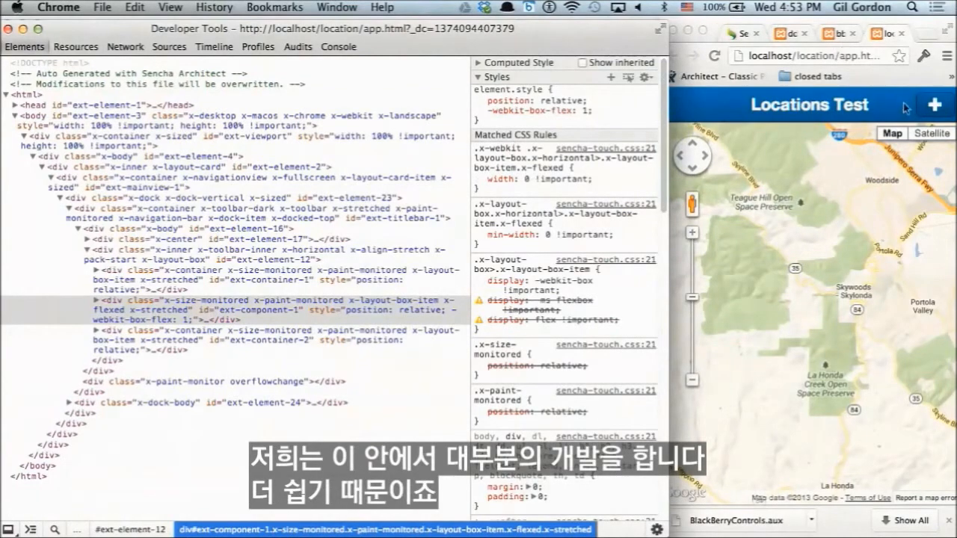
# - Inspect the Locations Test app's elements in Chrome developer tools
pyautogui.click(934, 105)
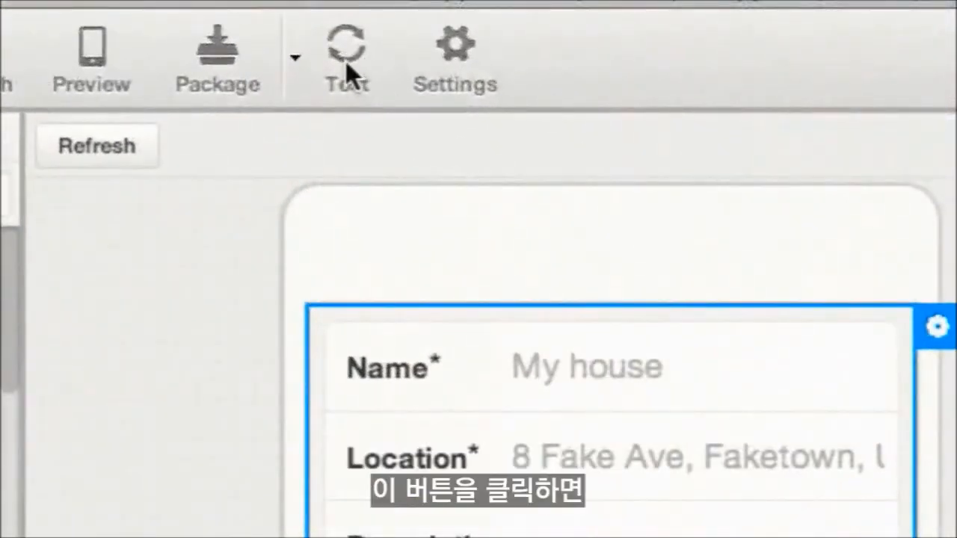
# - Upload the location project files and launch it on Appurify
pyautogui.click(346, 45)
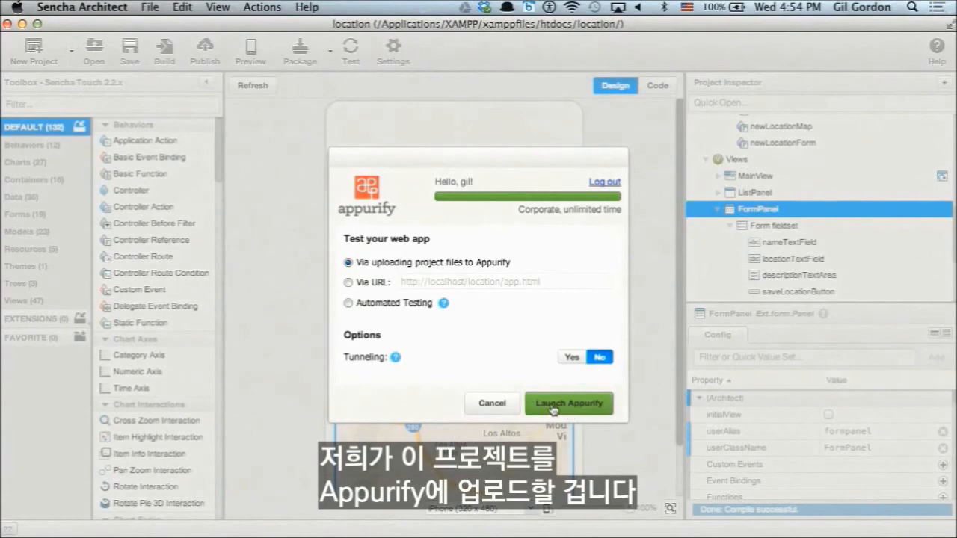
pyautogui.click(568, 403)
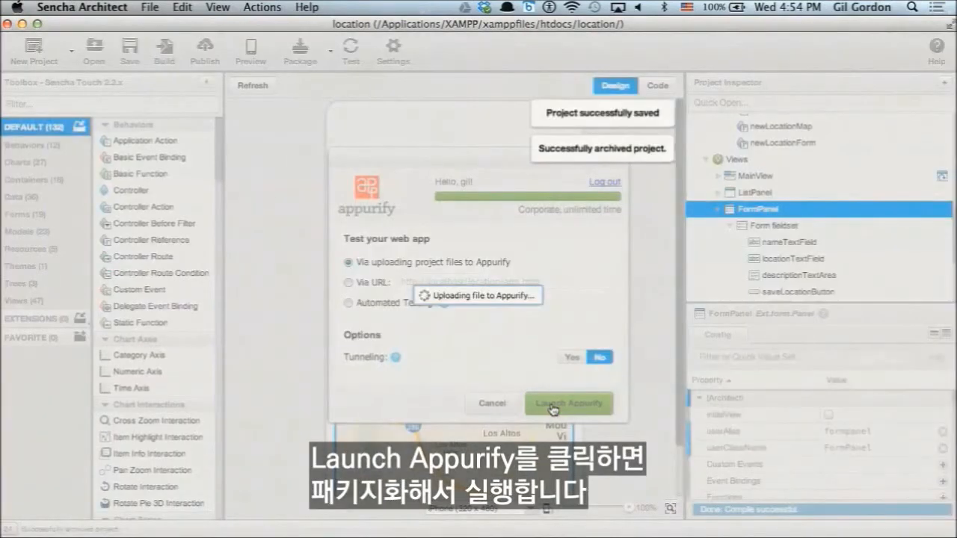
pyautogui.click(569, 403)
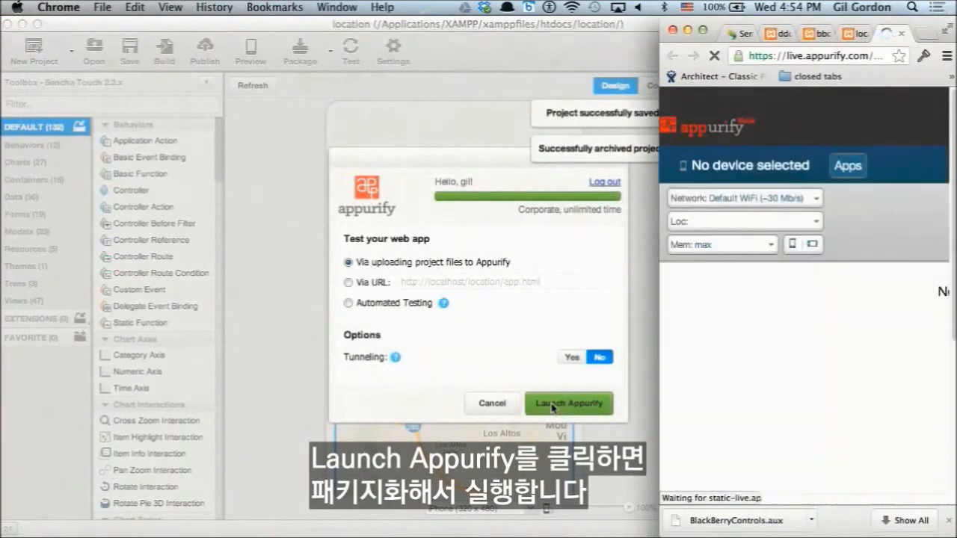
pyautogui.click(568, 403)
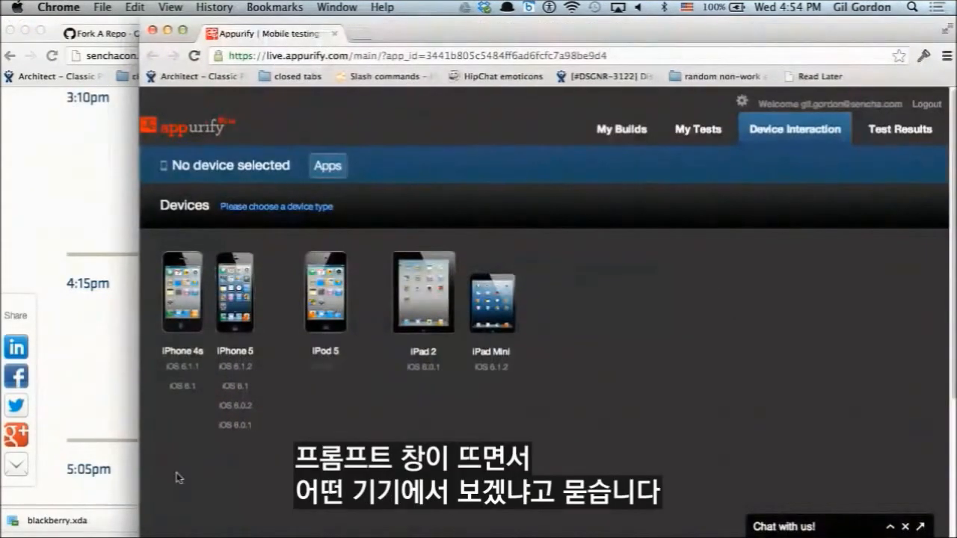
pyautogui.moveTo(215, 361)
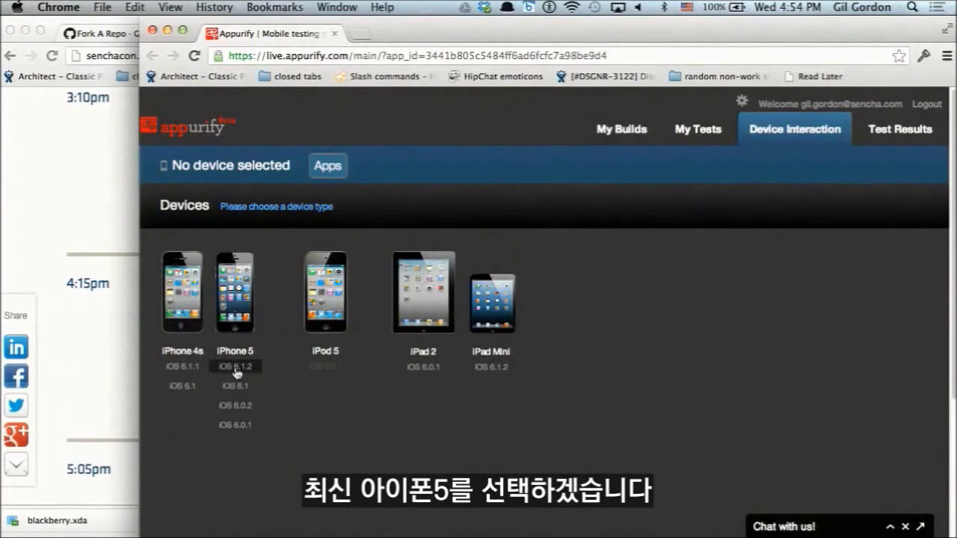
# - Choose the iPhone 5 running iOS 6.1.2 as the test device
pyautogui.click(235, 367)
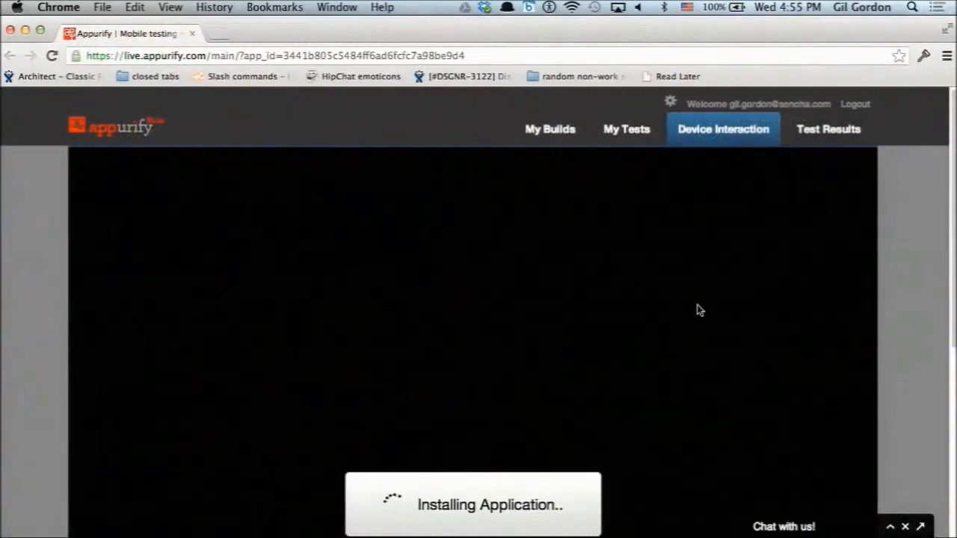
# - Scroll down to the iPhone 5 screen showing the Locations Test app
pyautogui.scroll(-3)
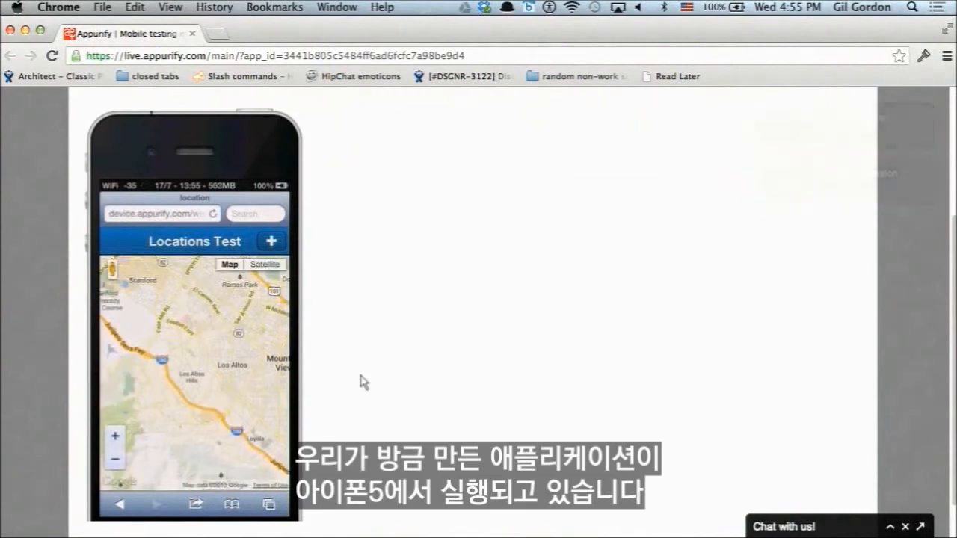
pyautogui.scroll(-3)
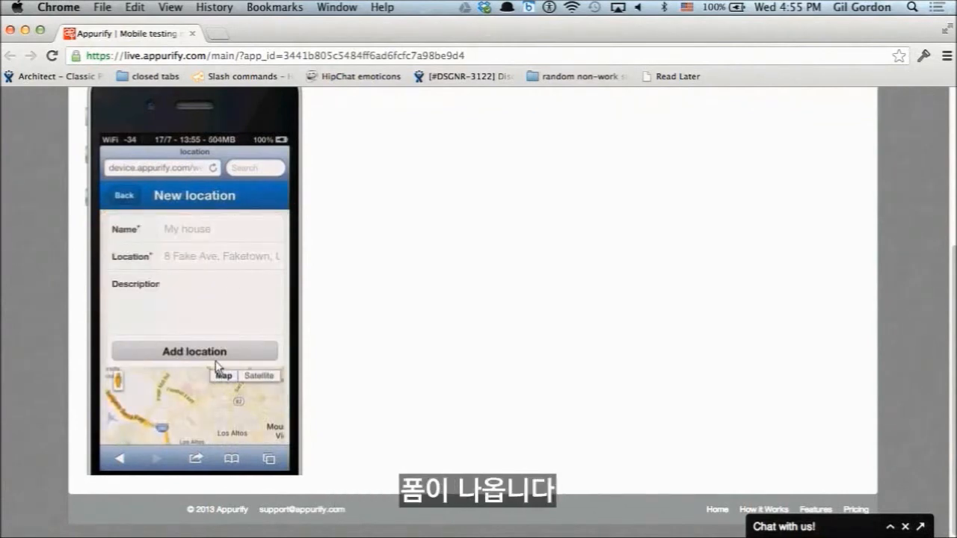
pyautogui.moveTo(191, 234)
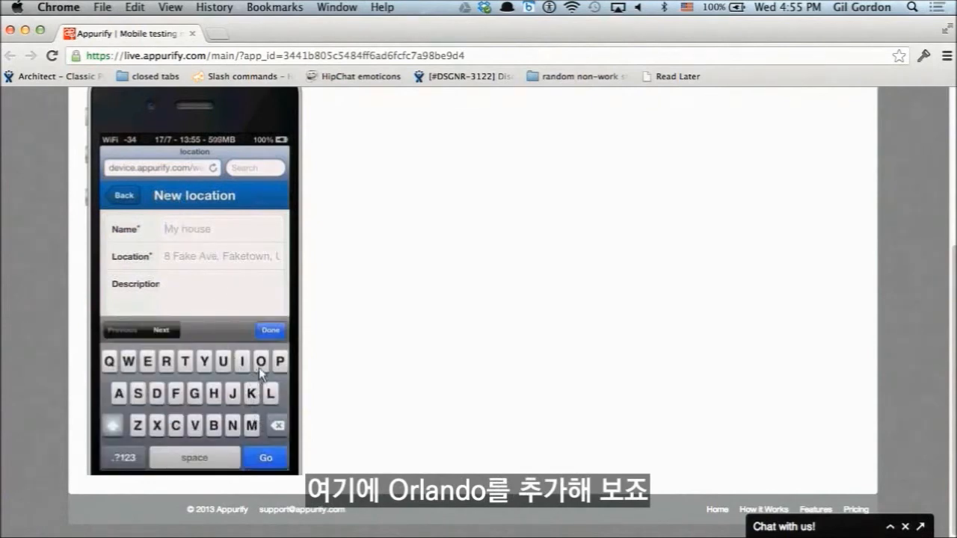
# - Enter Orlando as the location name and Orlando fl as the description
pyautogui.click(260, 361)
pyautogui.write('Orlan')
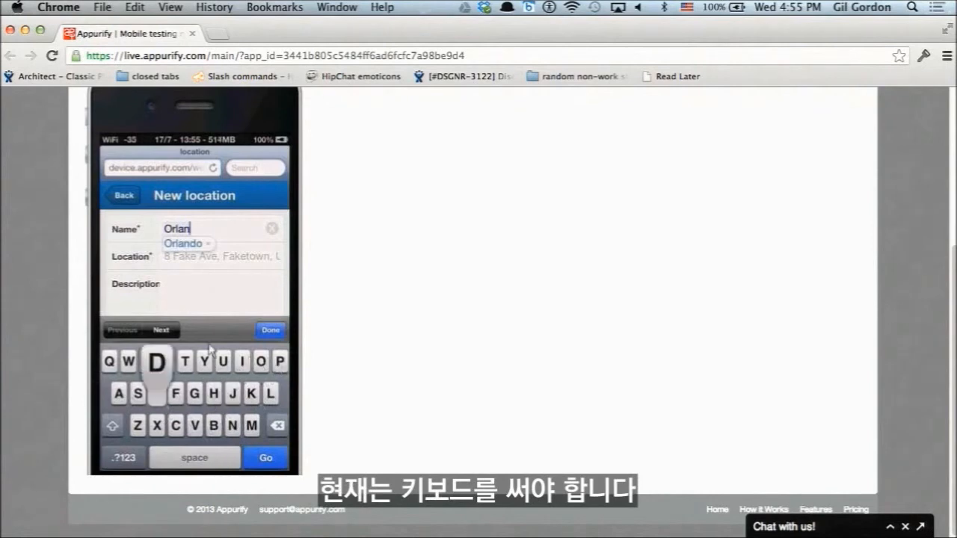
pyautogui.click(184, 243)
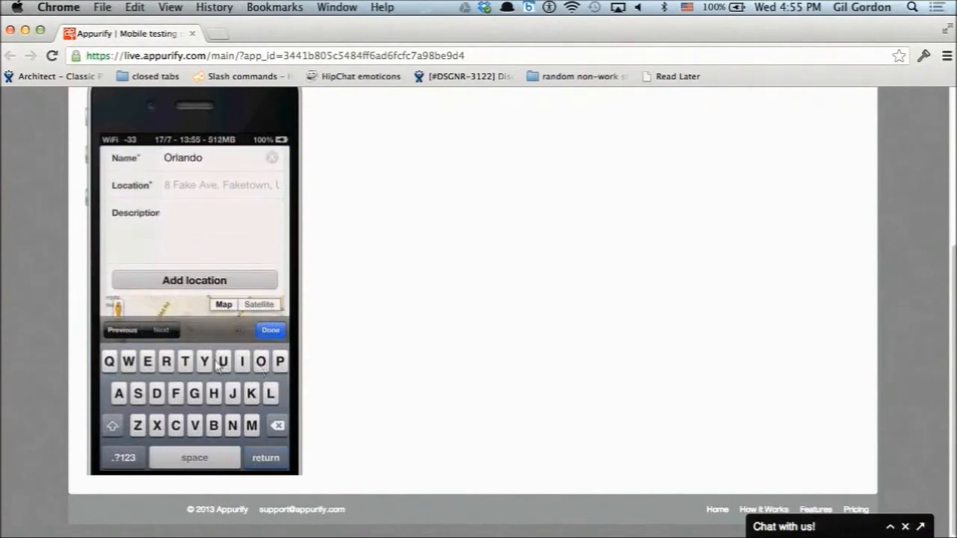
pyautogui.click(166, 361)
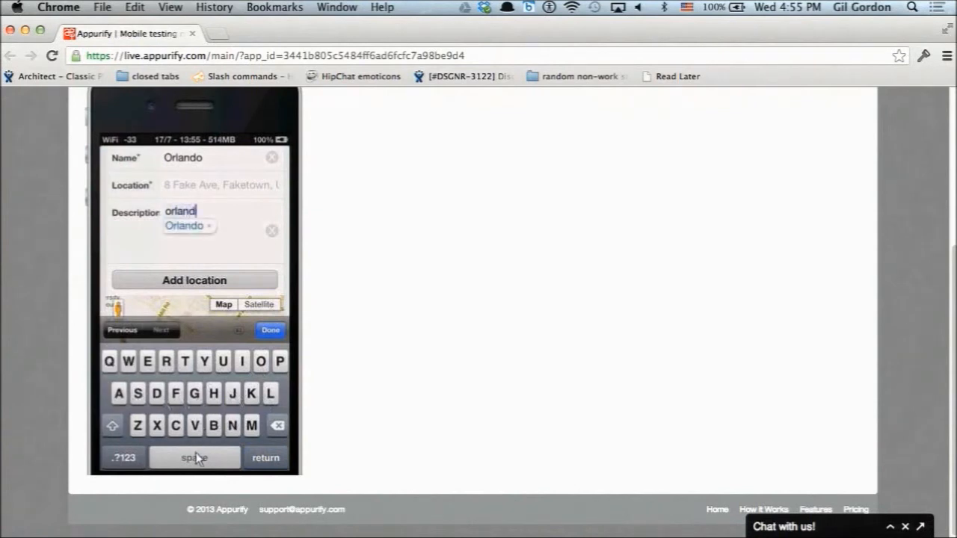
pyautogui.click(184, 225)
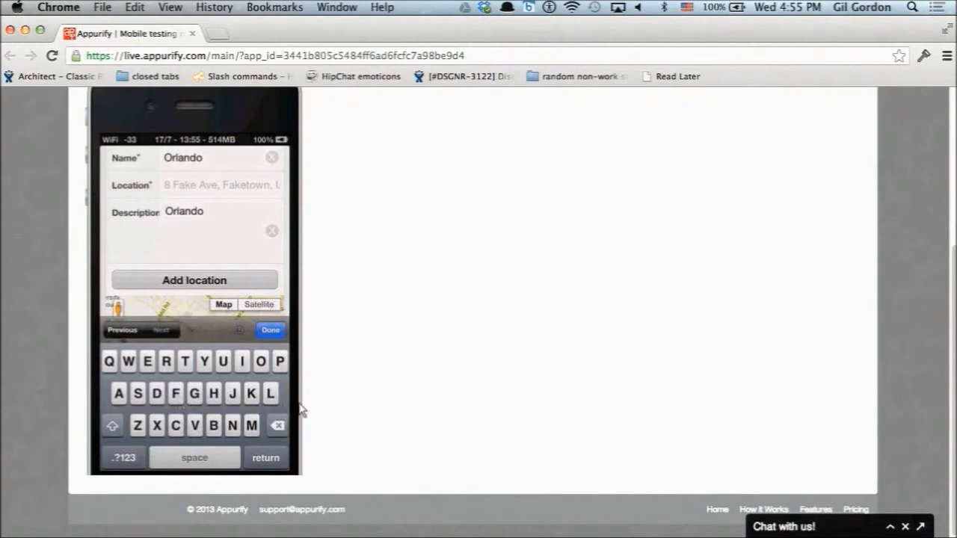
pyautogui.click(270, 361)
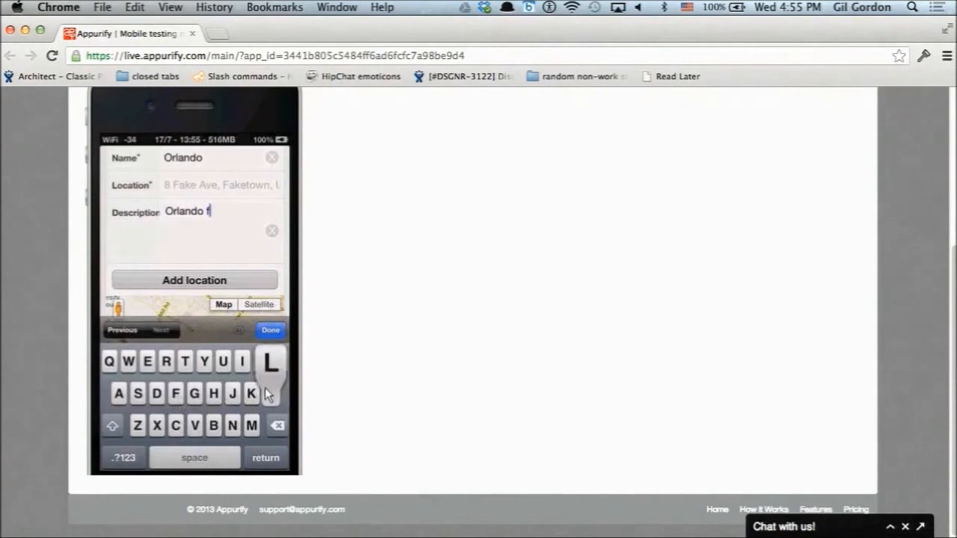
pyautogui.click(269, 361)
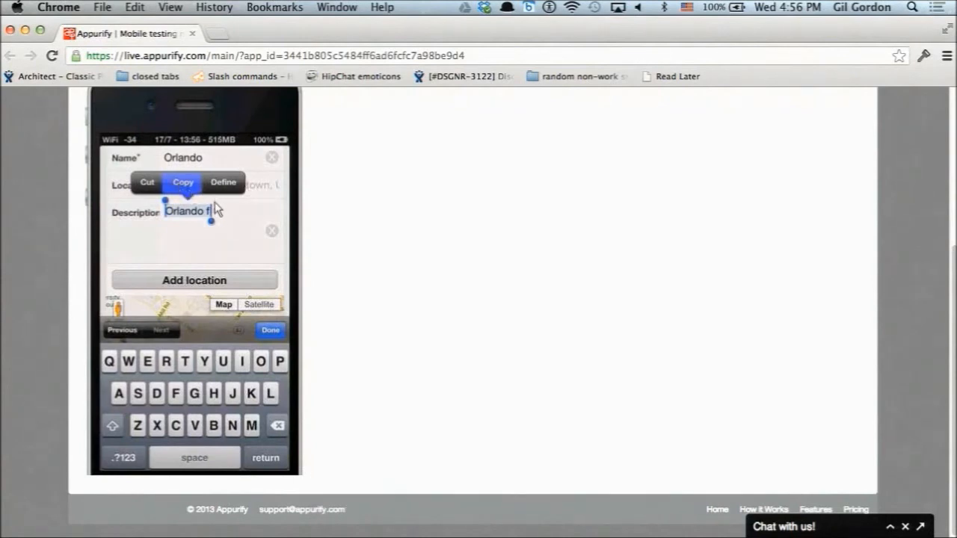
# - Copy Orlando fl into Location and save Orlando as a new location
pyautogui.click(183, 182)
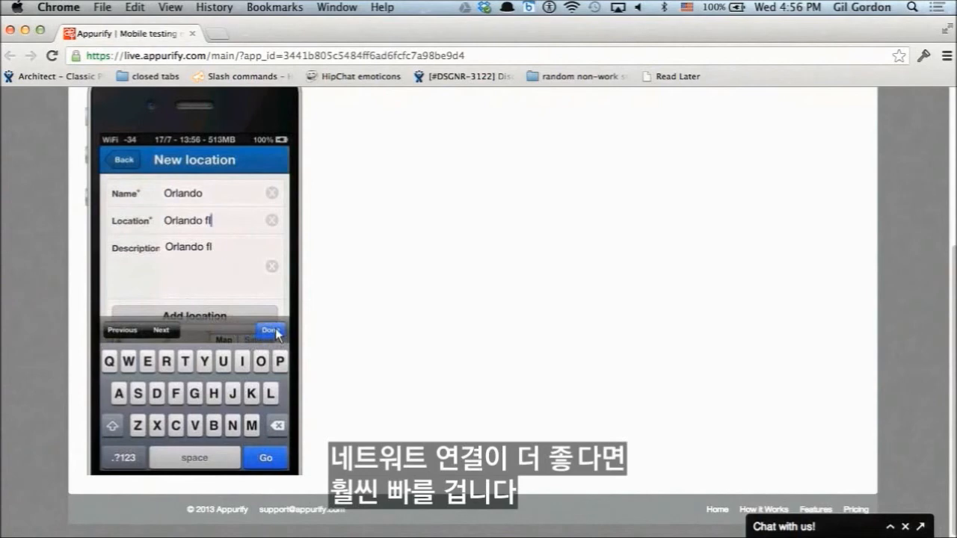
pyautogui.click(269, 331)
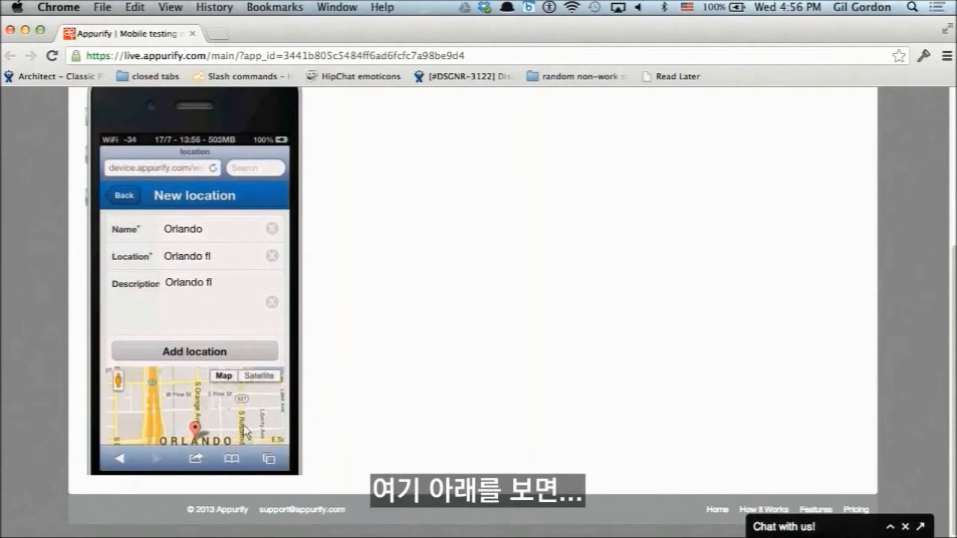
pyautogui.moveTo(282, 298)
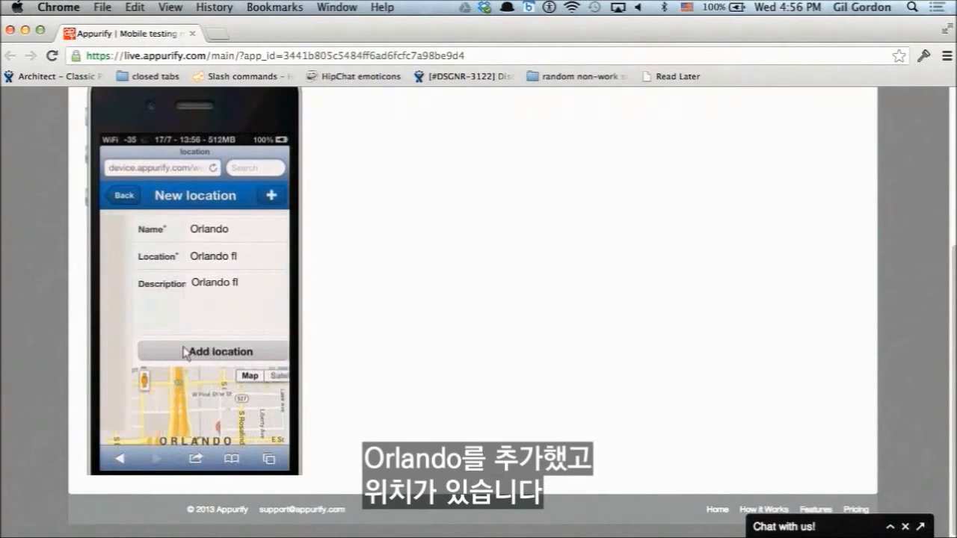
pyautogui.click(212, 351)
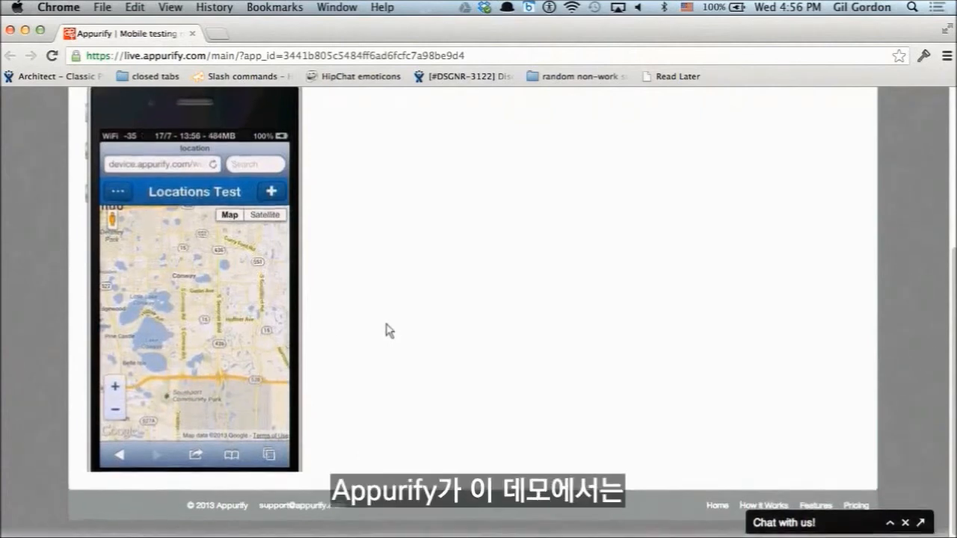
pyautogui.scroll(3)
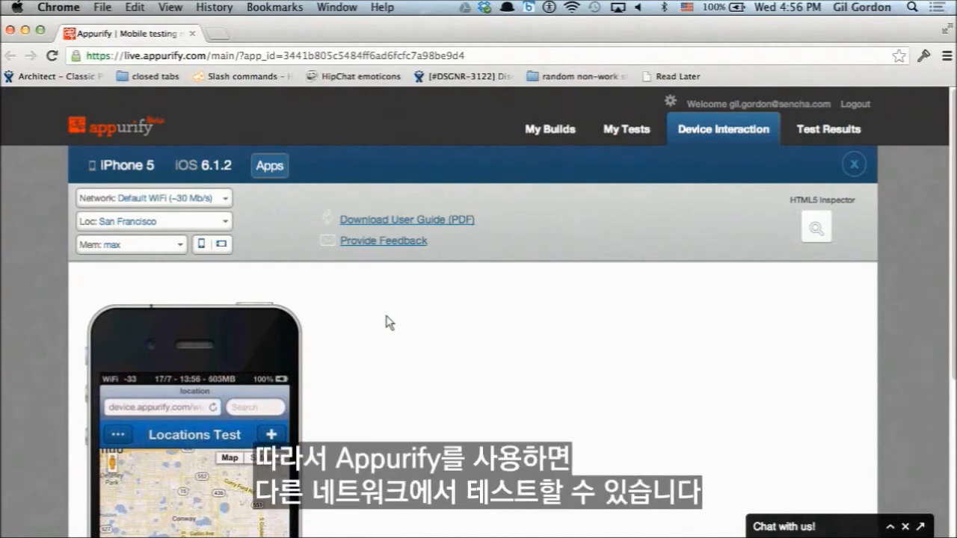
pyautogui.moveTo(150, 198)
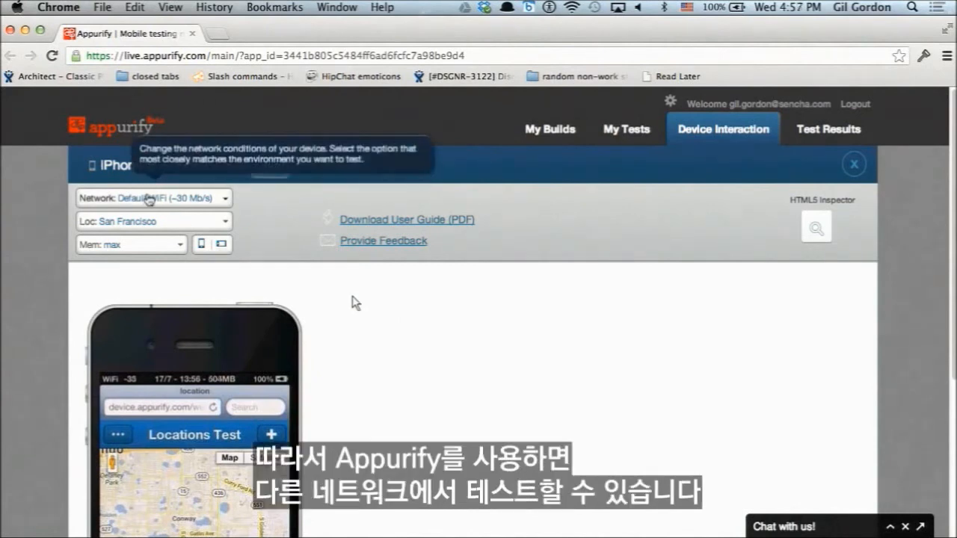
# - Browse the Network presets: Sprint, Verizon, AT&T, Generic and WiFi
pyautogui.click(153, 198)
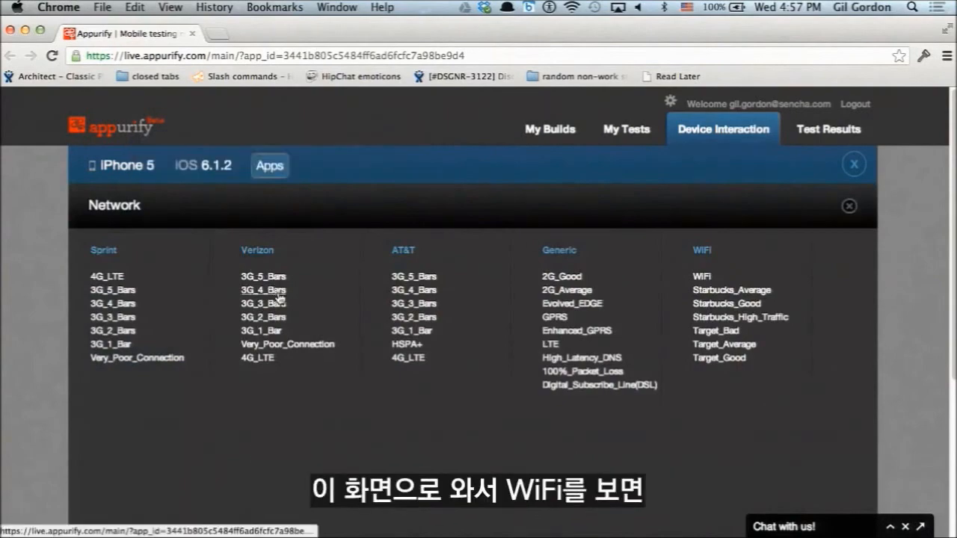
pyautogui.moveTo(732, 304)
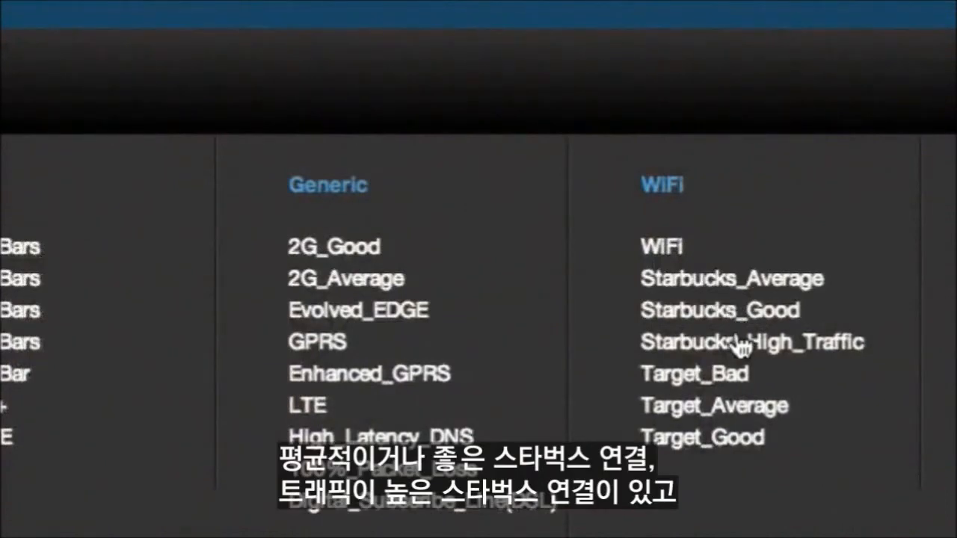
pyautogui.moveTo(329, 321)
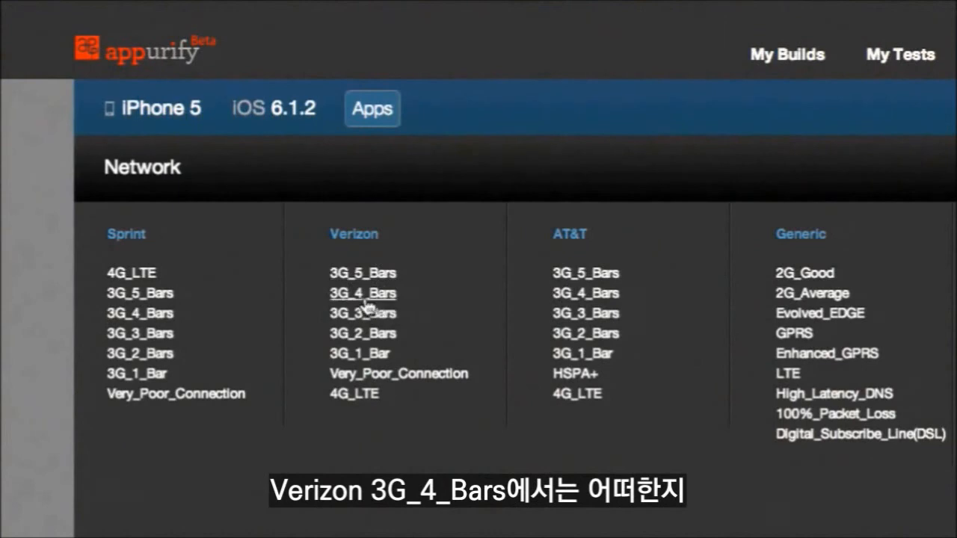
pyautogui.moveTo(534, 303)
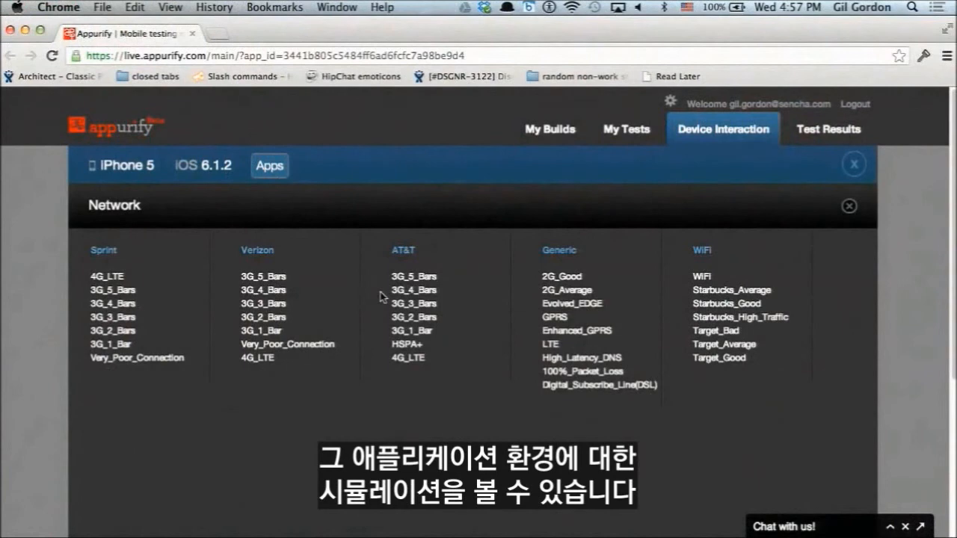
pyautogui.moveTo(860, 234)
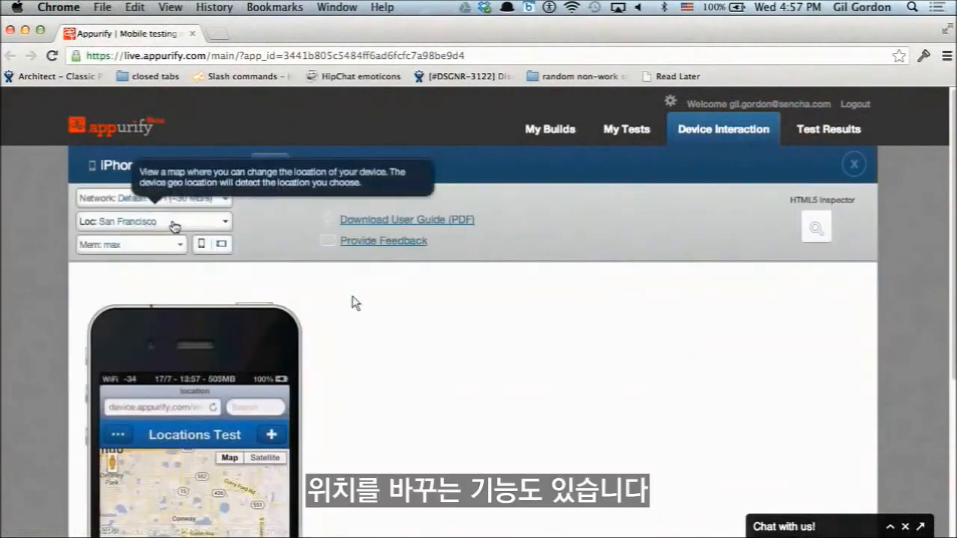
# - Drag the Memory restriction slider from MAX down to 120 MB
pyautogui.click(153, 221)
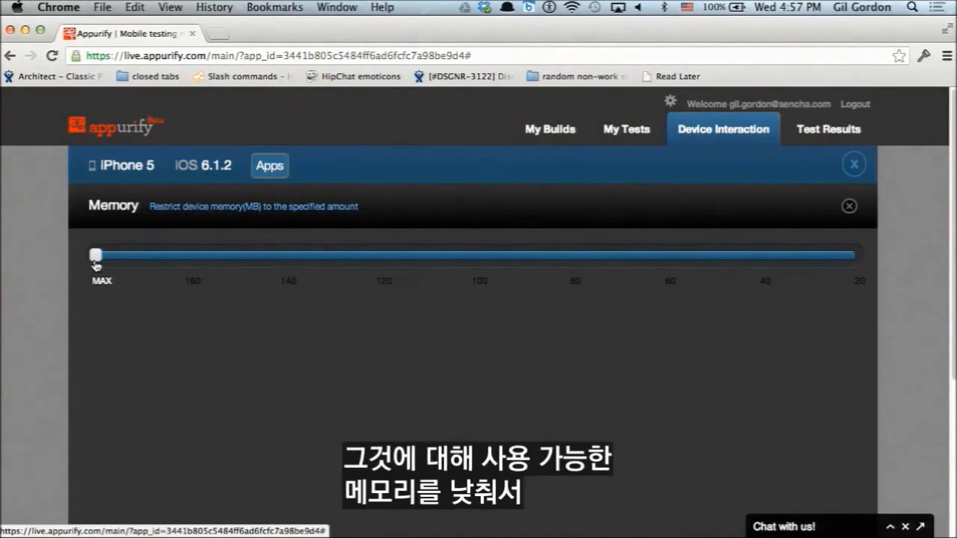
pyautogui.moveTo(96, 255); pyautogui.dragTo(191, 255)
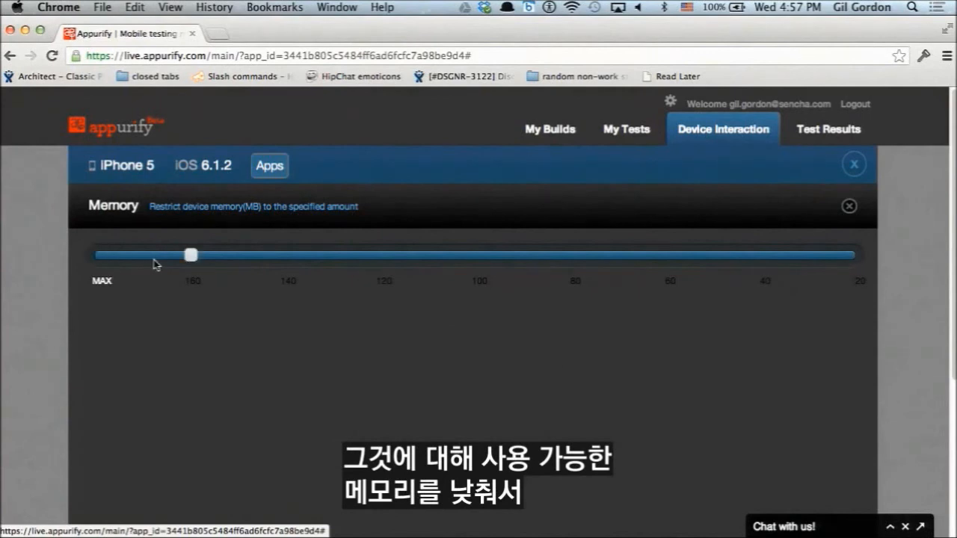
pyautogui.moveTo(190, 255); pyautogui.dragTo(381, 255)
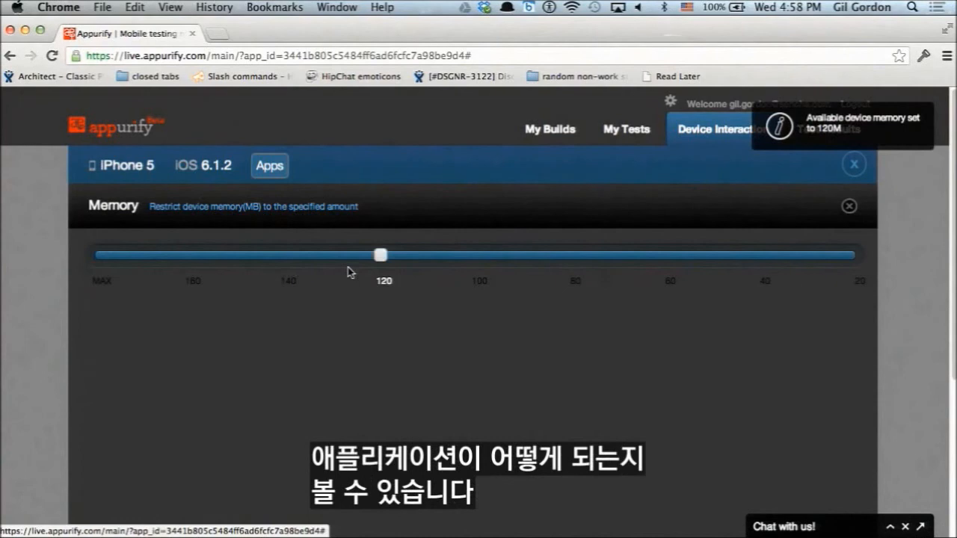
pyautogui.moveTo(853, 164)
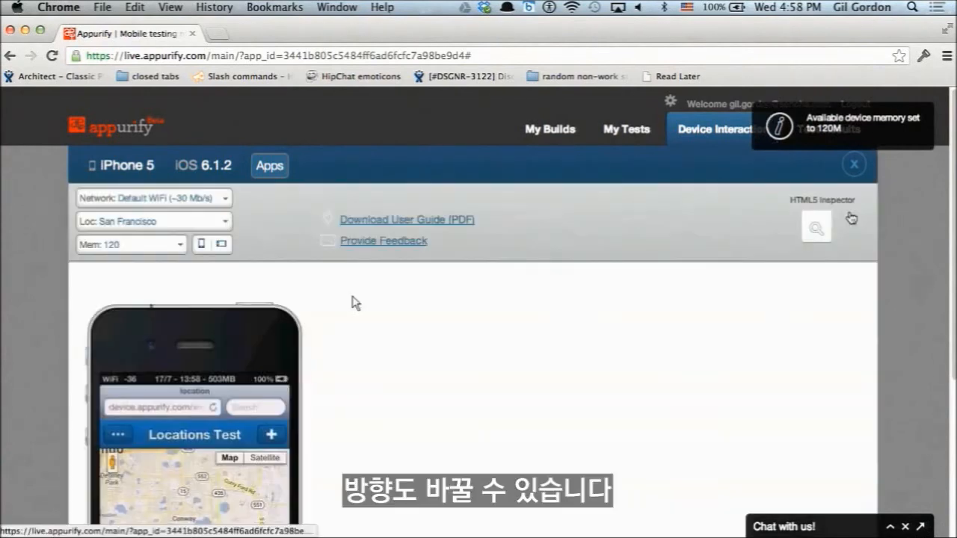
pyautogui.moveTo(224, 244)
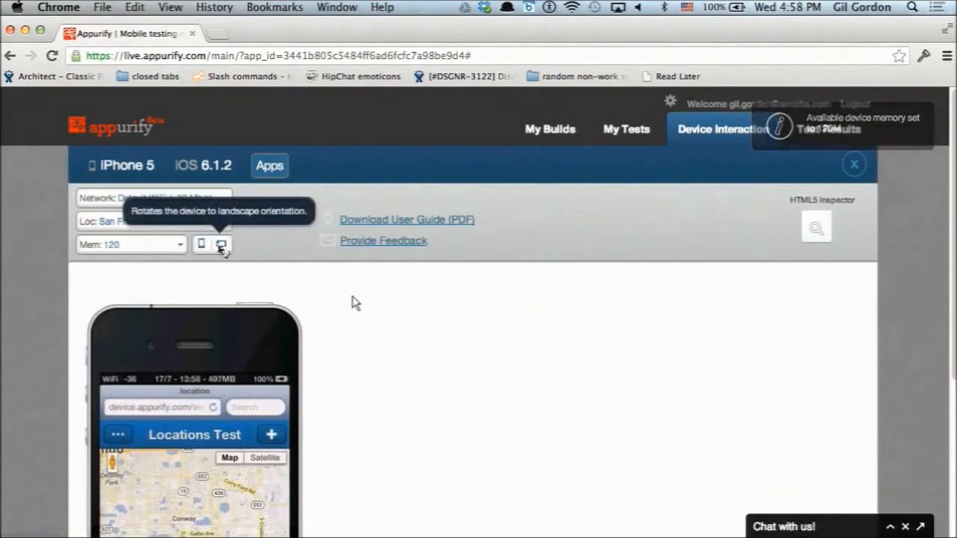
# - Open the HTML5 inspector for the landscape iPhone 5 in a new tab
pyautogui.scroll(-3)
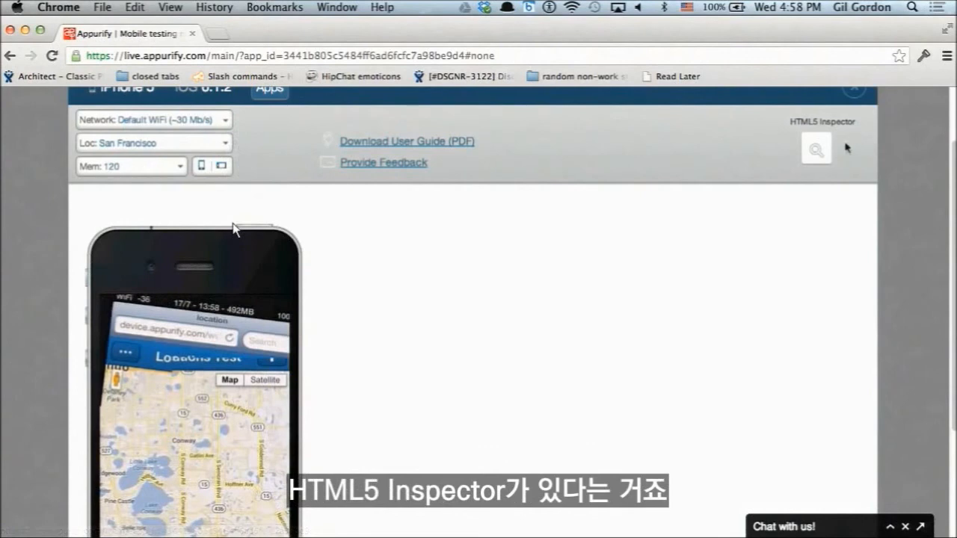
pyautogui.moveTo(816, 148)
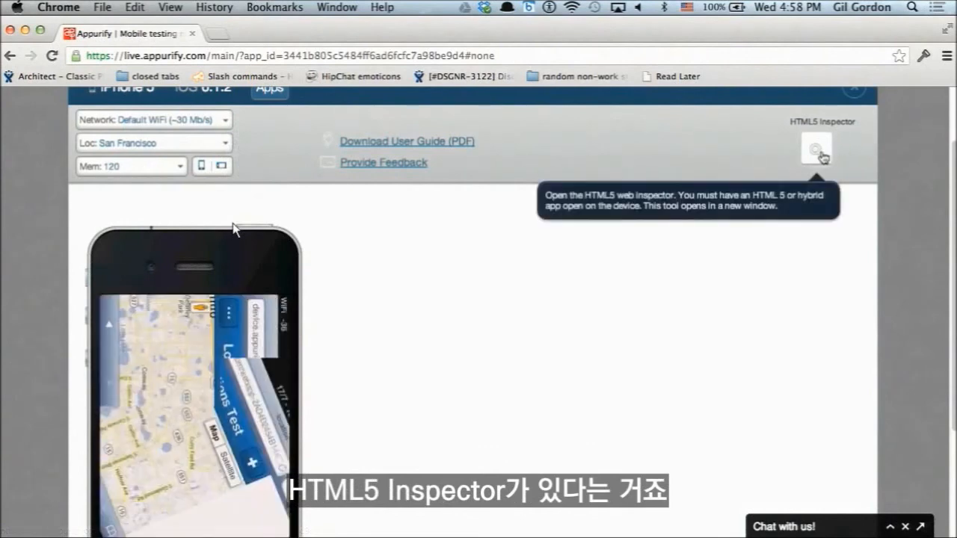
pyautogui.click(816, 148)
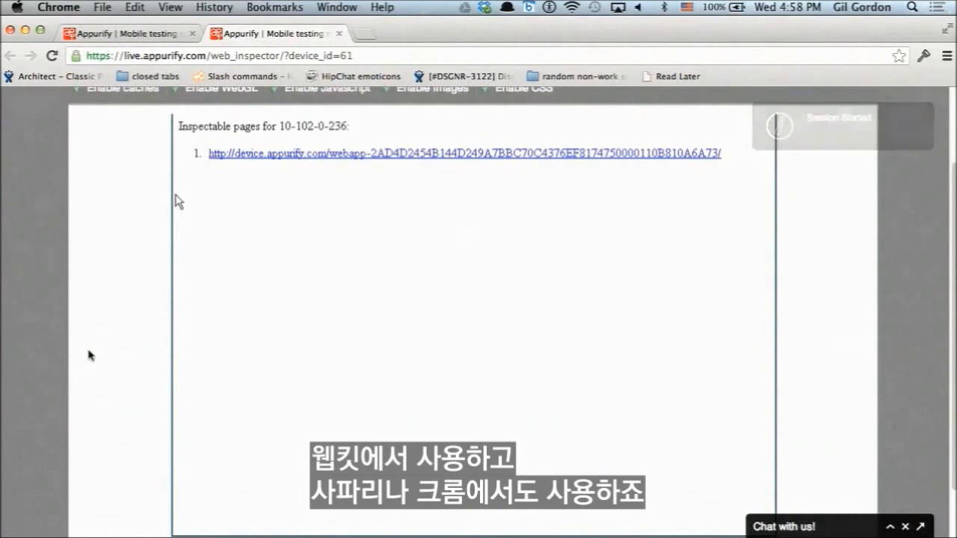
pyautogui.moveTo(277, 160)
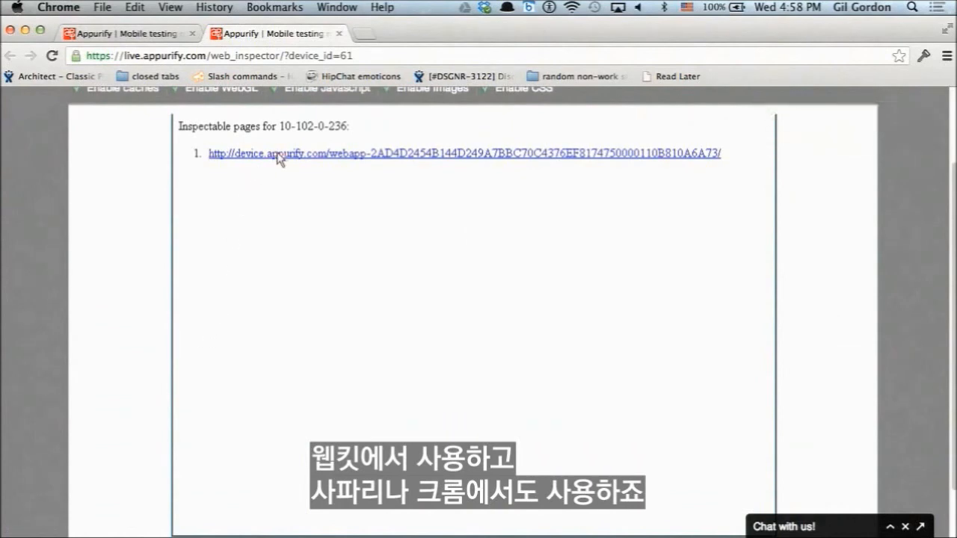
# - Inspect the Locations Test page and run alert('hi') in its console
pyautogui.click(464, 153)
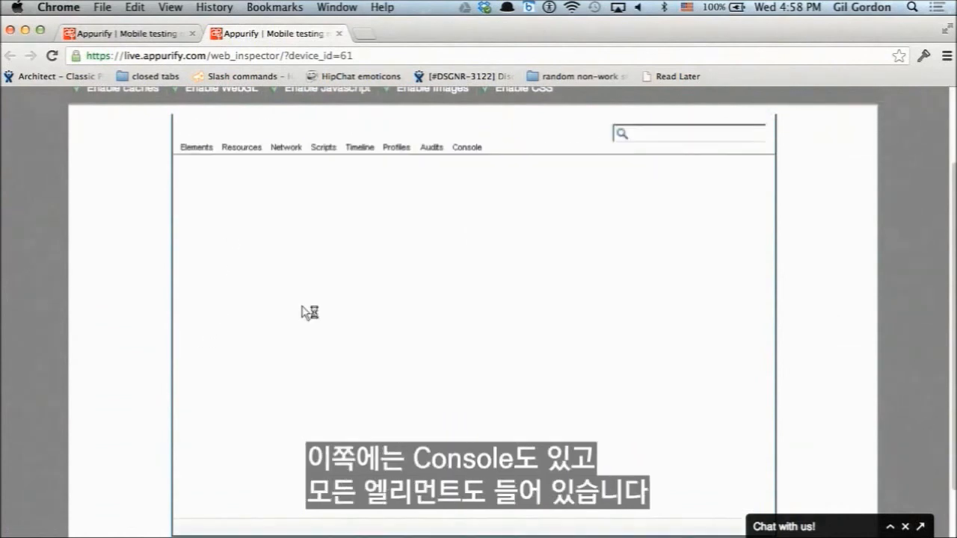
pyautogui.click(195, 147)
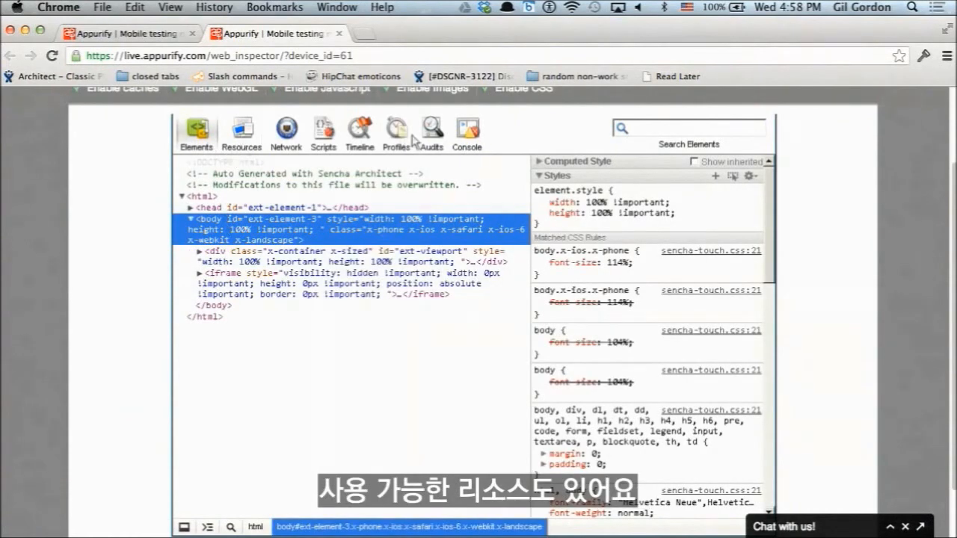
pyautogui.click(467, 133)
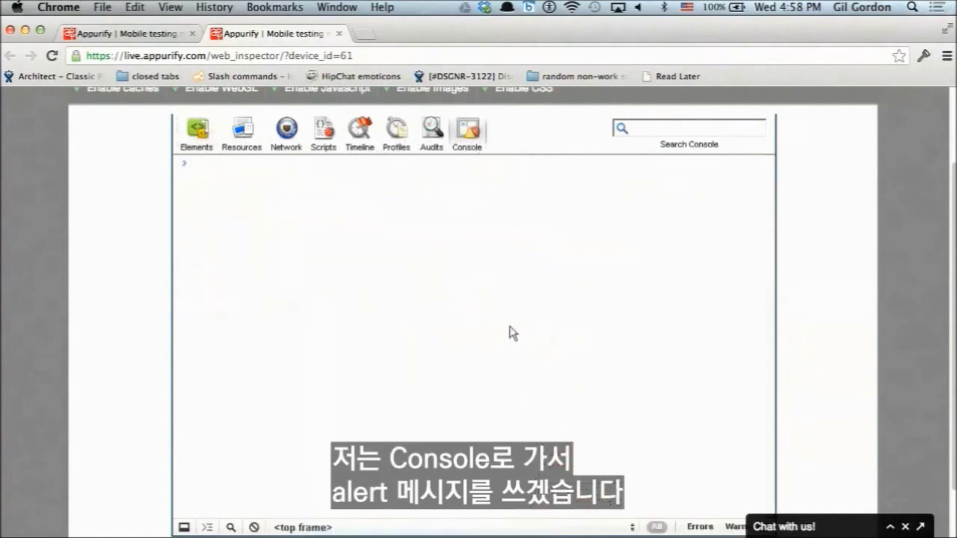
pyautogui.write('a1')
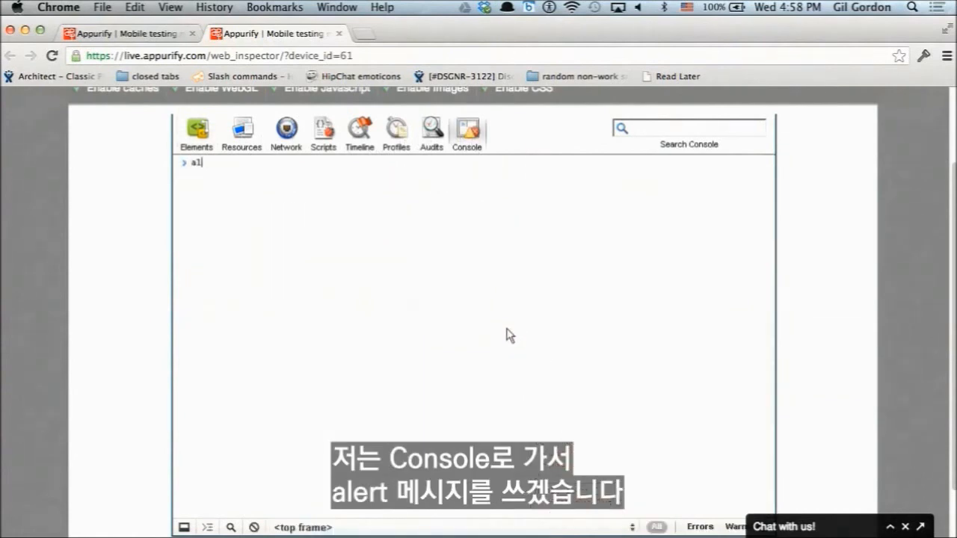
pyautogui.write("alert('hi')")
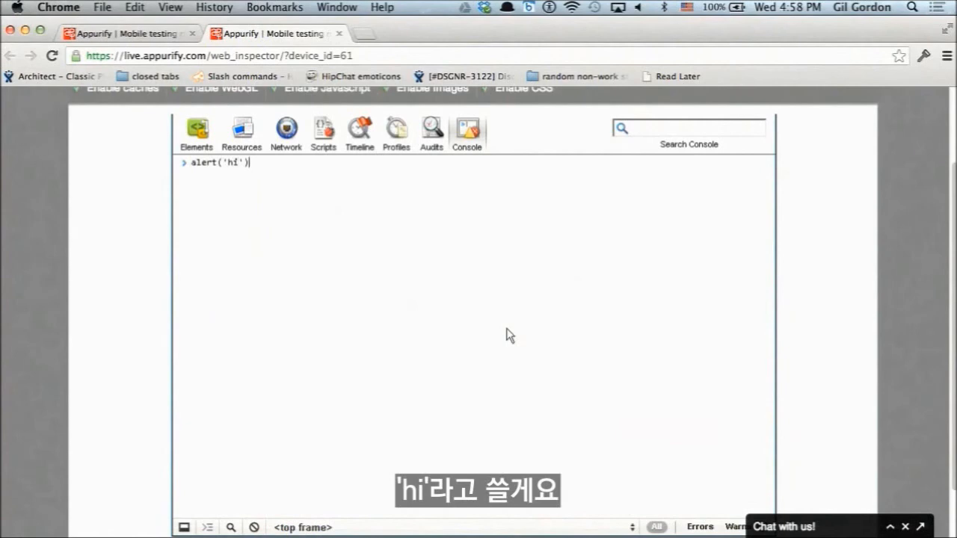
pyautogui.press('Return')
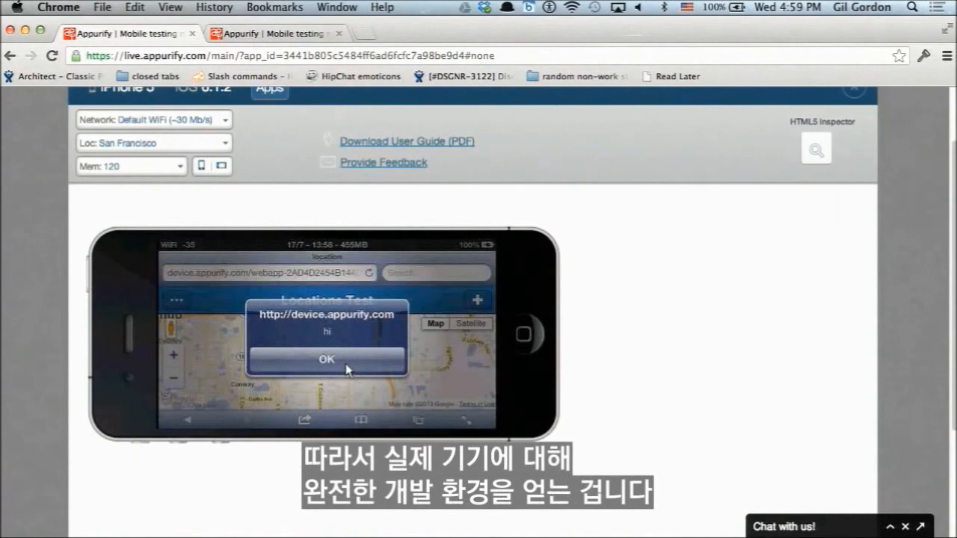
pyautogui.moveTo(321, 269)
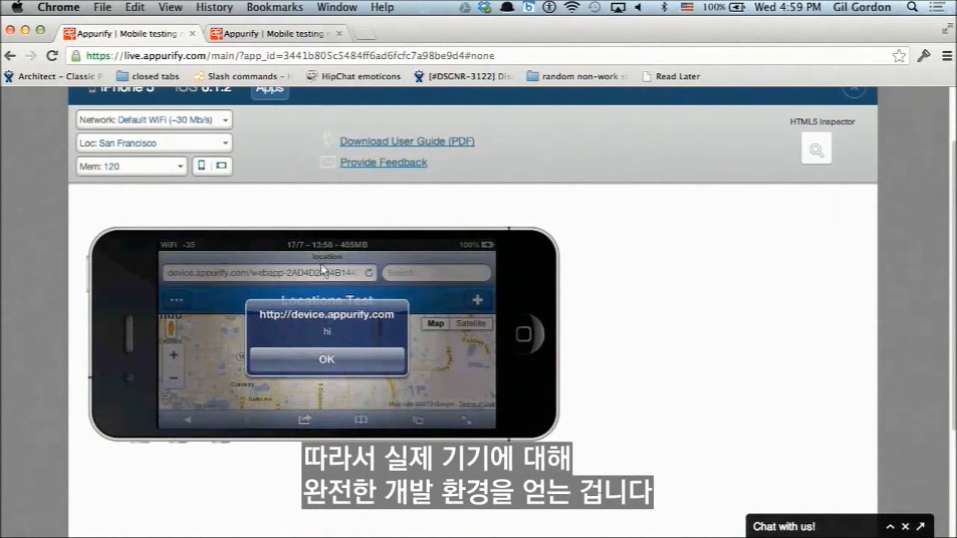
pyautogui.click(274, 33)
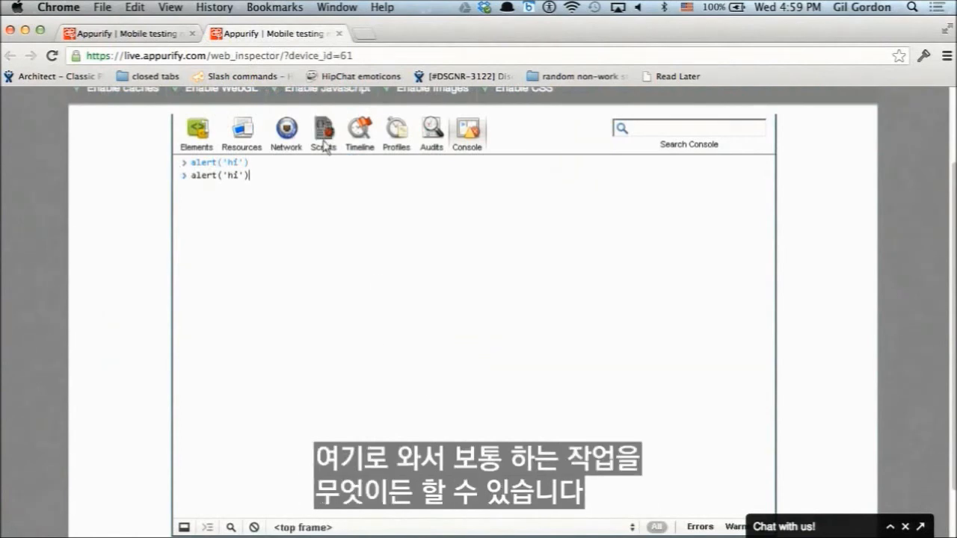
pyautogui.click(323, 131)
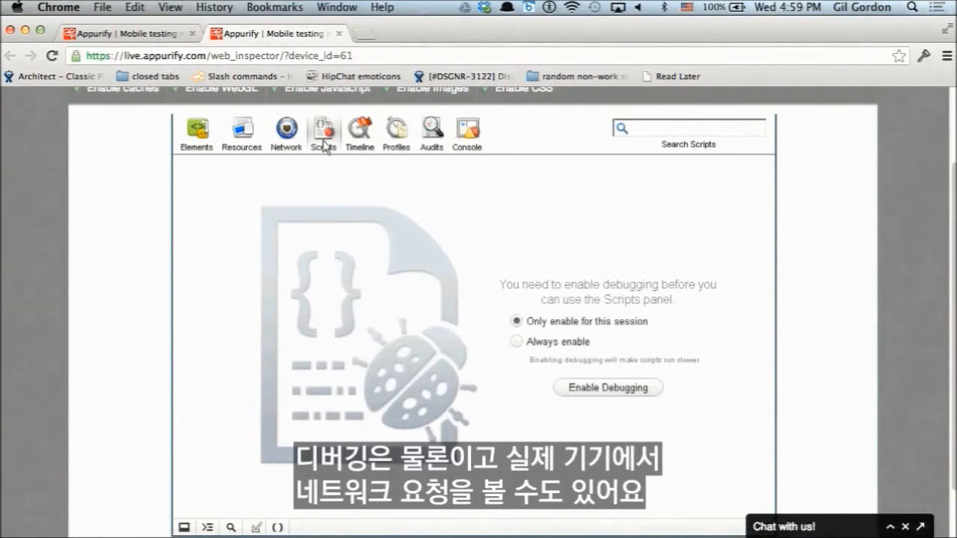
pyautogui.moveTo(142, 170)
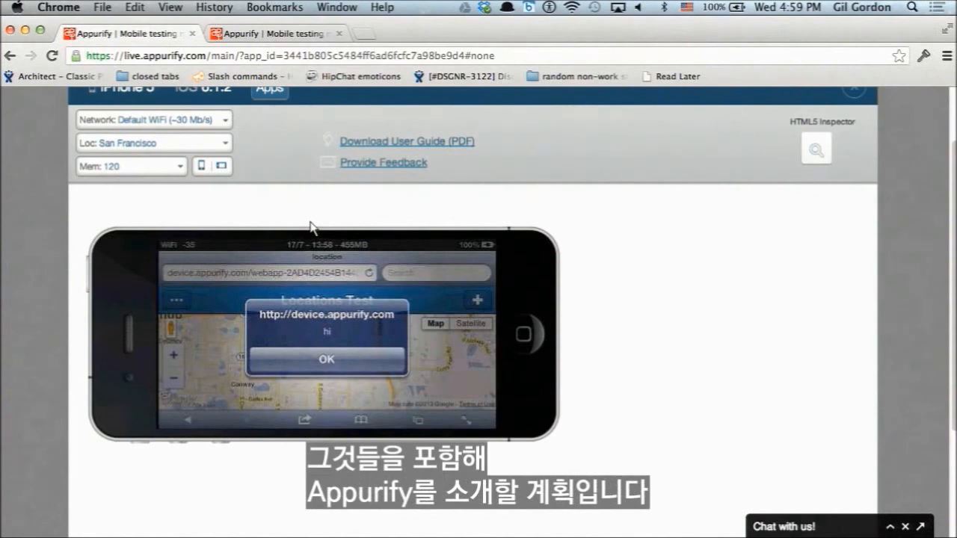
pyautogui.moveTo(483, 327)
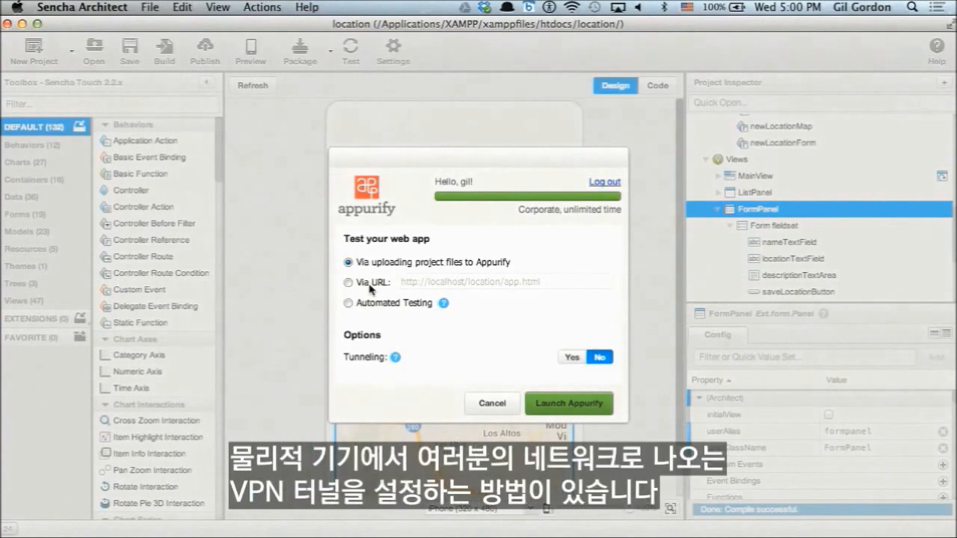
pyautogui.moveTo(398, 328)
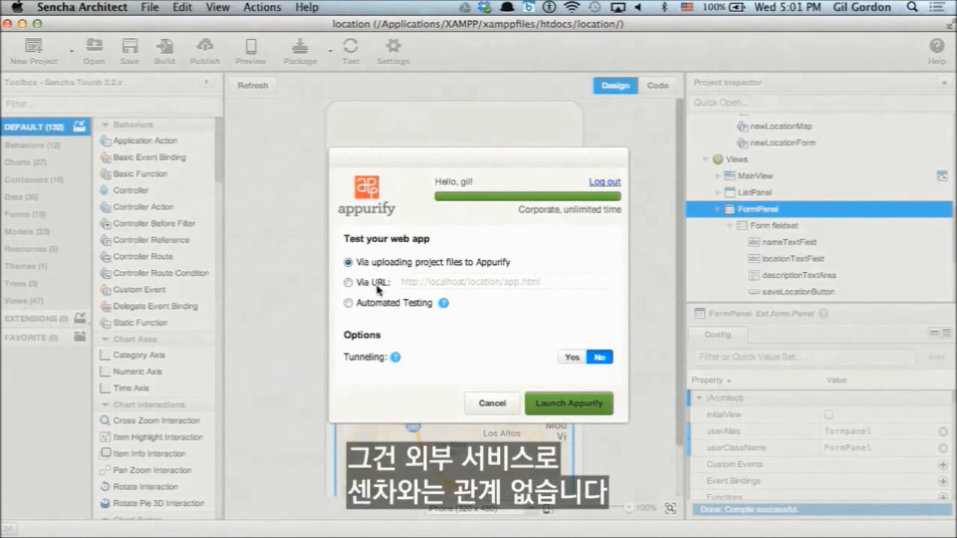
# - Return to the Appurify device session in Chrome after reviewing launch options
pyautogui.click(568, 403)
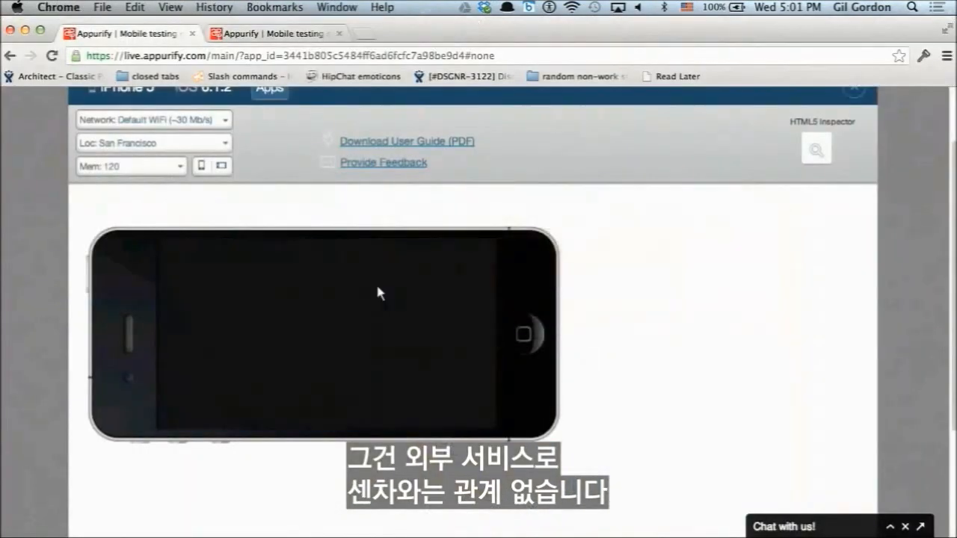
pyautogui.scroll(3)
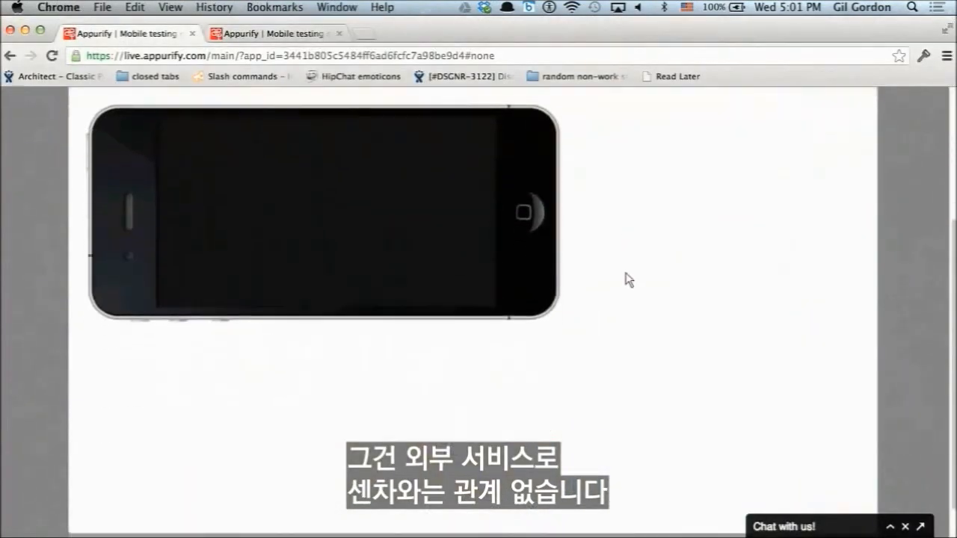